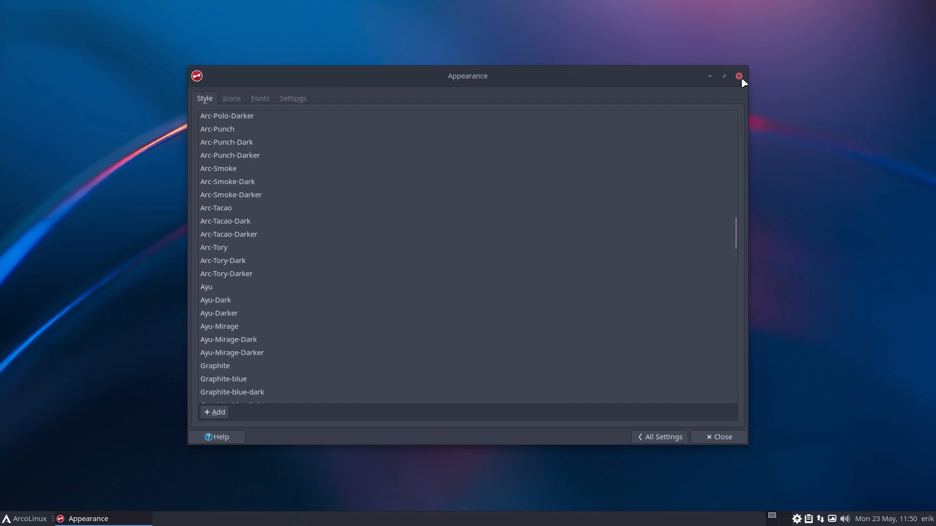
Step: Close the Appearance settings so the Alacritty terminal with system info is visible
click(739, 76)
text(iso)
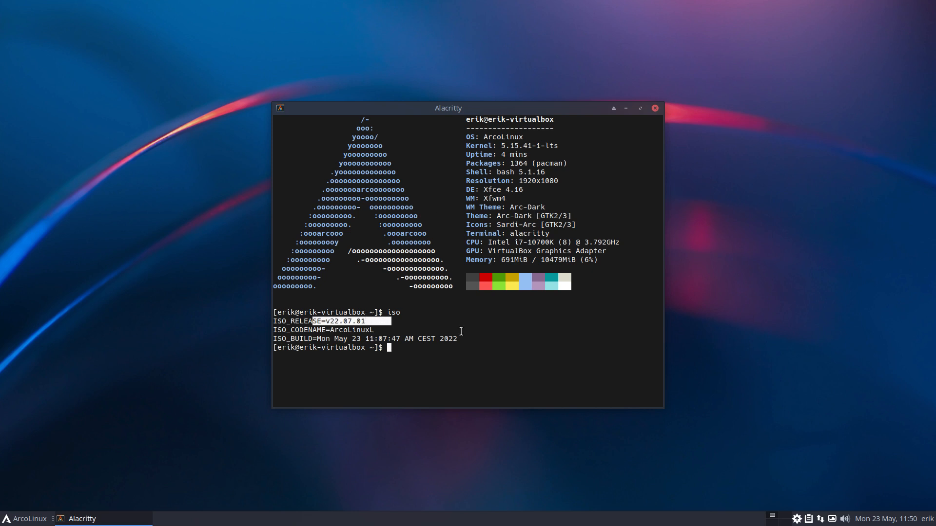
mouse_move(580, 324)
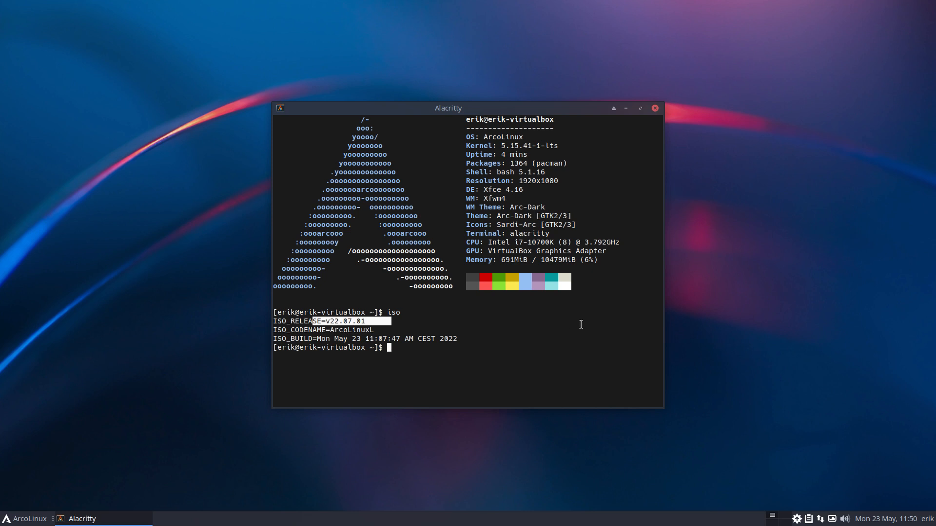
Step: Close the terminal, reopen Appearance from Whisker menu > Settings, and launch Thunar
click(654, 108)
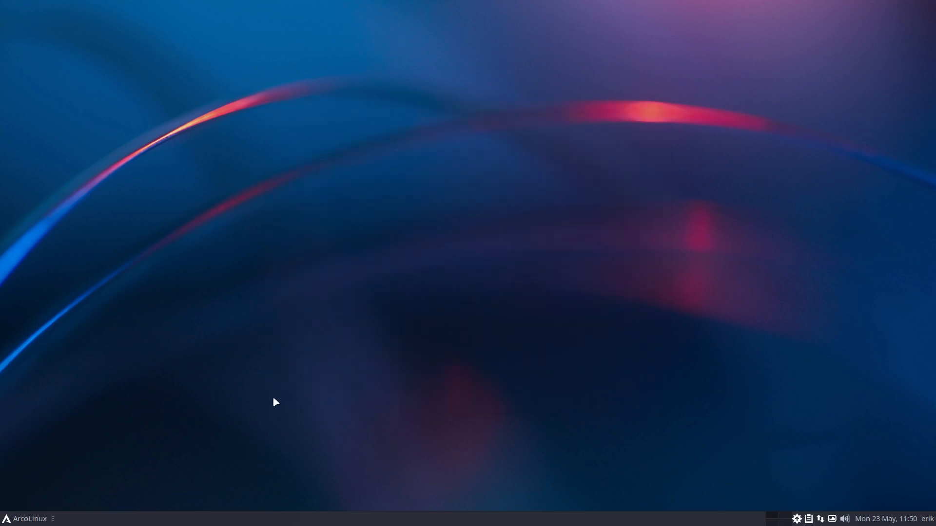
click(26, 517)
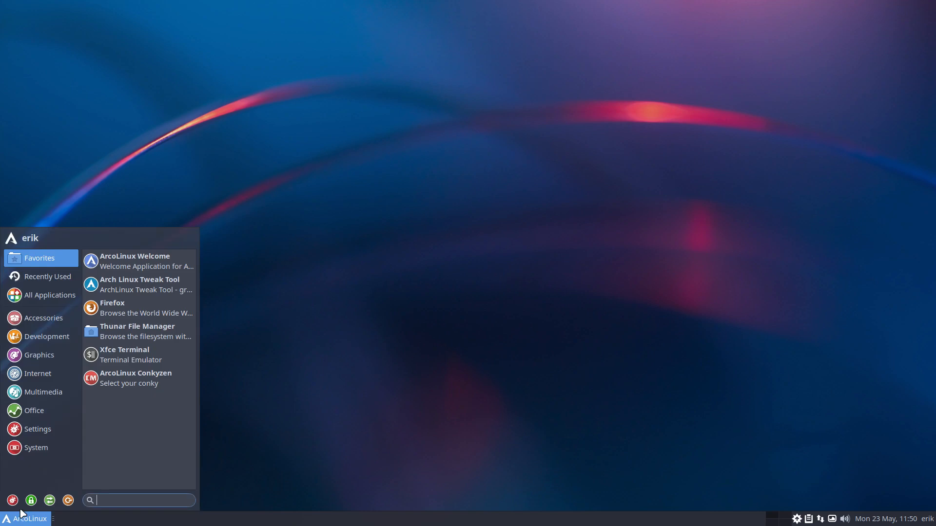
click(37, 429)
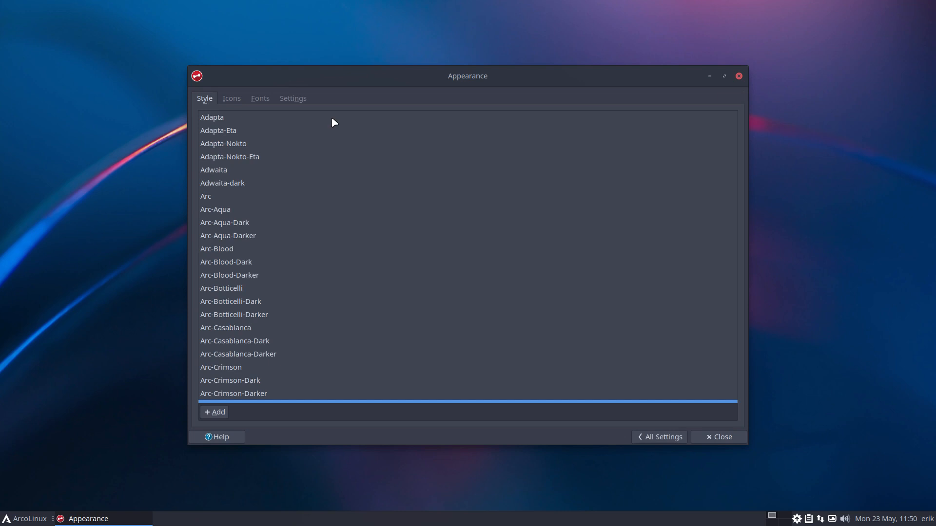
mouse_move(234, 105)
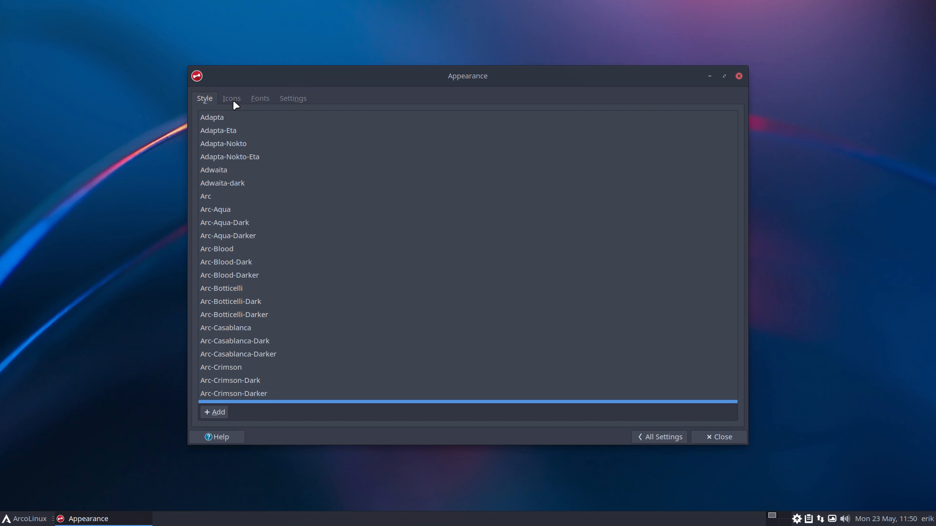
click(26, 517)
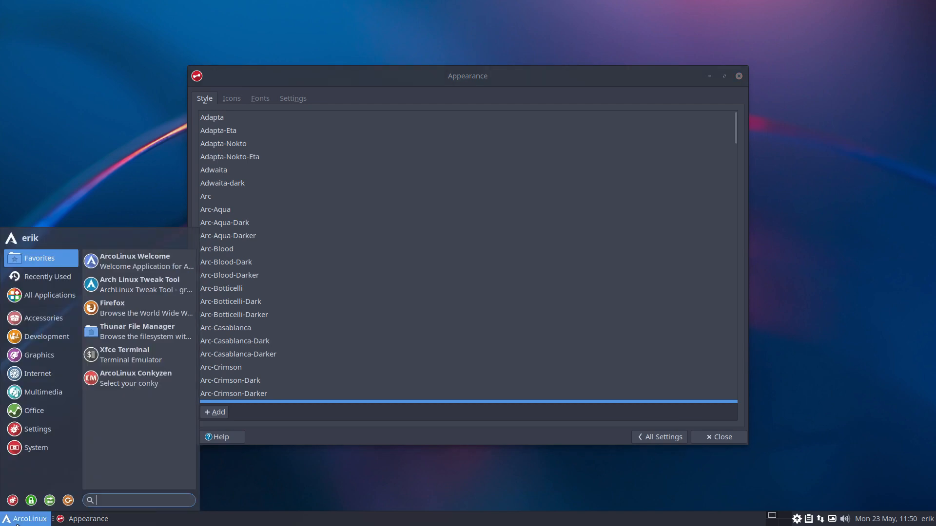
mouse_move(457, 81)
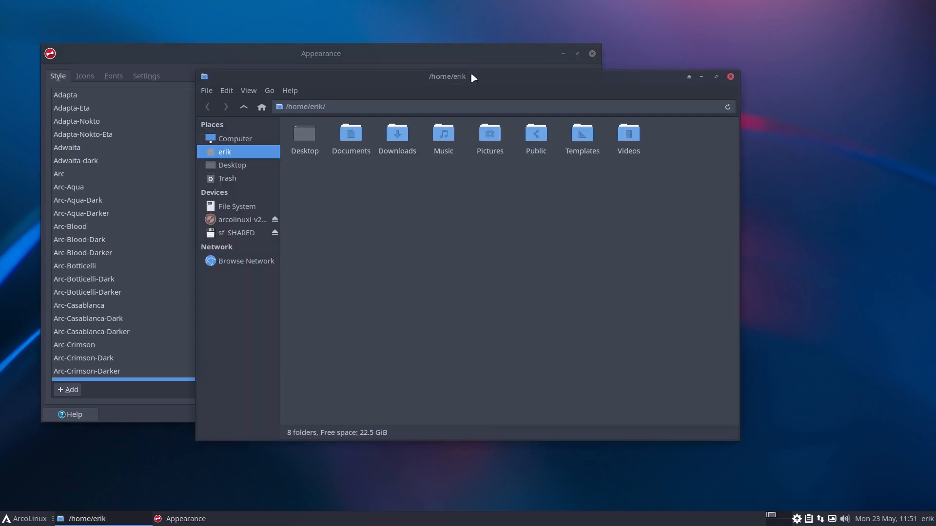
Step: Move Thunar lower right and Appearance top left, then apply the Arc-Casablanca-Darker style
drag(446, 76, 681, 262)
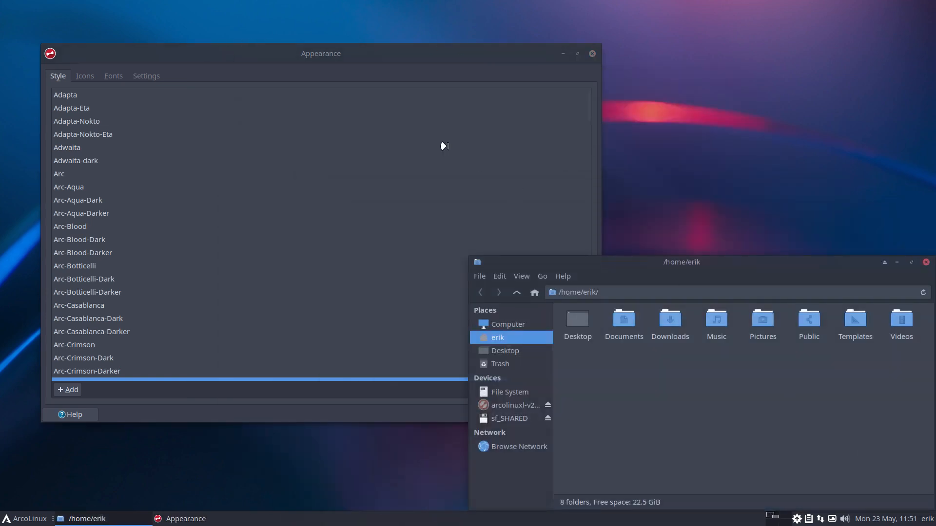
drag(321, 53, 289, 20)
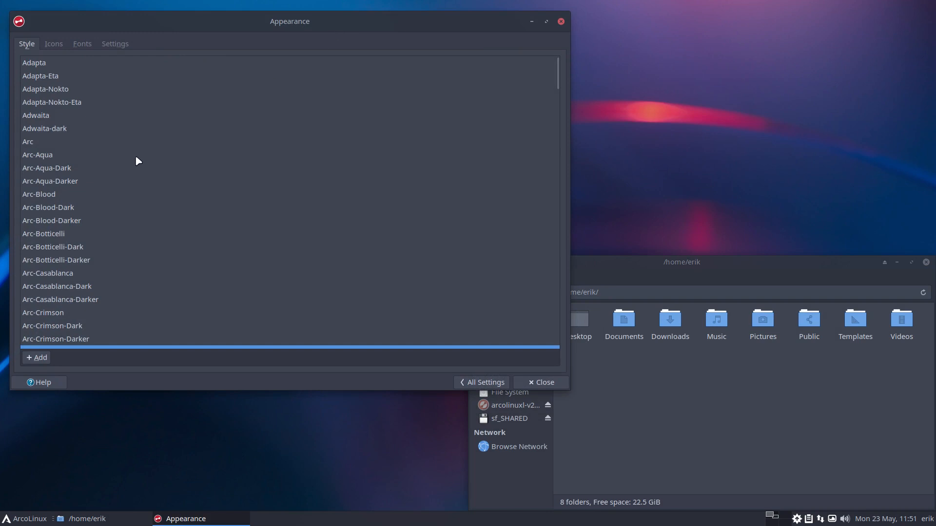
mouse_move(636, 274)
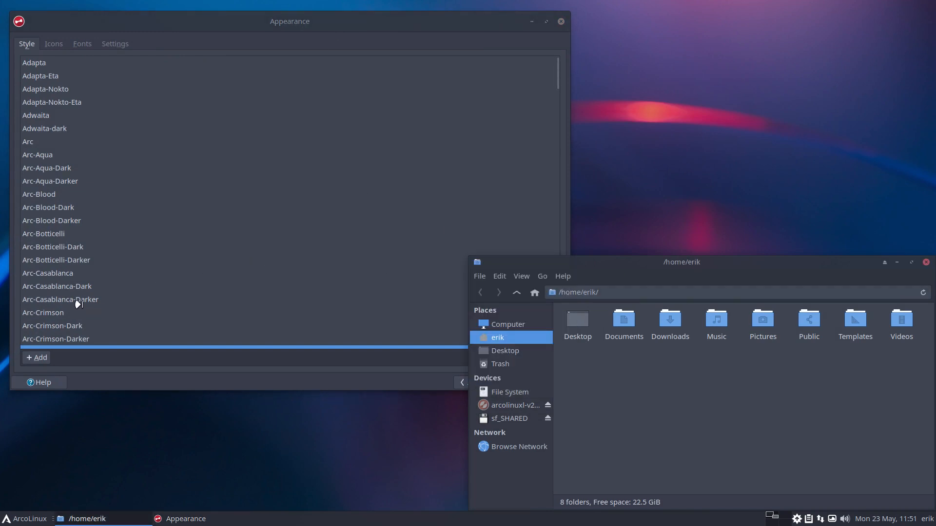
click(59, 300)
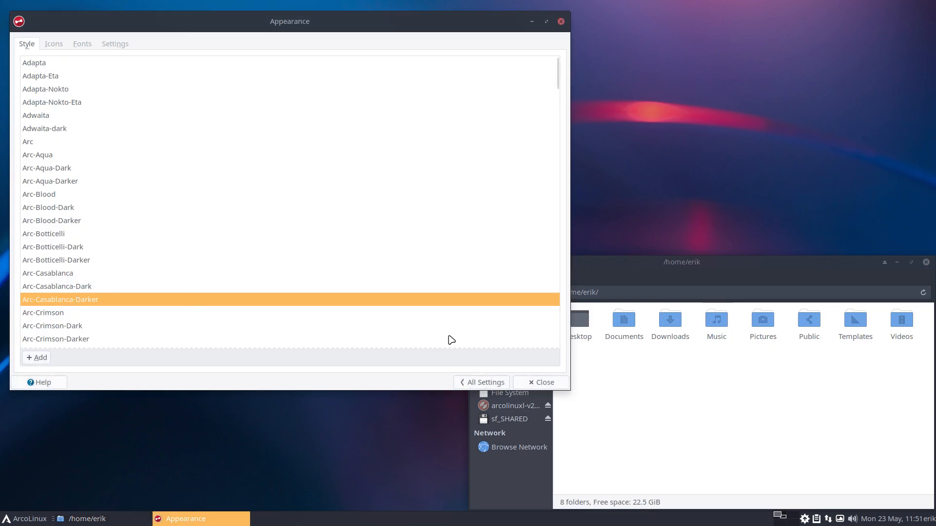
mouse_move(54, 67)
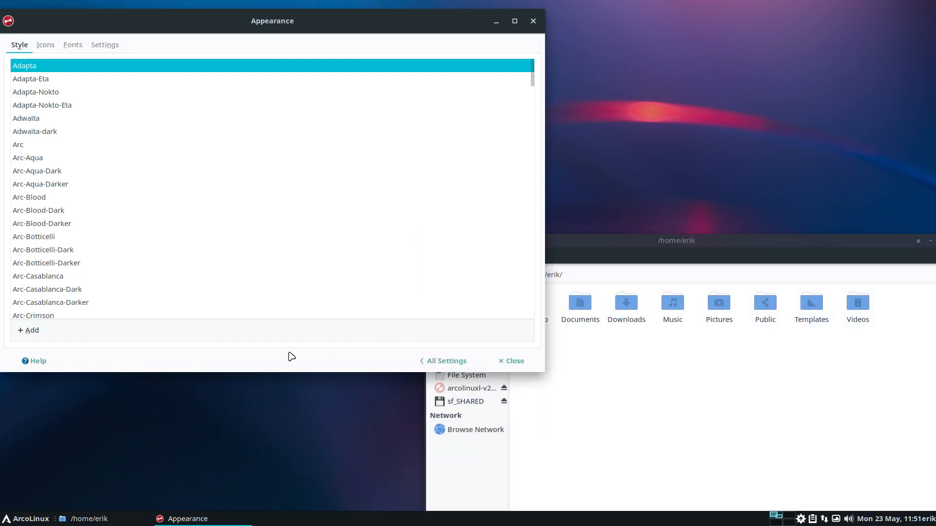
Step: Preview Adapta-Eta, Adwaita-dark, Arc-Aqua, Arc-Aqua-Dark and Arc-Aqua-Darker styles in turn
click(30, 73)
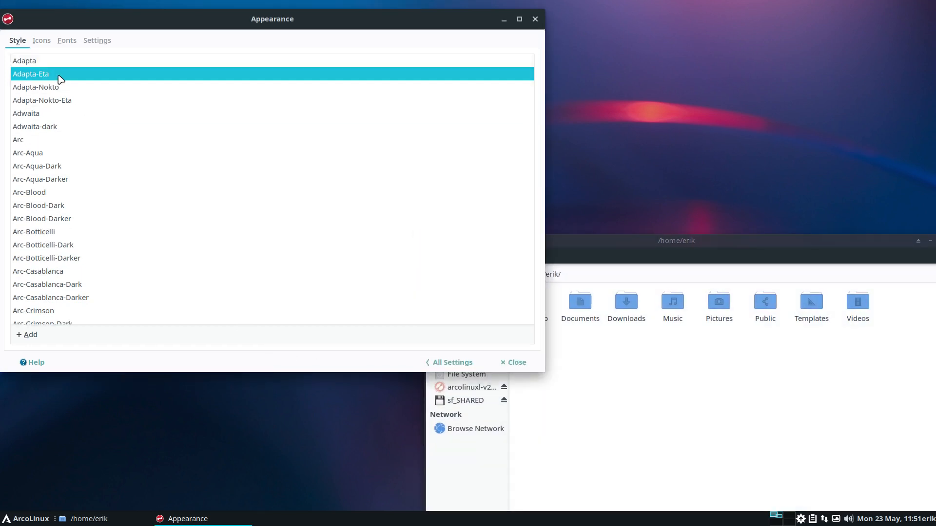
click(36, 92)
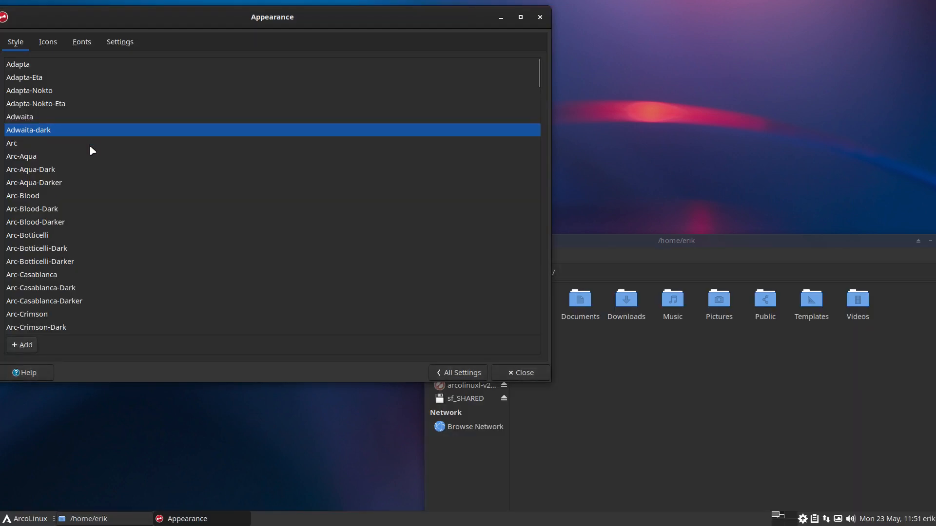
click(20, 145)
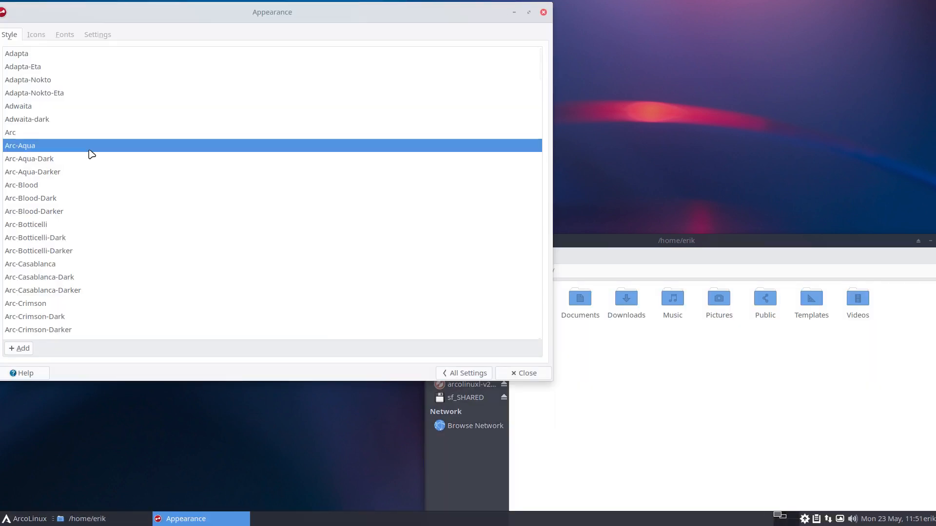
click(29, 158)
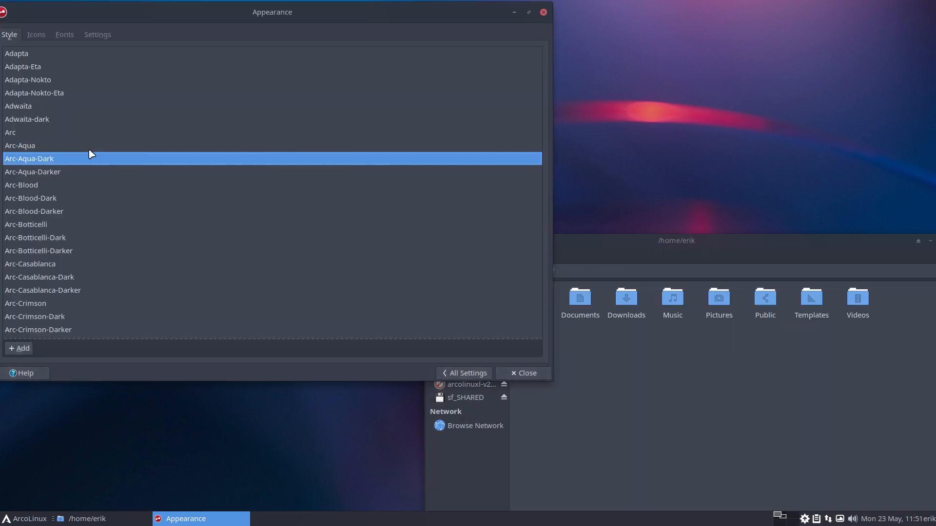
click(33, 172)
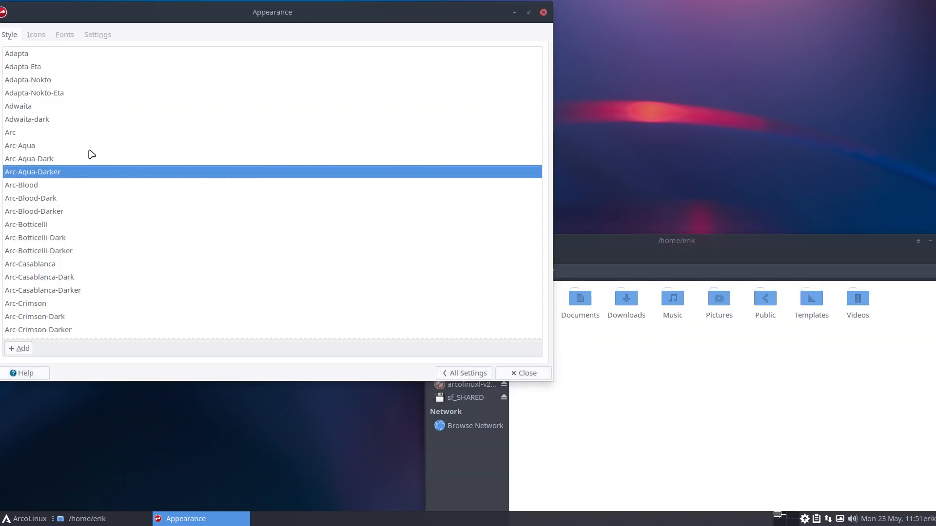
Step: Preview Arc-Blood-Dark, Arc-Botticelli and Arc-Casablanca variants, ending on Arc-Crimson
click(30, 198)
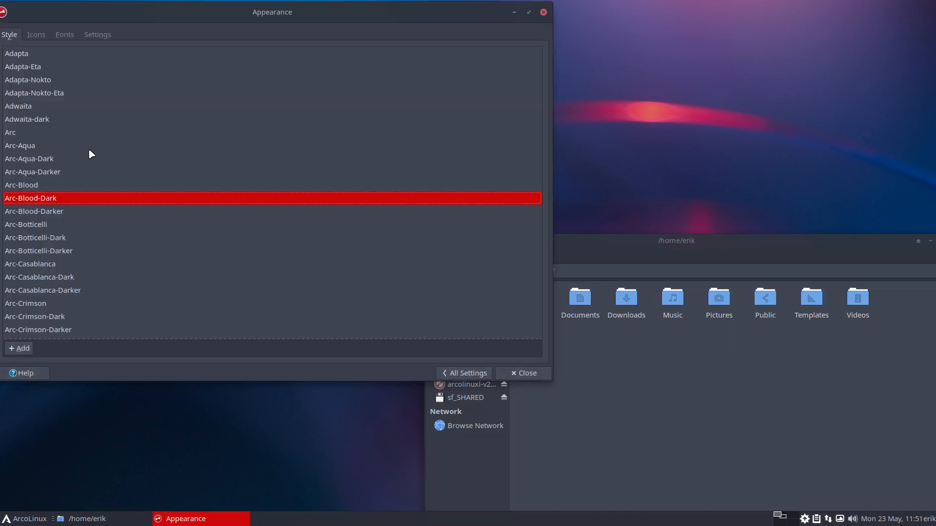
click(26, 224)
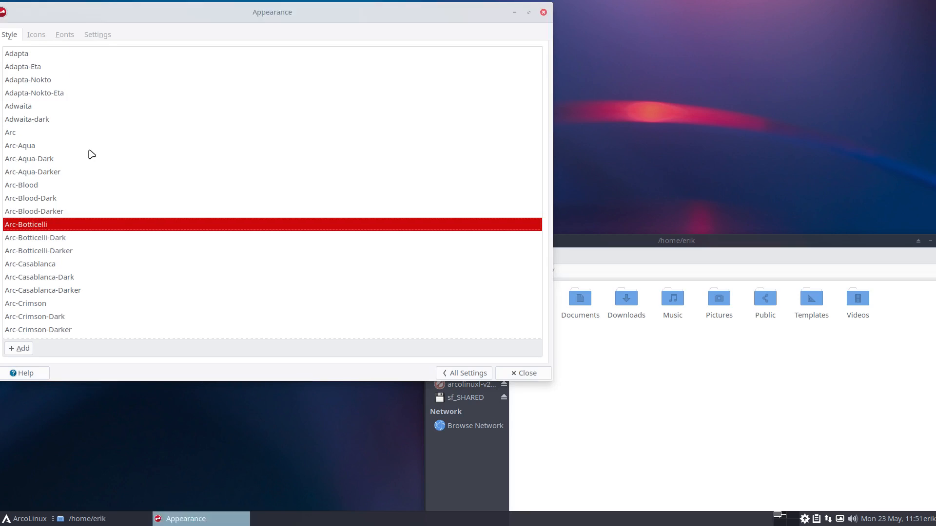
click(39, 250)
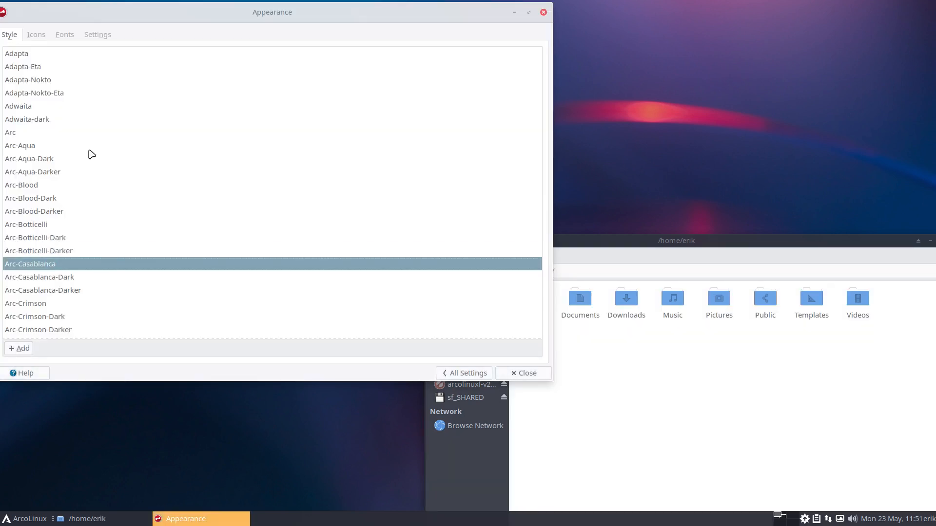
click(42, 291)
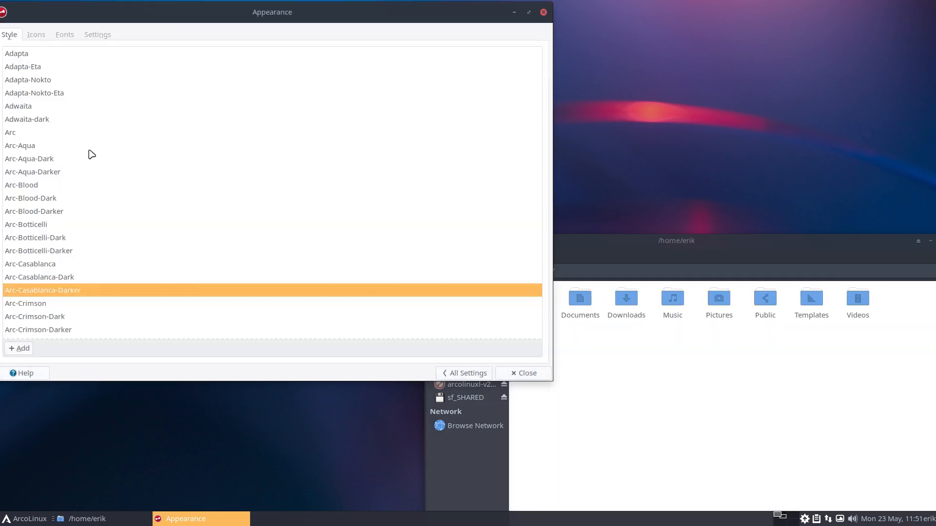
click(25, 303)
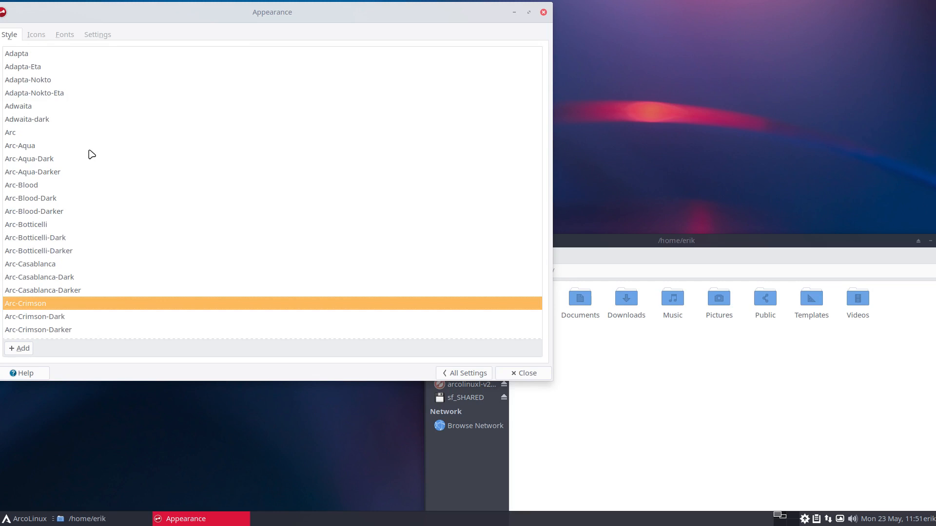
click(35, 316)
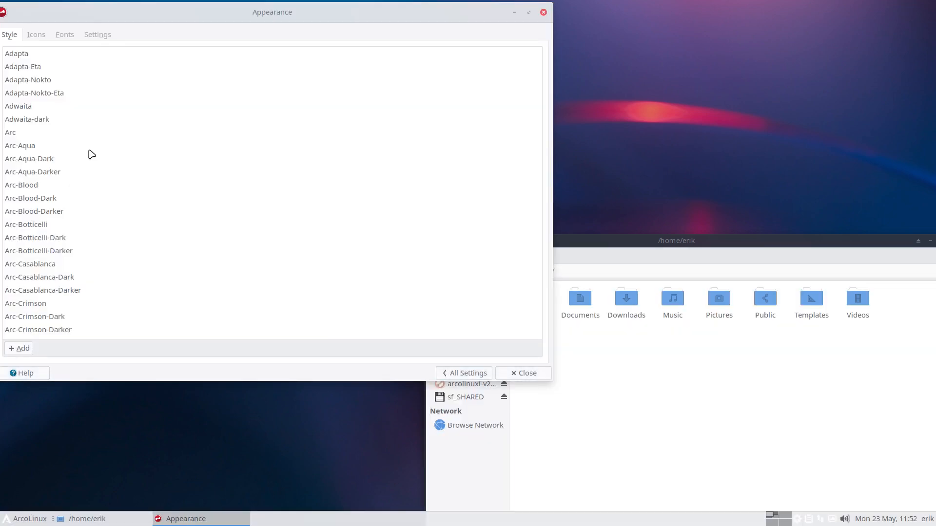
Step: Preview Arc-Mandy-Darker, Arc-Mantis-Dark, Arc-Niagara, Arc-Niagara-Darker and Arc-Orchid styles
scroll(down, 3)
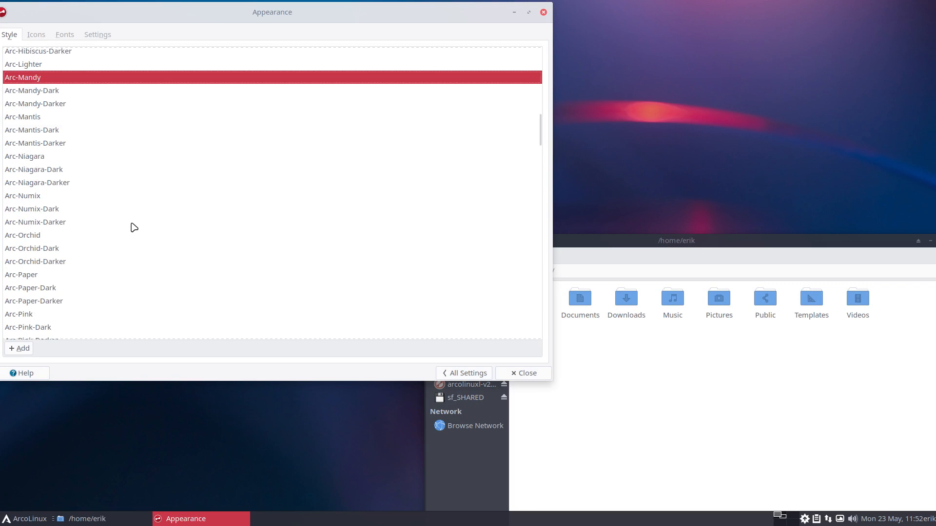
click(35, 103)
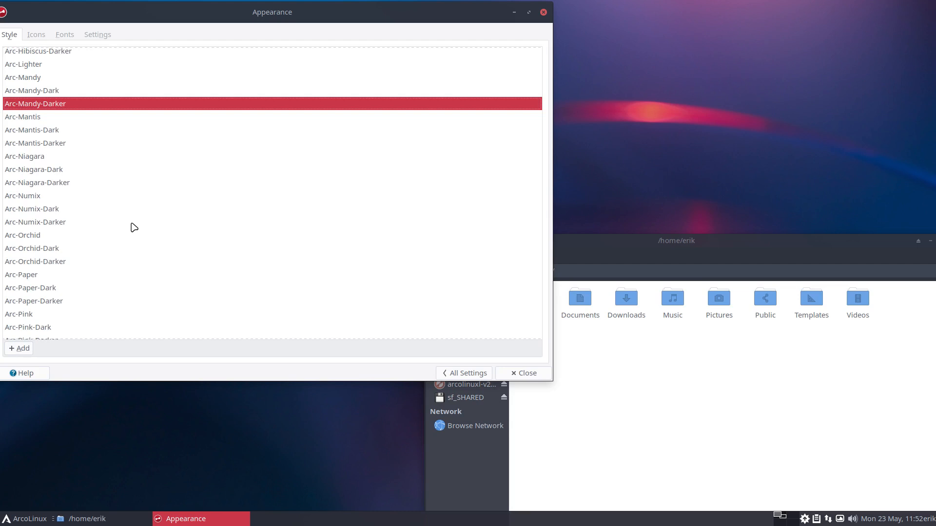
click(31, 130)
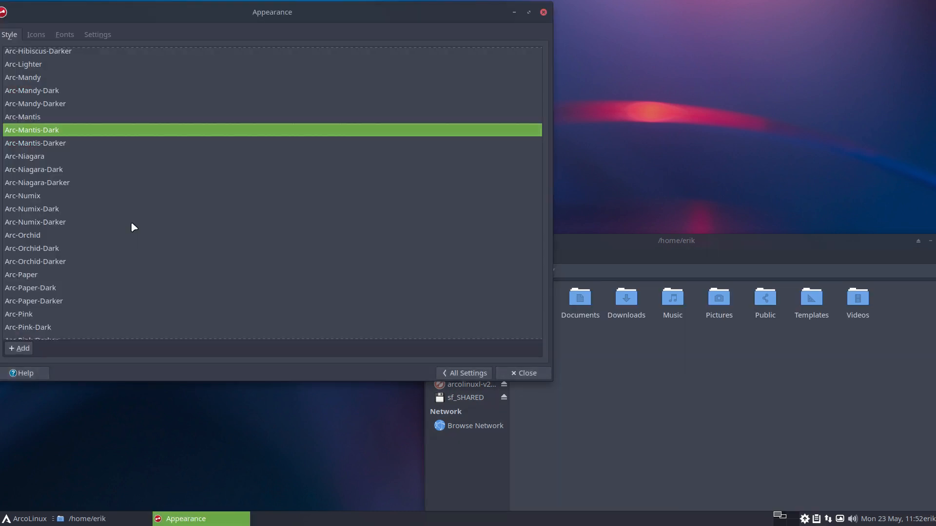
click(25, 156)
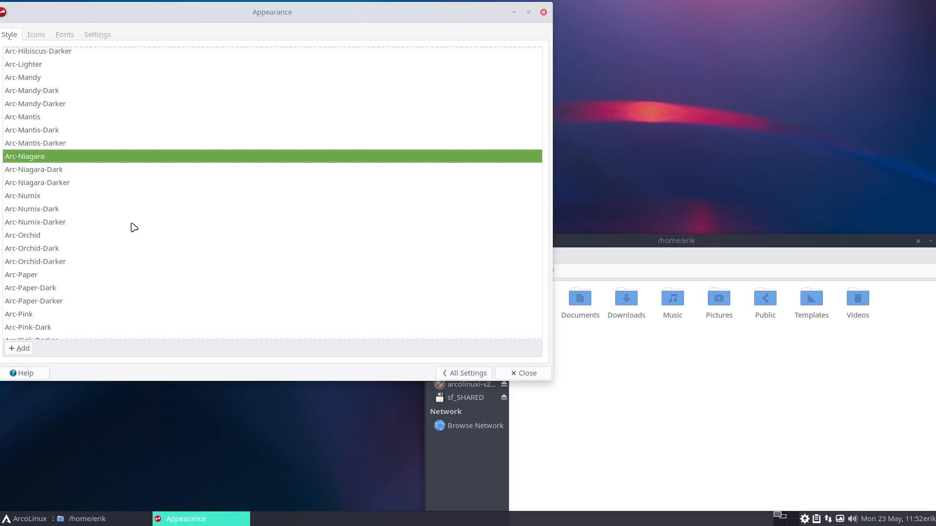
click(37, 182)
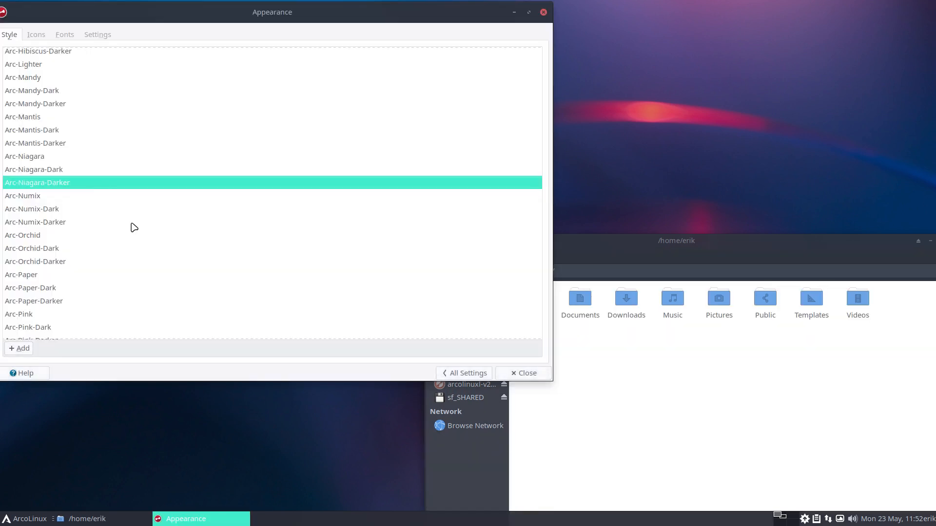
click(31, 208)
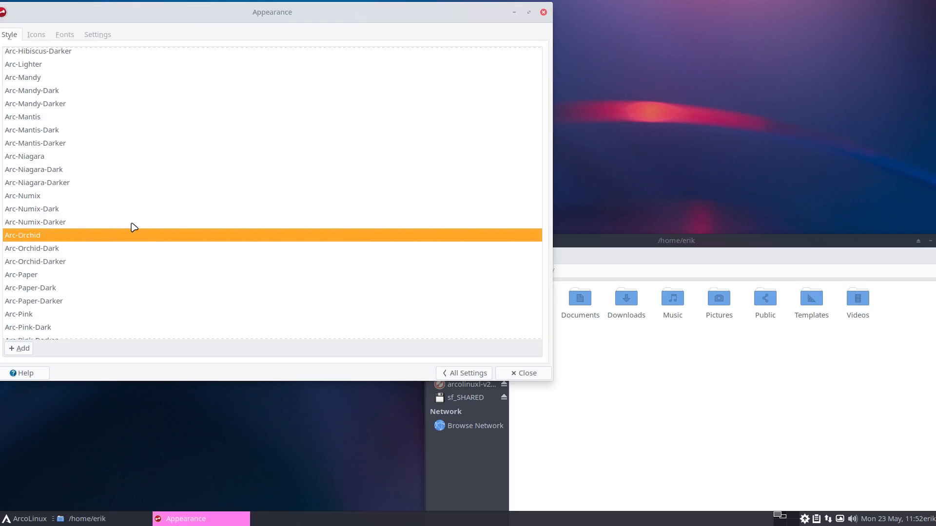
Step: Preview Arc-Paper and Arc-Paper-Darker, then apply Arc-Polo
click(20, 275)
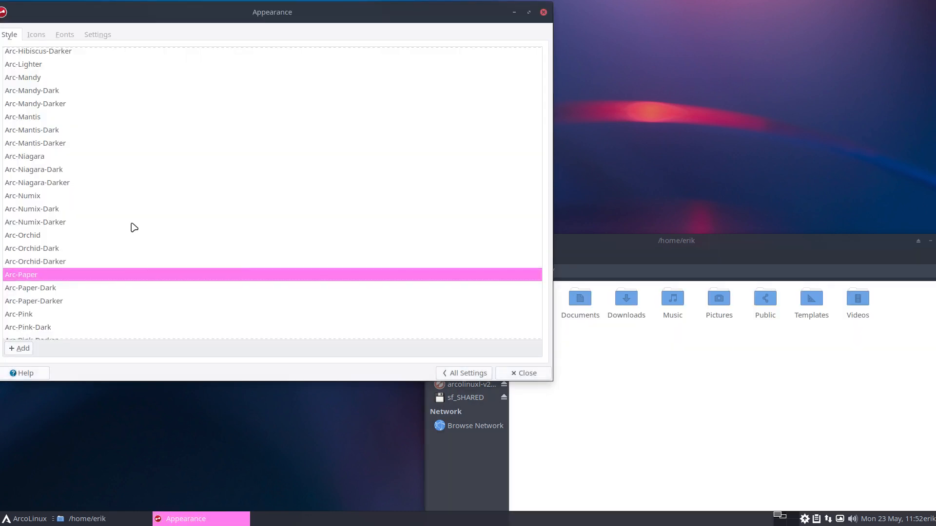
click(33, 302)
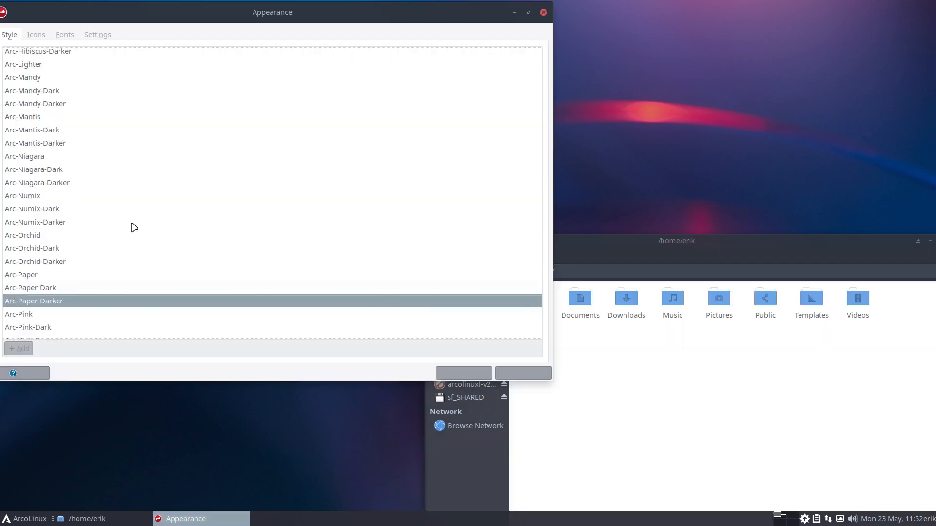
click(27, 328)
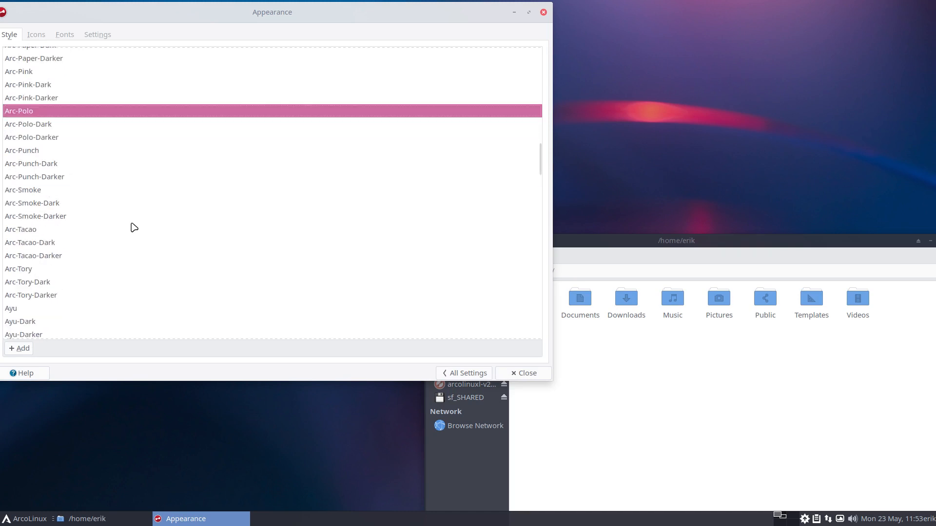
Step: Preview Arc-Polo-Dark, Arc-Polo-Darker, Arc-Punch, Arc-Punch-Dark, Arc-Smoke and Arc-Smoke-Darker
click(27, 124)
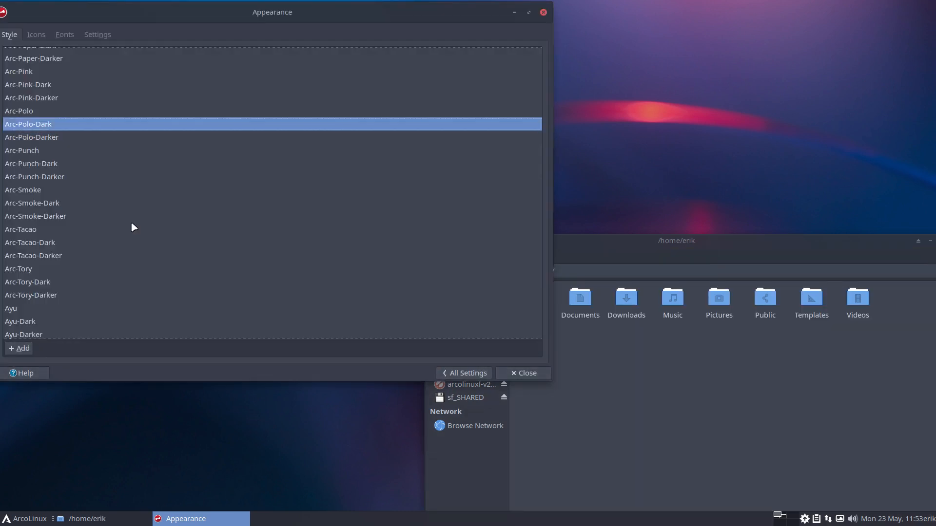
click(31, 137)
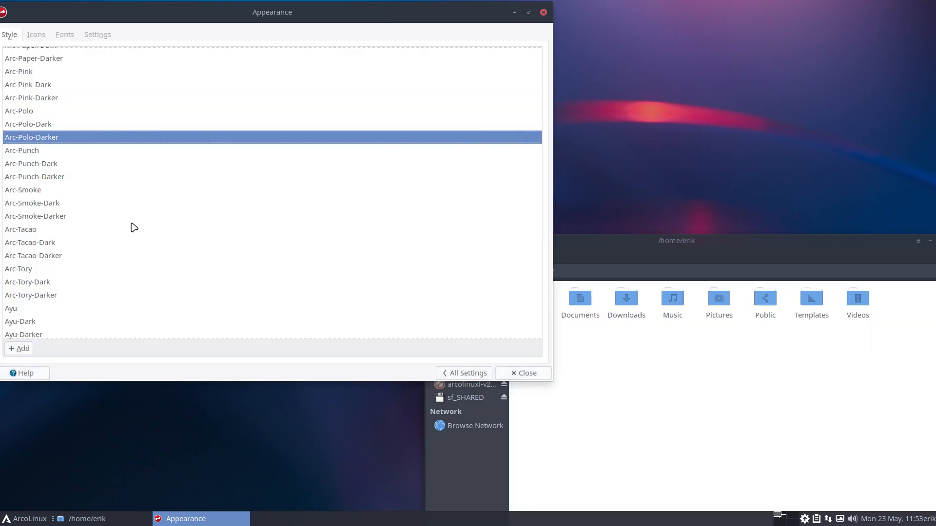
click(22, 150)
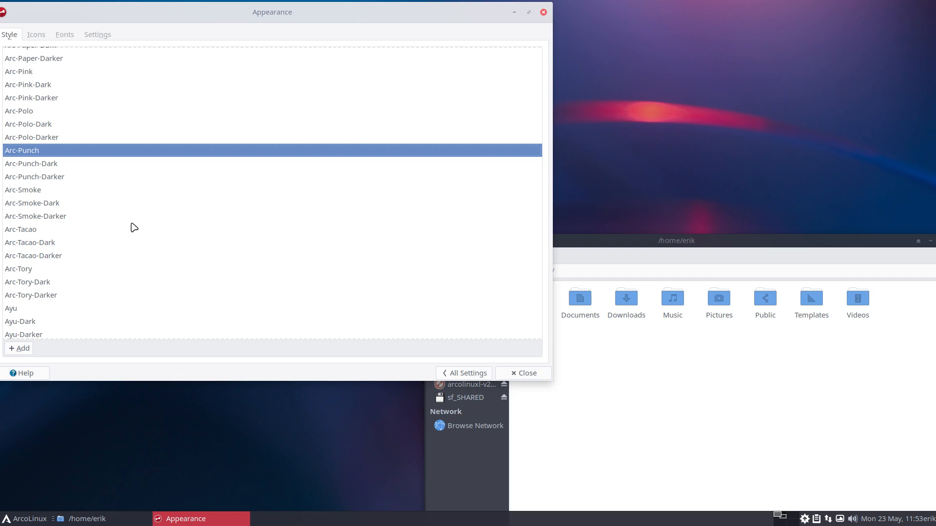
click(31, 164)
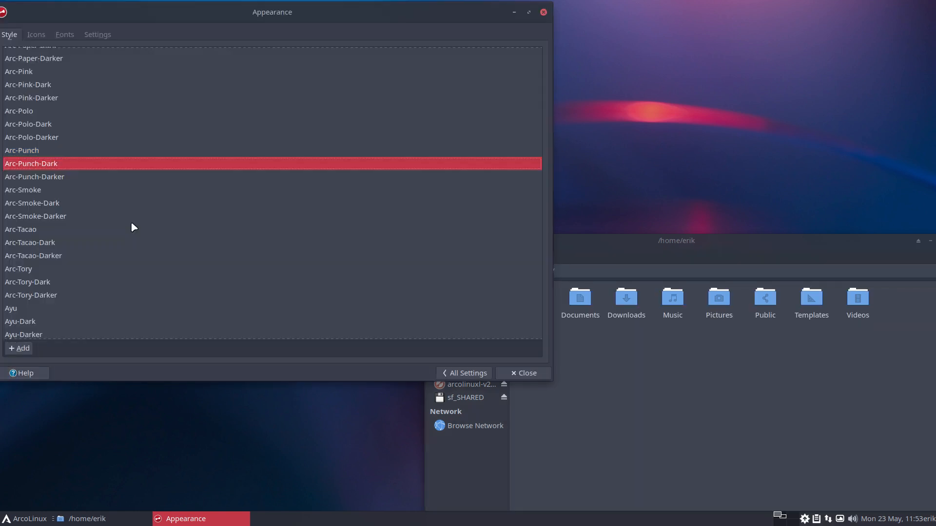
click(22, 190)
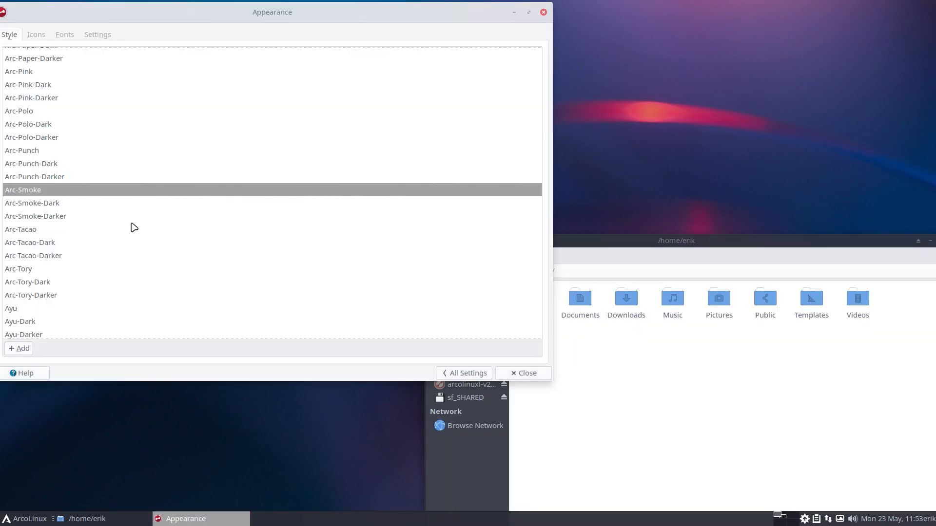
click(36, 217)
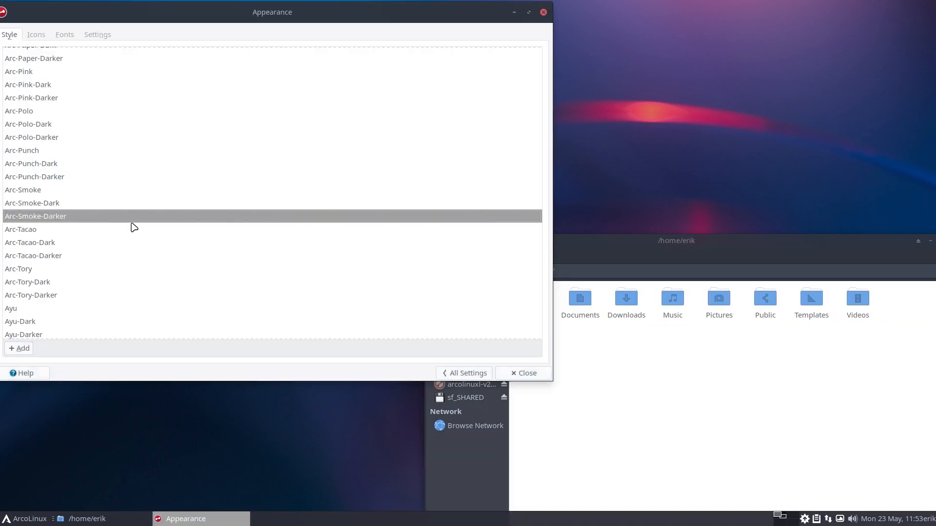
Step: Preview Ayu-Dark, Ayu and another Ayu variant, ending on a light style
click(31, 243)
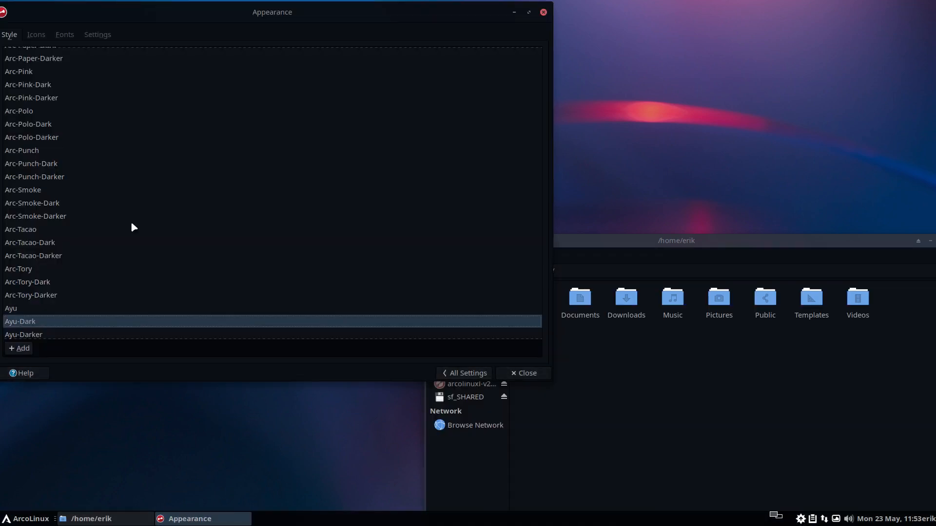
click(10, 308)
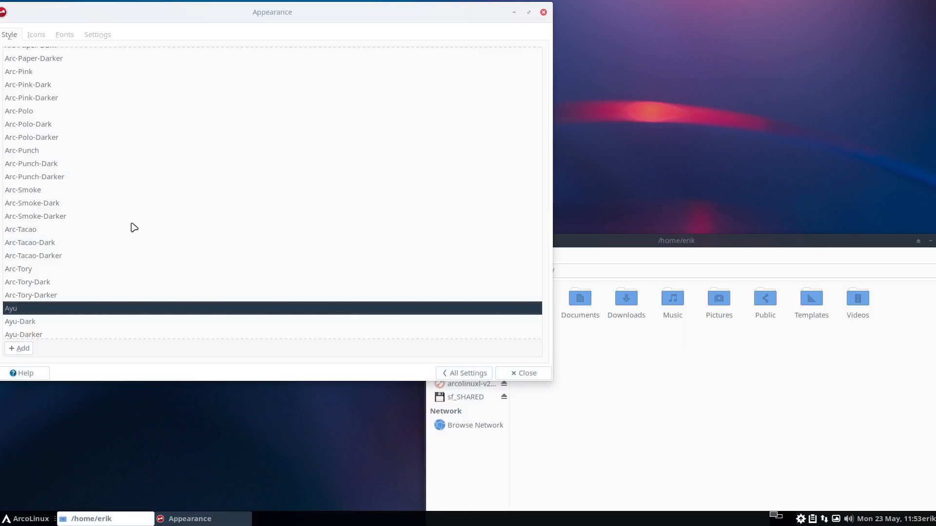
click(24, 334)
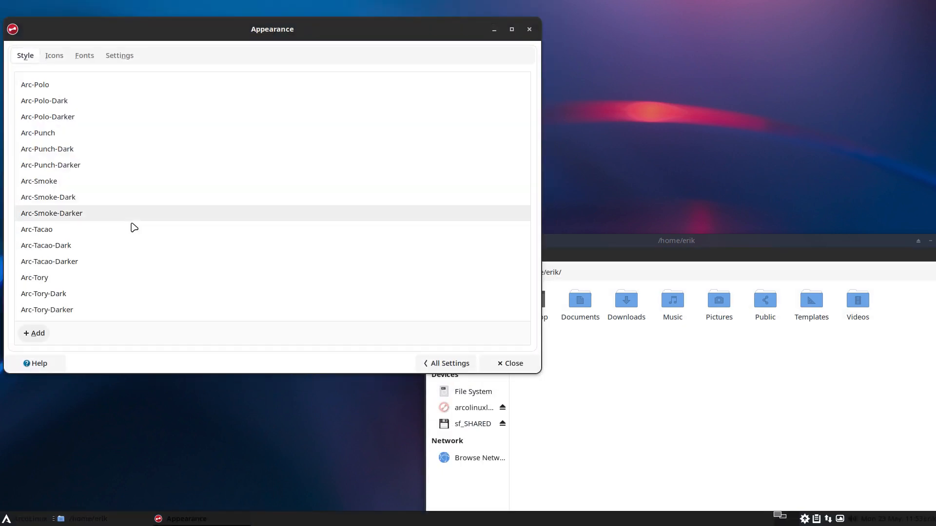
Step: Preview Graphite-blue-light, -dark, -green, -green-light, -light, -orange-dark and -pink-dark styles
scroll(down, 3)
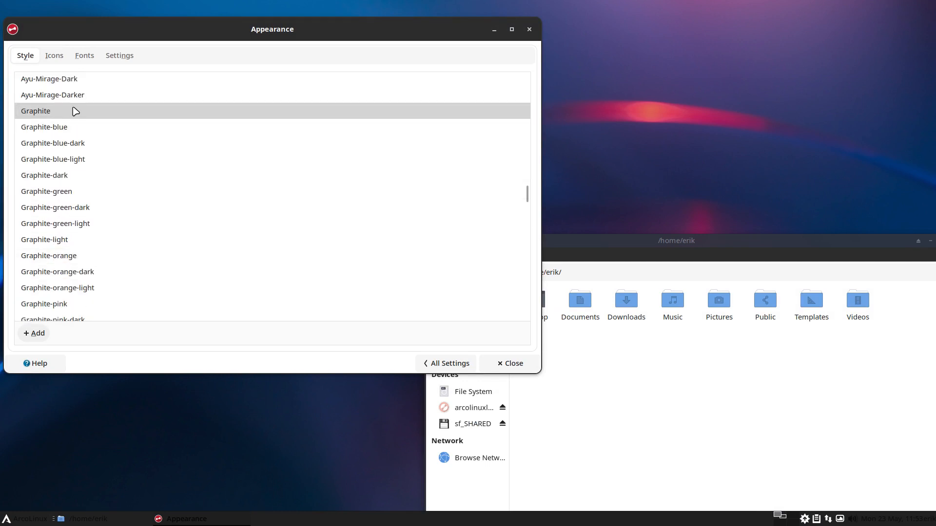
click(52, 142)
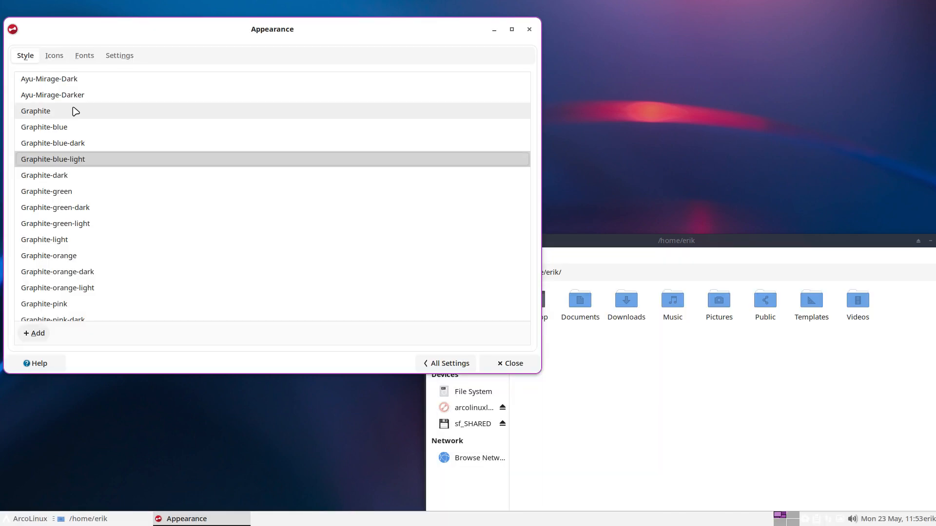
click(44, 175)
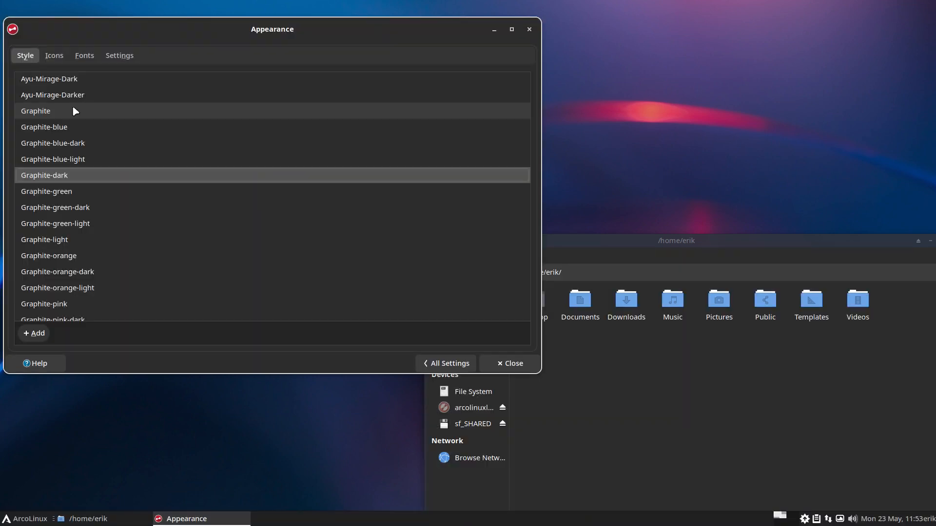
click(46, 192)
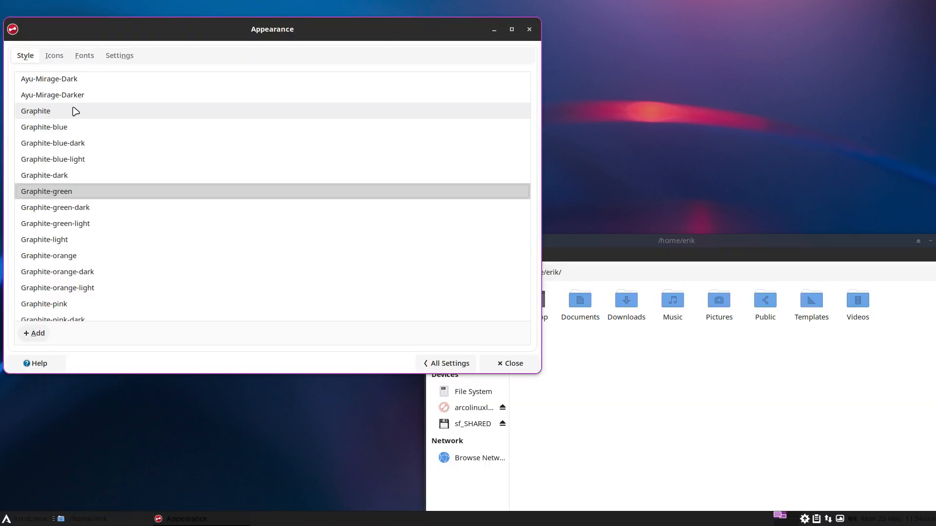
click(55, 224)
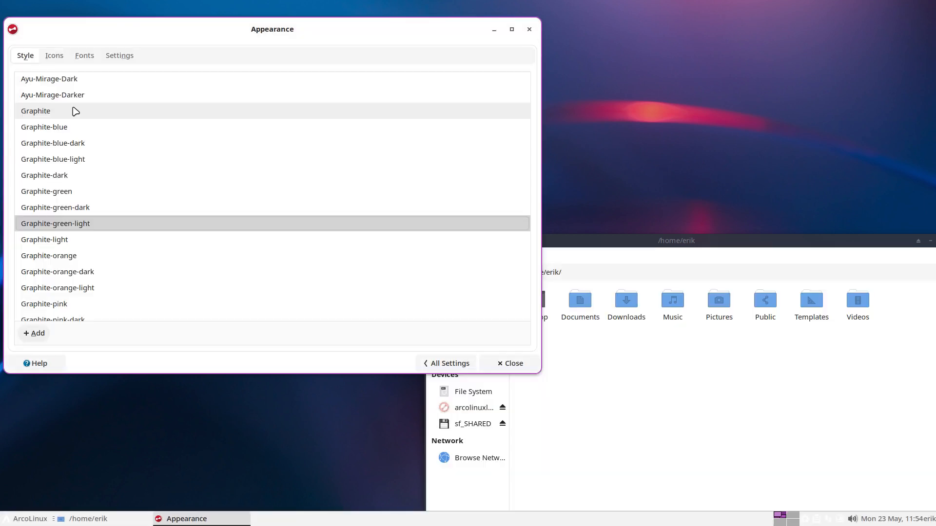
click(44, 240)
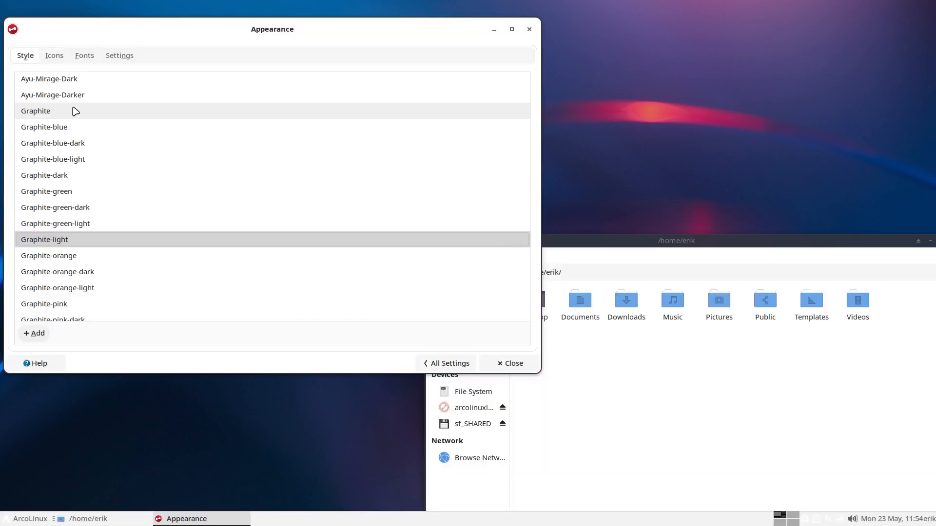
click(58, 272)
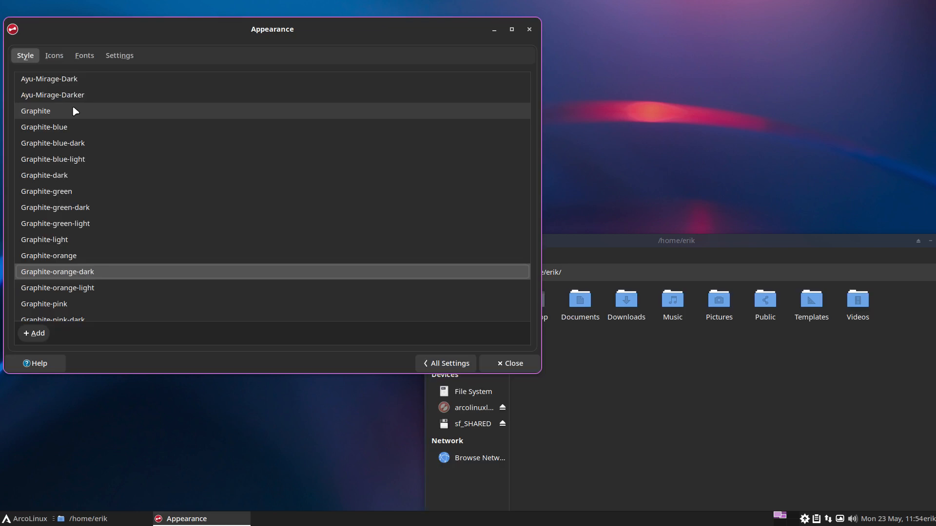
click(57, 288)
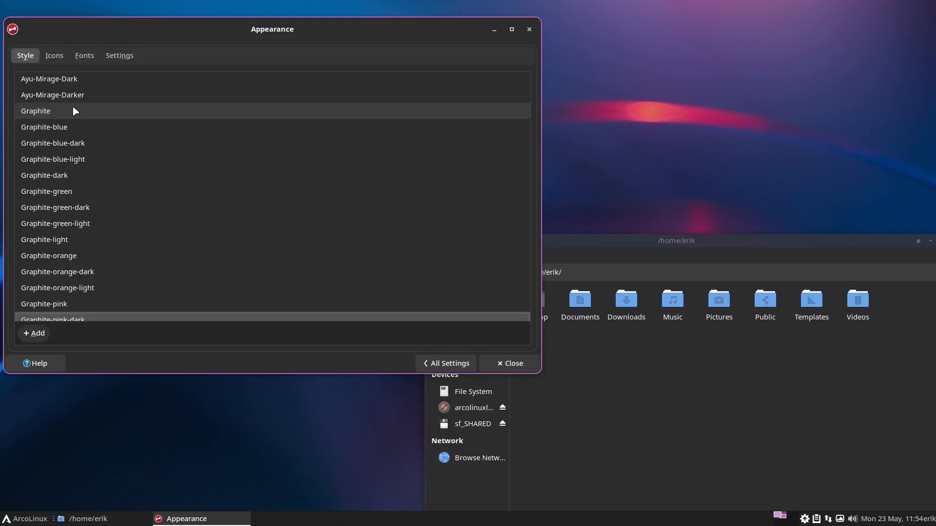
Step: Preview Graphite-purple-dark, -red, -red-dark, -teal and -yellow, ending on a light style
scroll(down, 3)
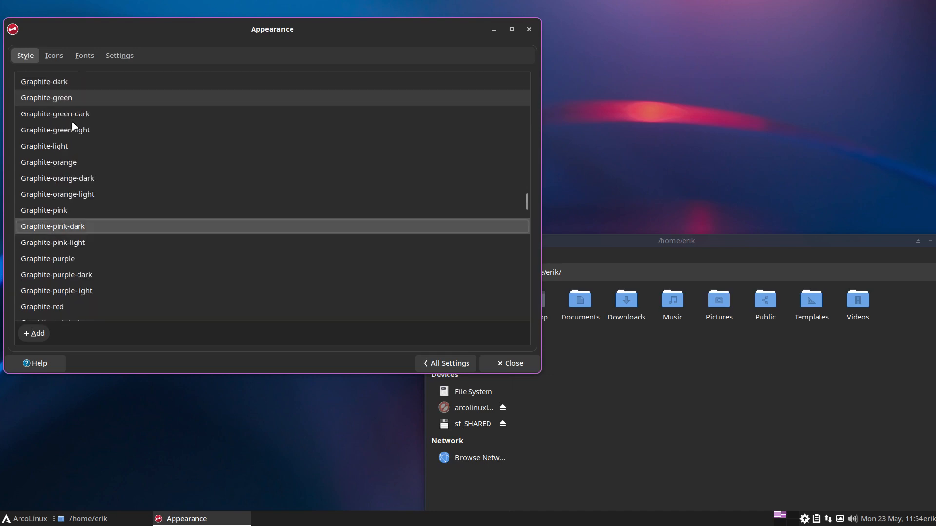
scroll(down, 3)
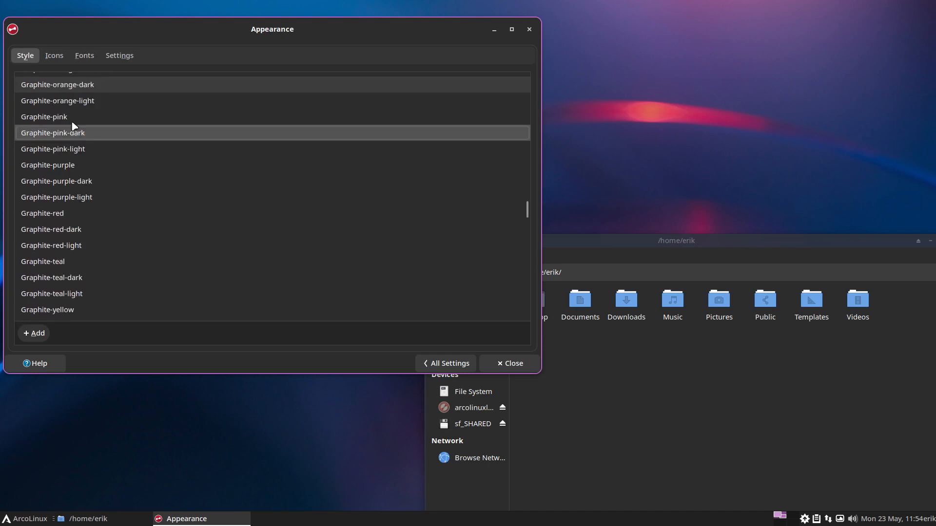
click(57, 181)
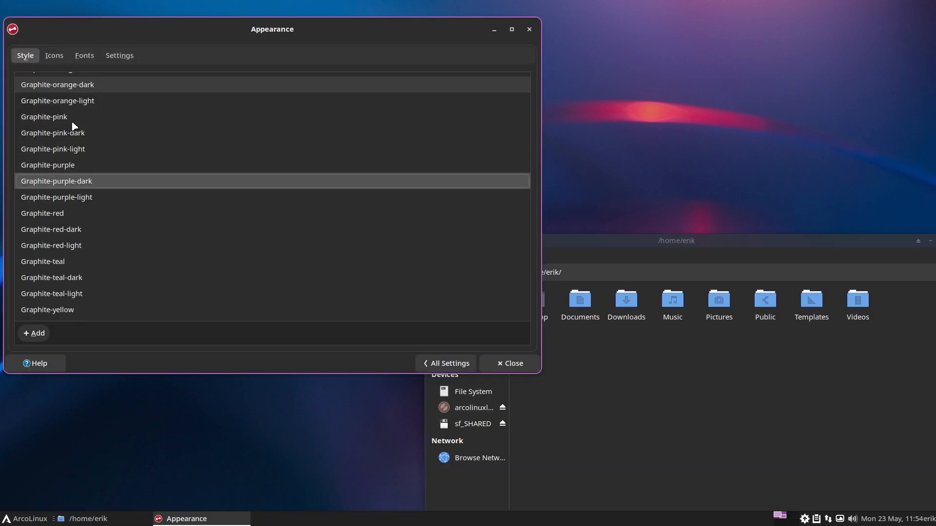
click(42, 213)
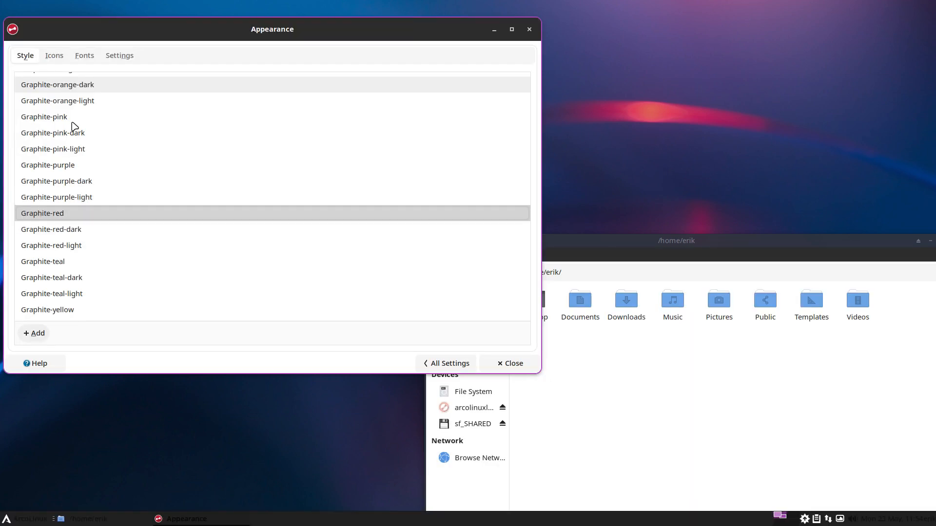
click(52, 230)
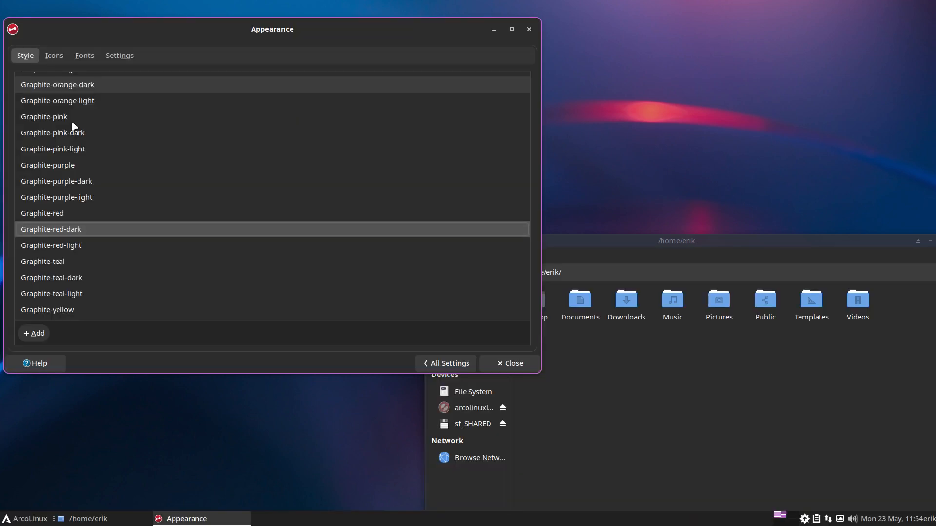
click(42, 262)
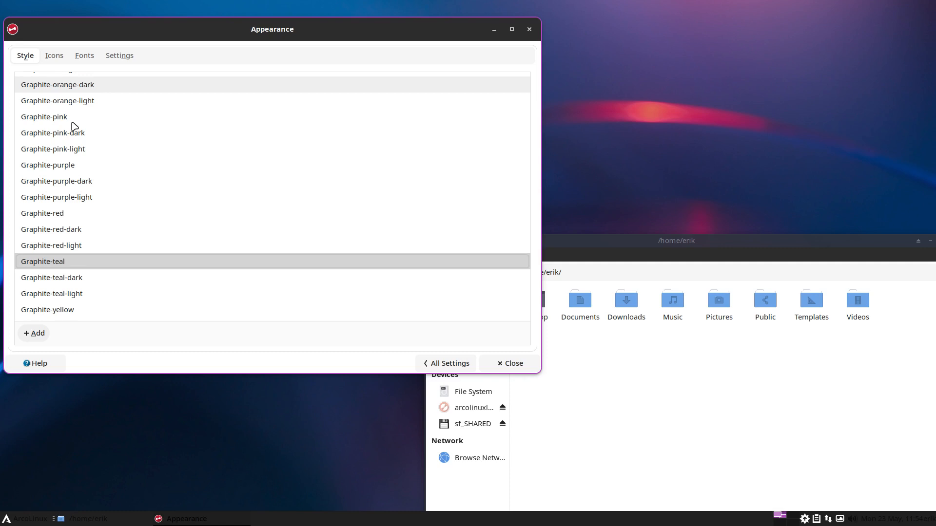
click(47, 309)
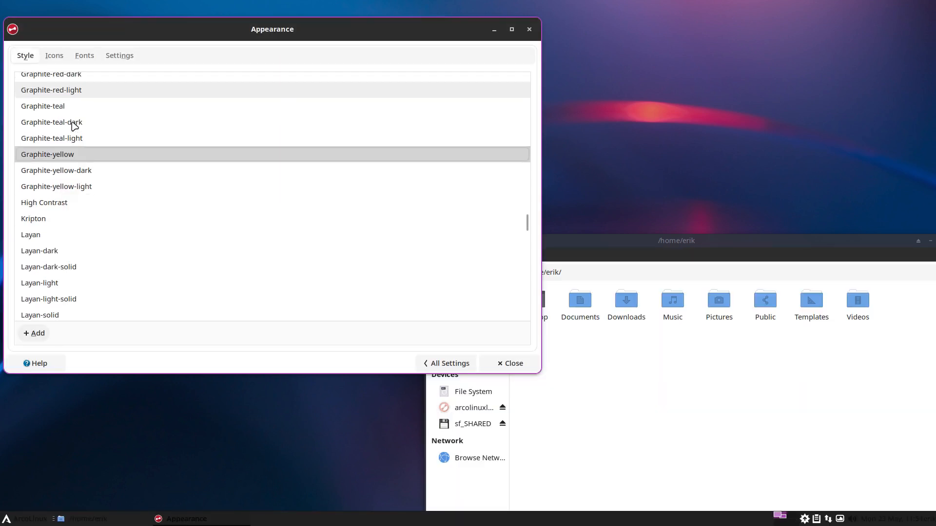
click(56, 185)
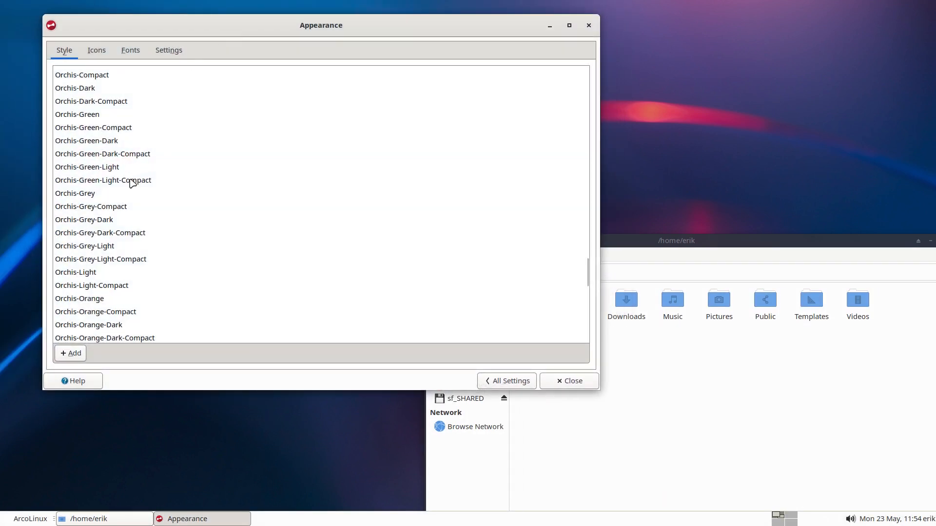
Step: Preview Layan, Layan-dark, Layan-light, Layan-dark-solid and Materia-dark-compact, ending on a light theme
scroll(down, 3)
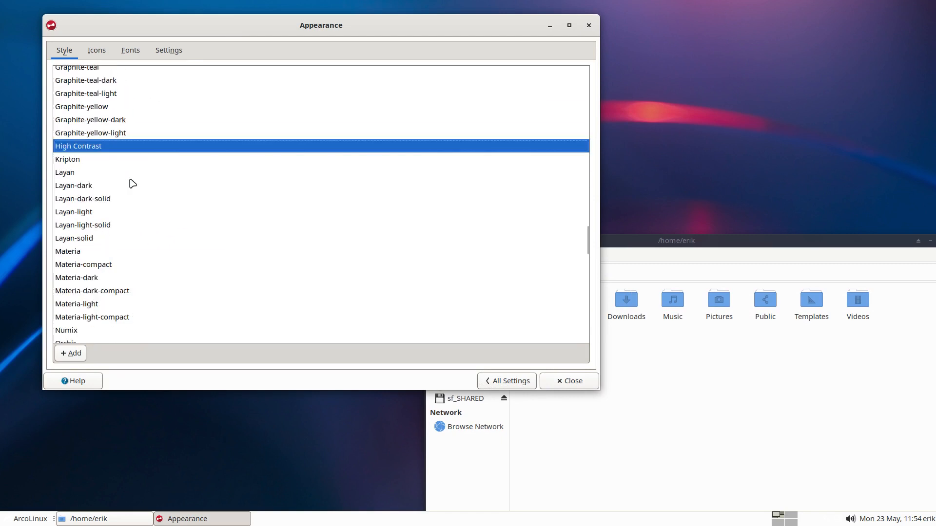
click(74, 172)
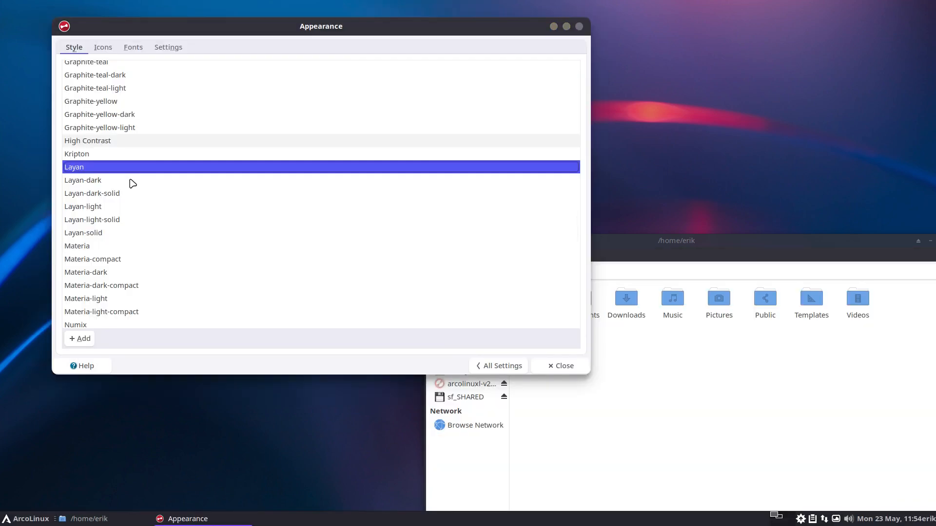
click(82, 181)
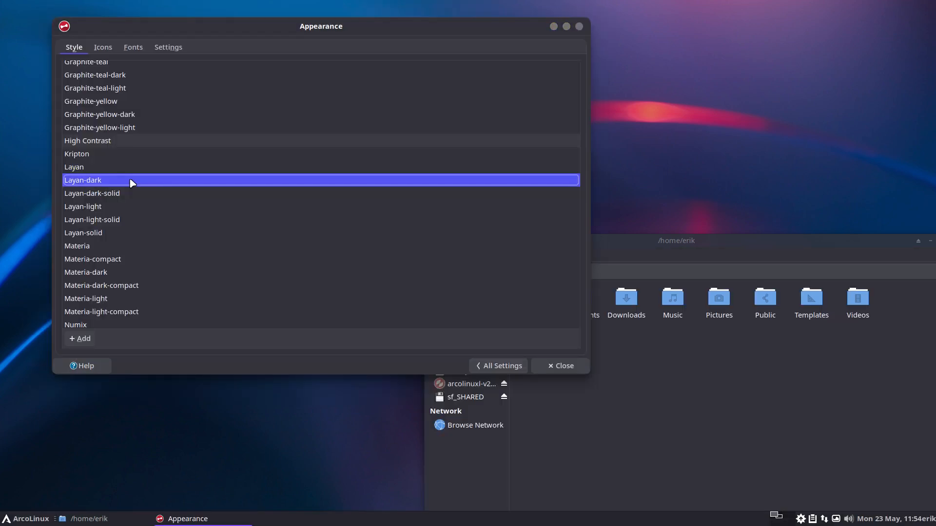
click(83, 206)
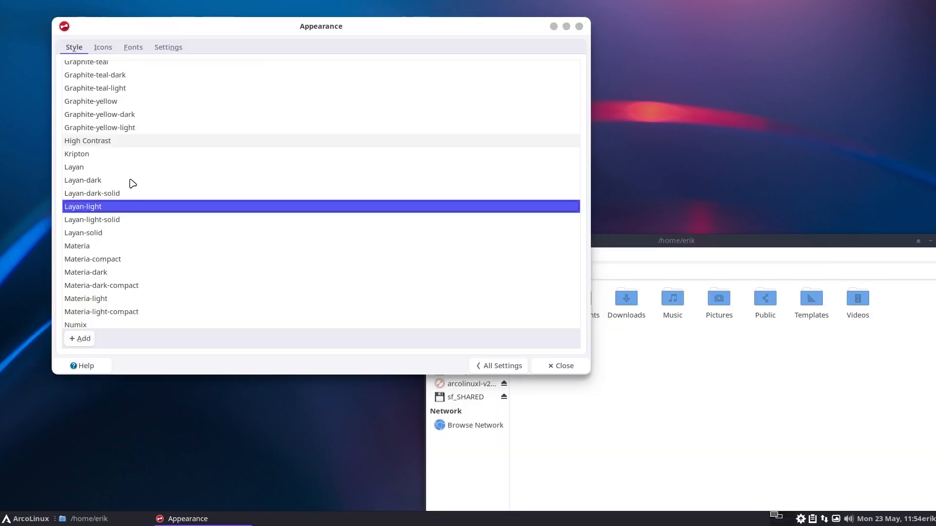
click(91, 193)
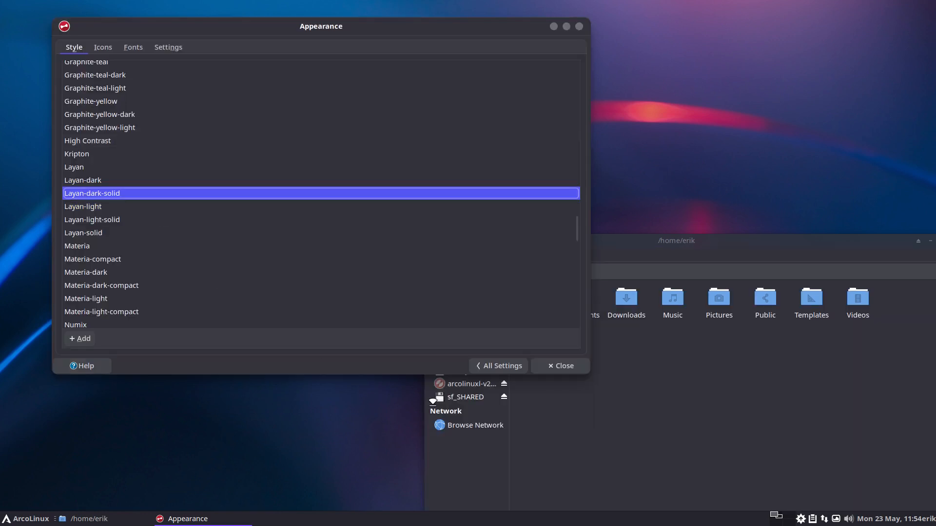
mouse_move(308, 281)
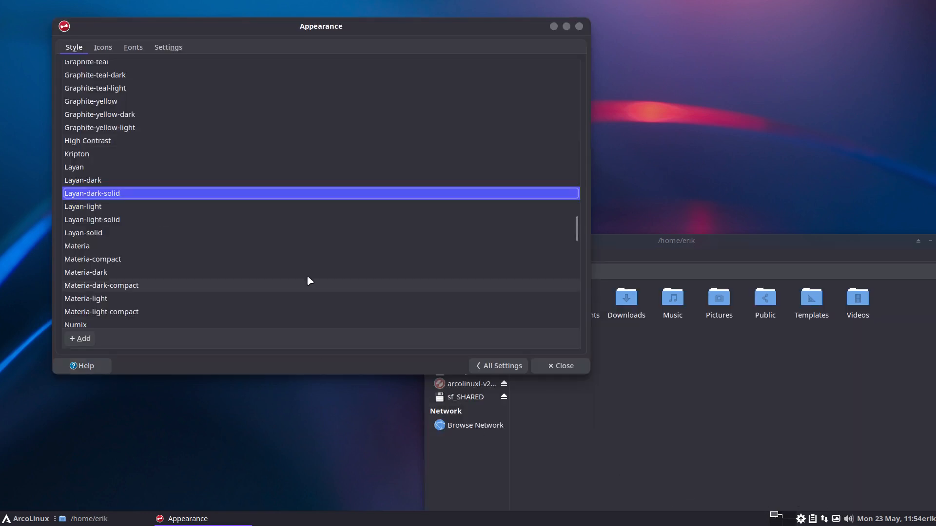
click(83, 206)
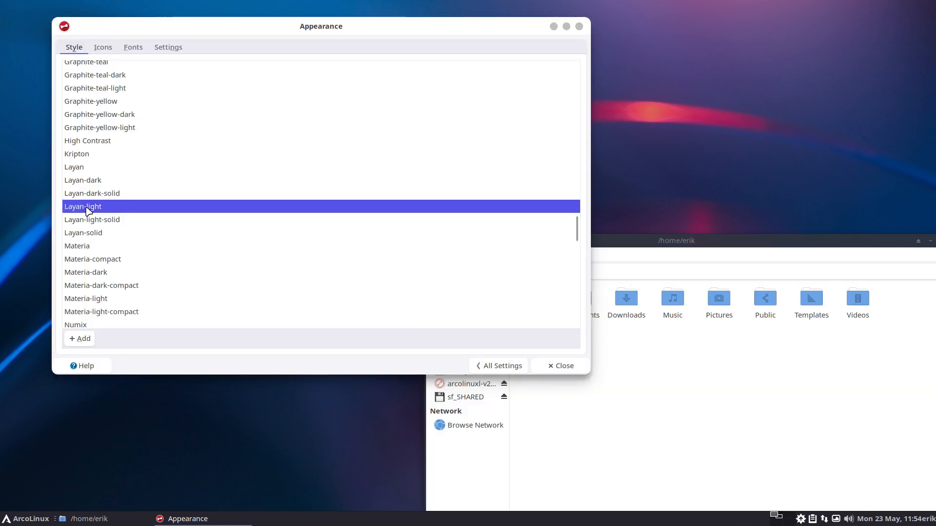
click(84, 232)
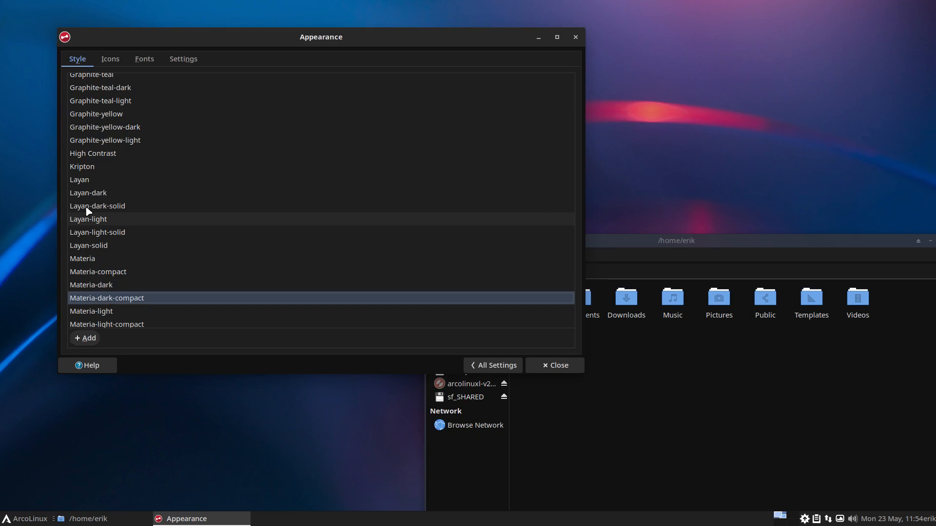
click(107, 317)
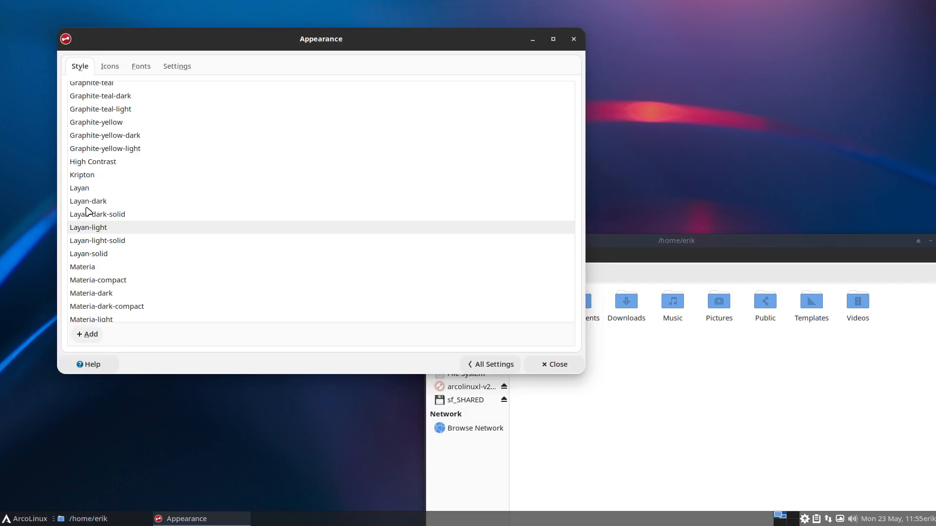
Step: Preview Orchis-Dark-Compact, Green-Compact, Green-Dark, Green-Light, Grey-Compact and Grey-Light variants
scroll(down, 3)
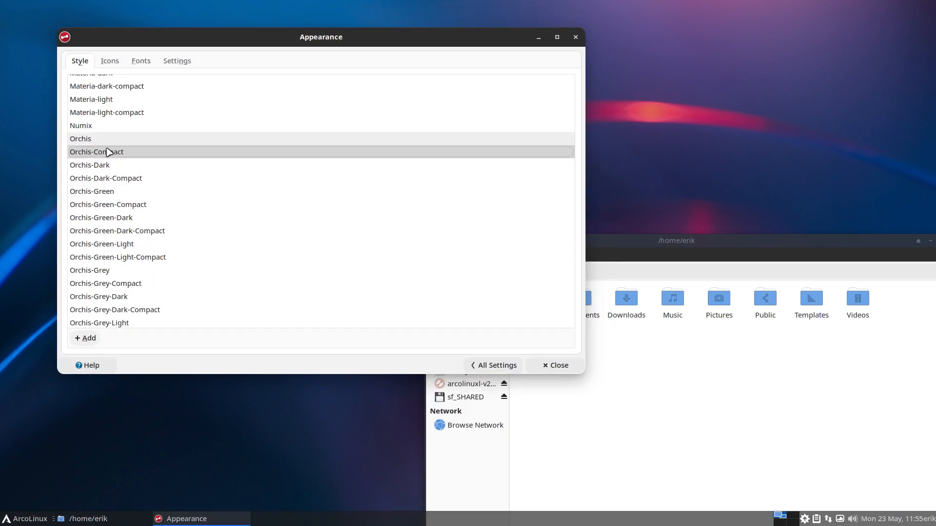
click(105, 177)
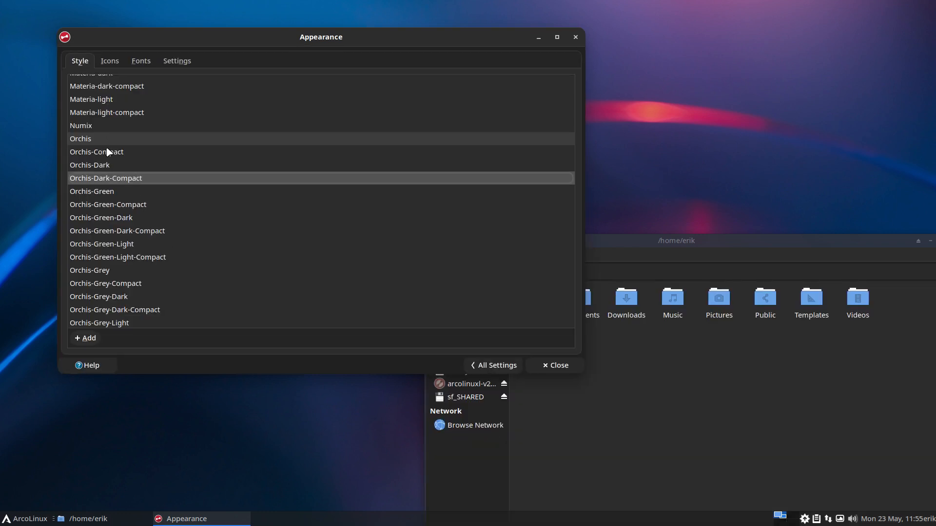
click(108, 203)
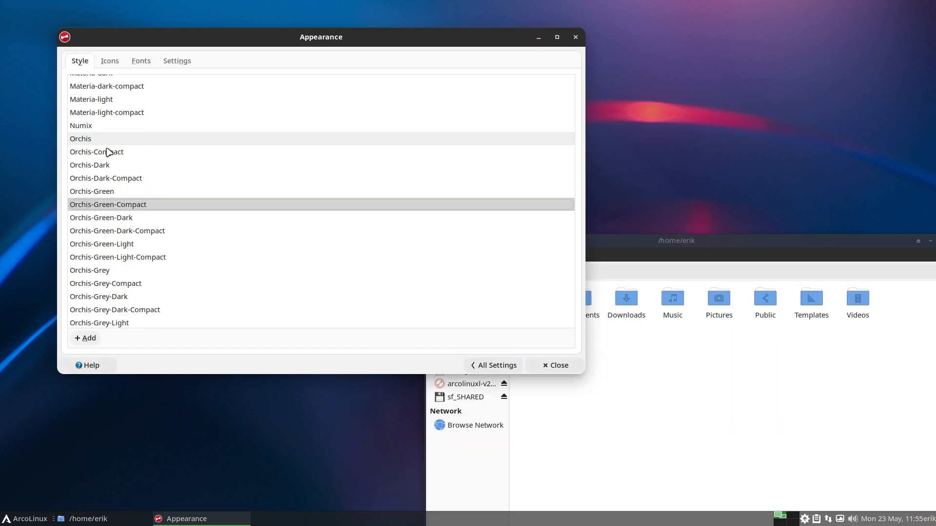
click(117, 231)
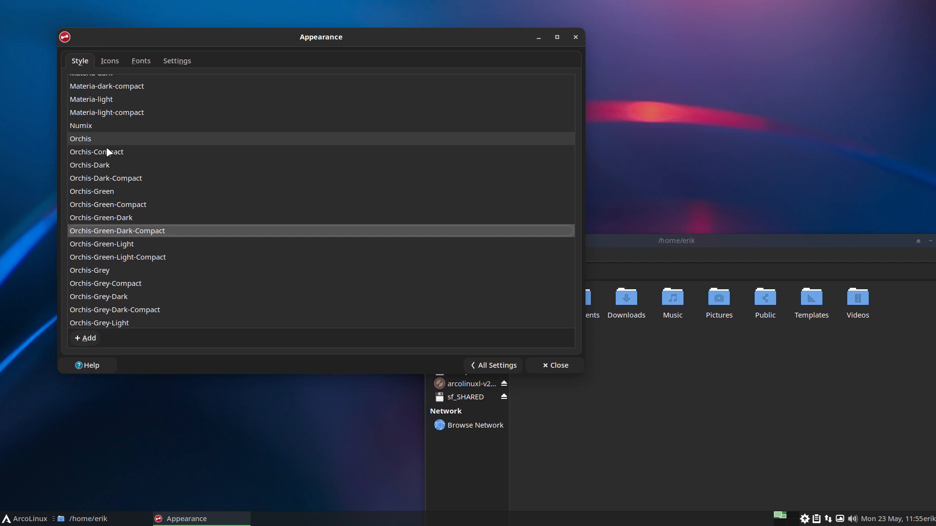
click(118, 257)
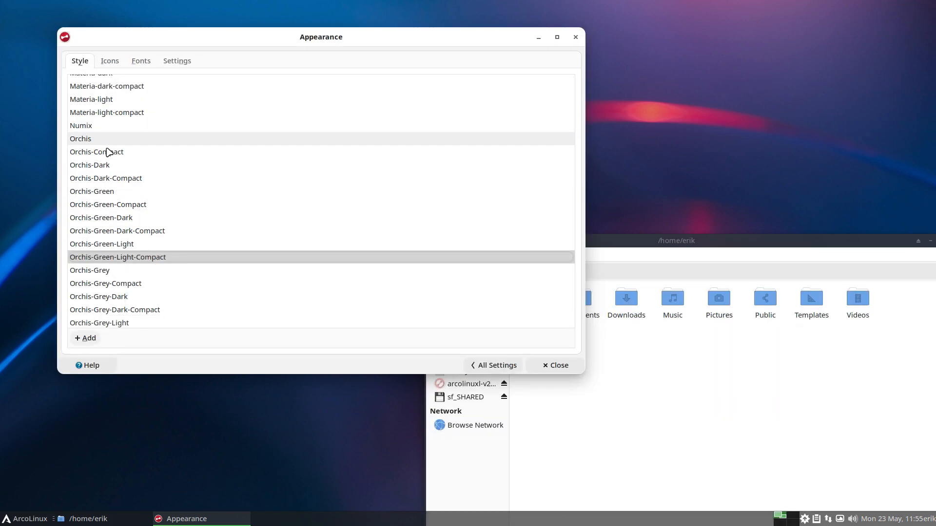
click(105, 283)
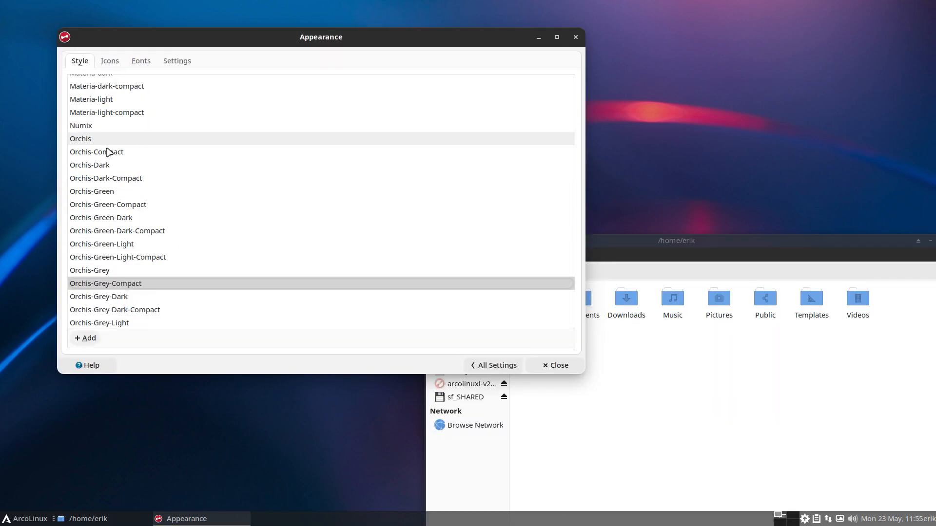
click(115, 310)
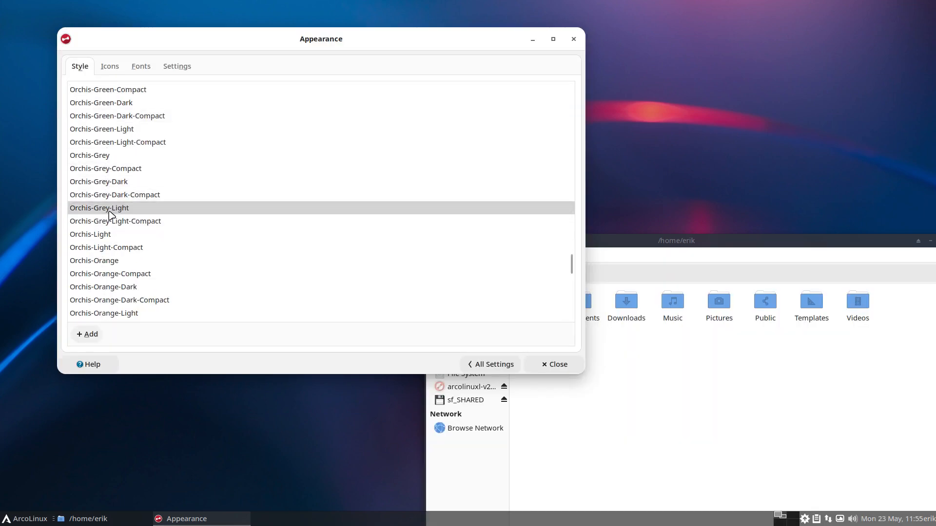
Step: Preview Orchis-Light and Orchis-Orange, ending on Orchis-Pink
click(89, 234)
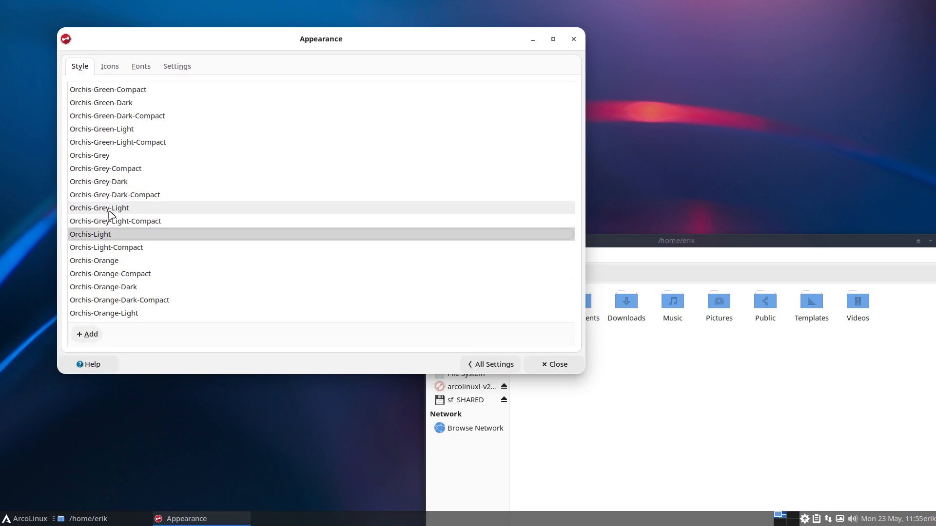
click(93, 261)
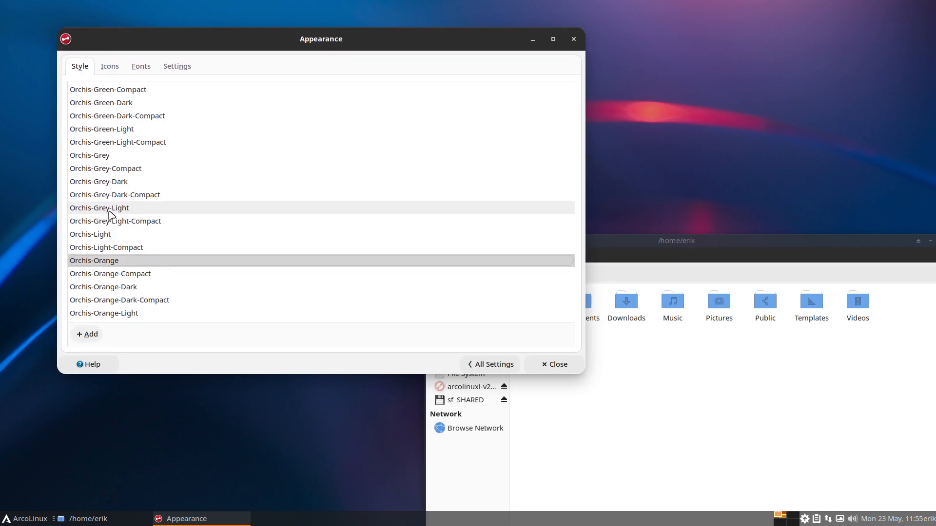
click(103, 287)
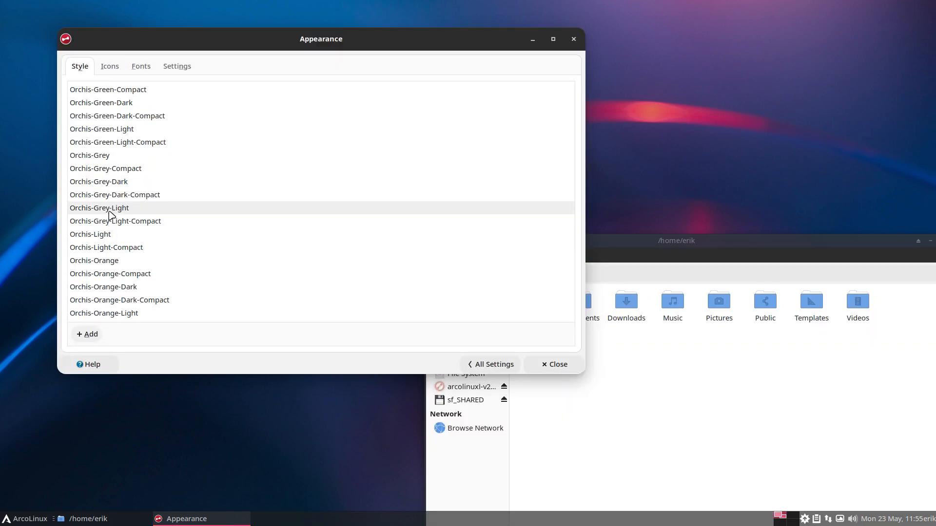
Step: Preview Orchis-Pink-Dark, Pink-Light, Purple-Compact, Purple-Dark, Purple-Light and Red-Compact variants
scroll(down, 3)
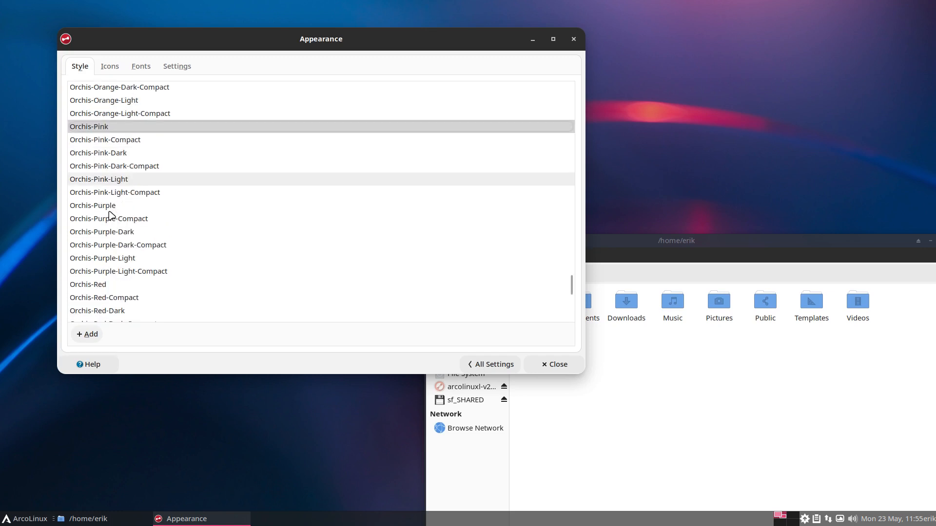
click(97, 153)
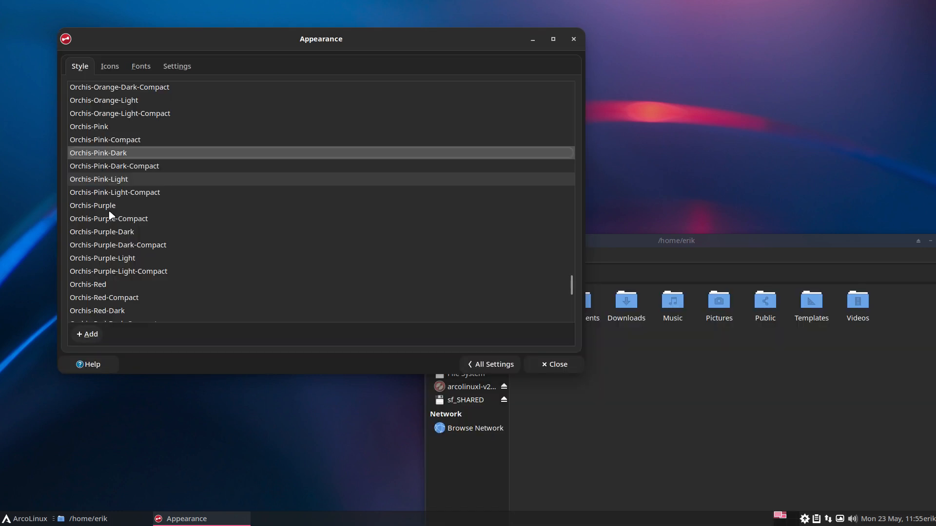
click(99, 180)
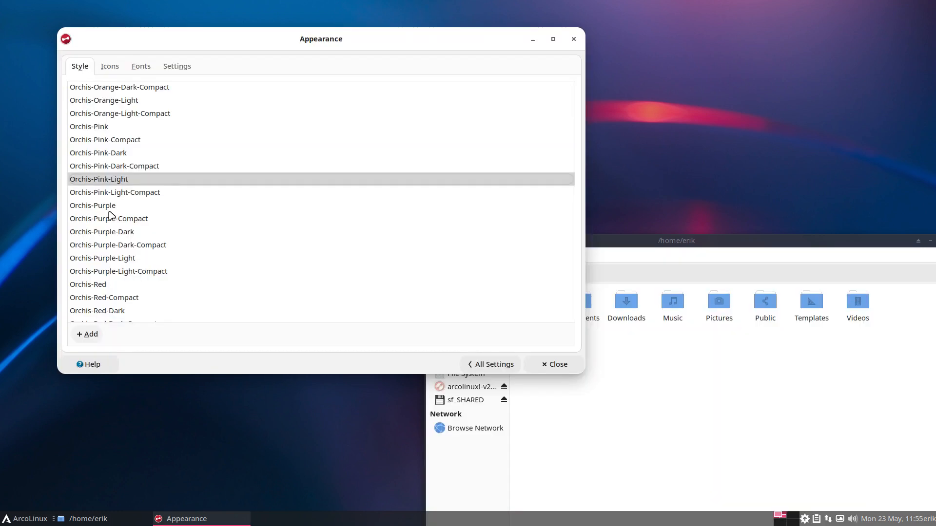
click(93, 206)
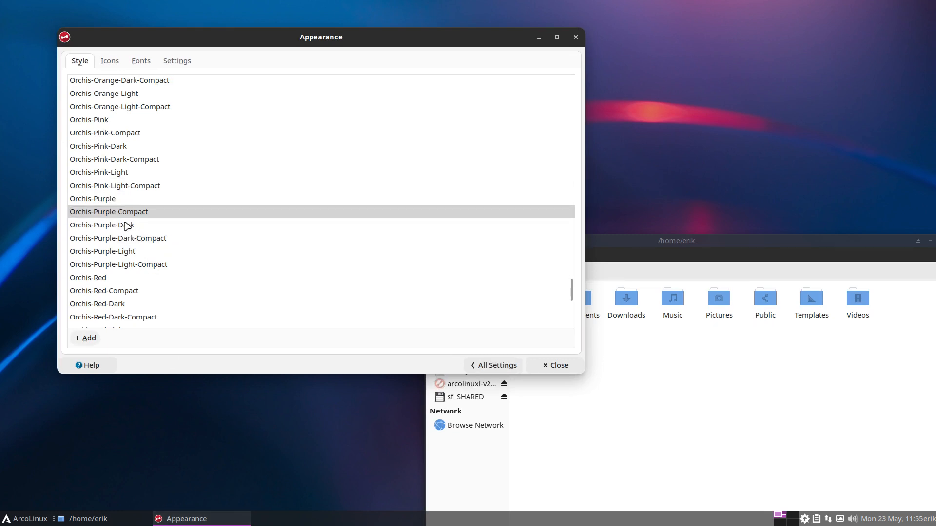
click(118, 238)
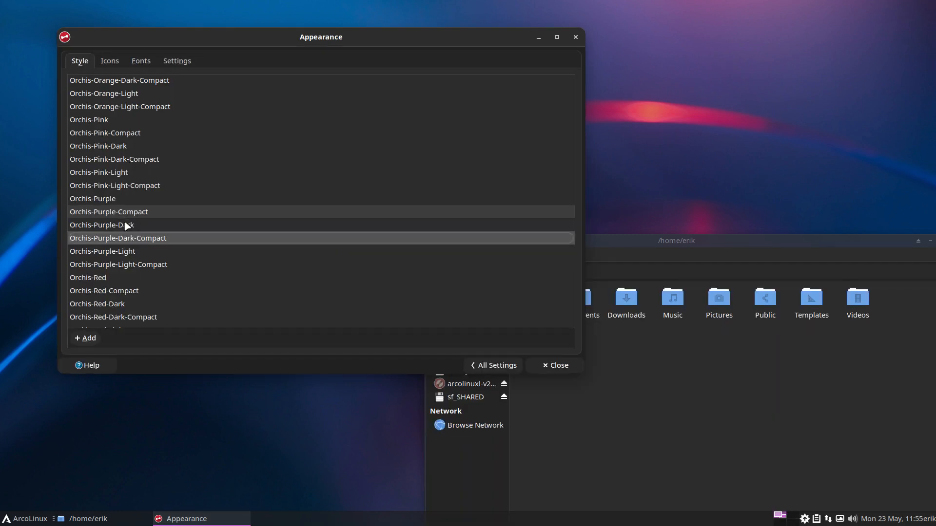
click(118, 265)
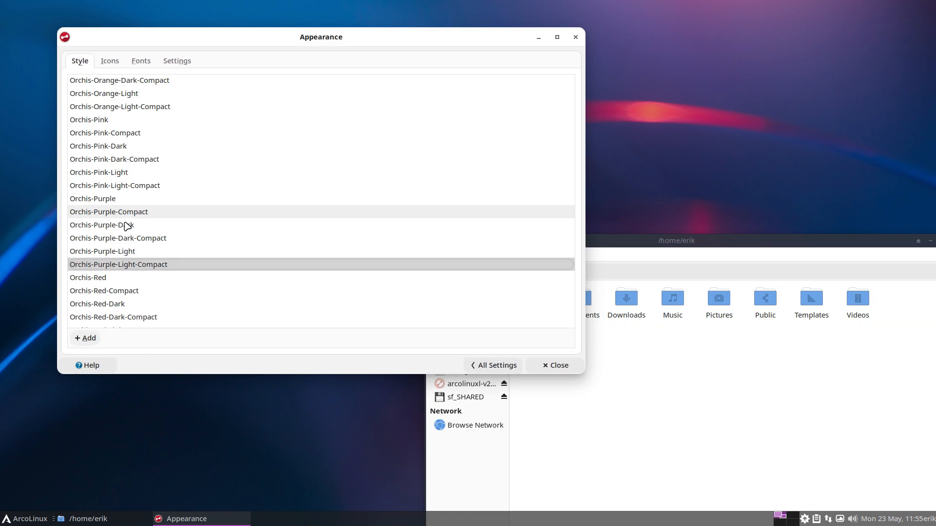
click(104, 290)
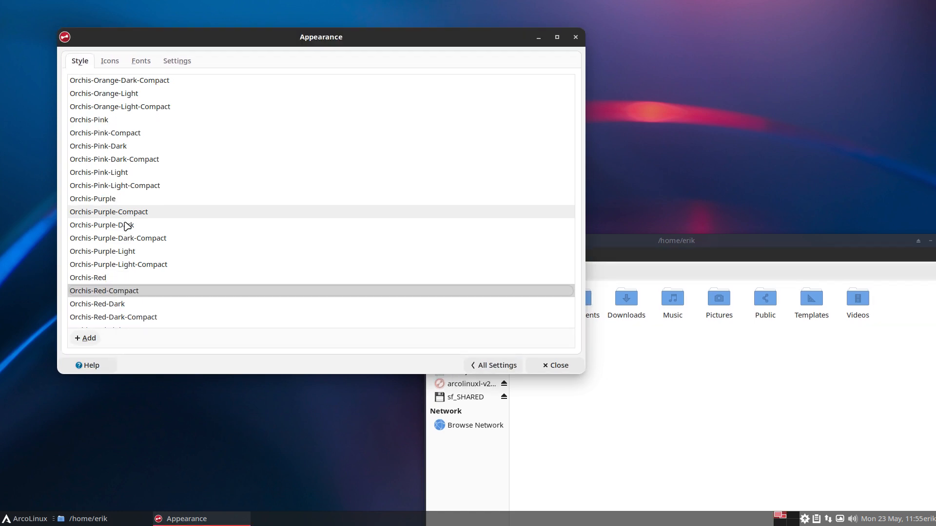
click(113, 317)
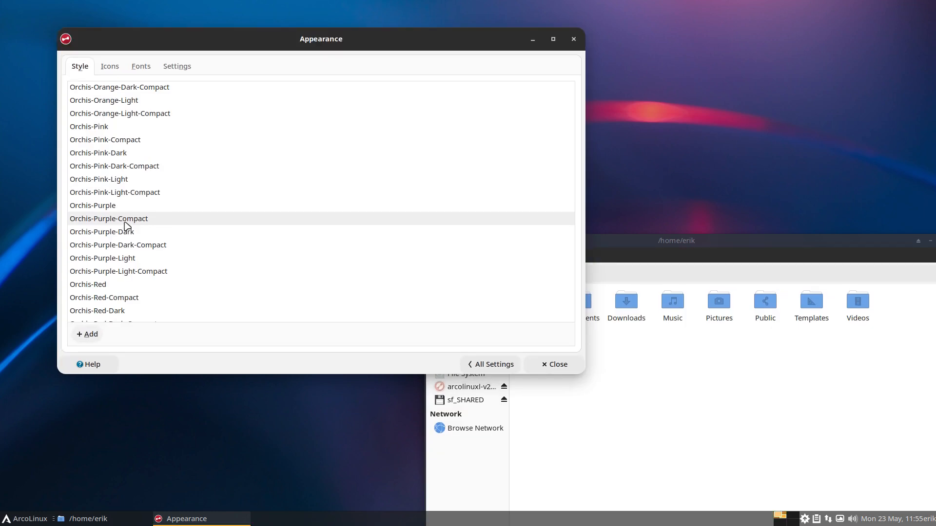
Step: Preview the Qogir themes, then Sweet and Sweet-Dark at the end of the list
click(23, 518)
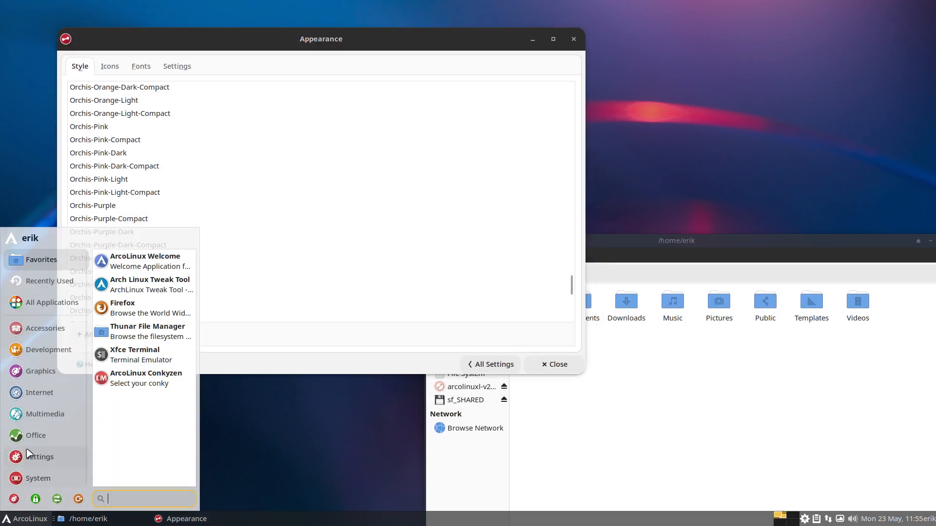
click(45, 328)
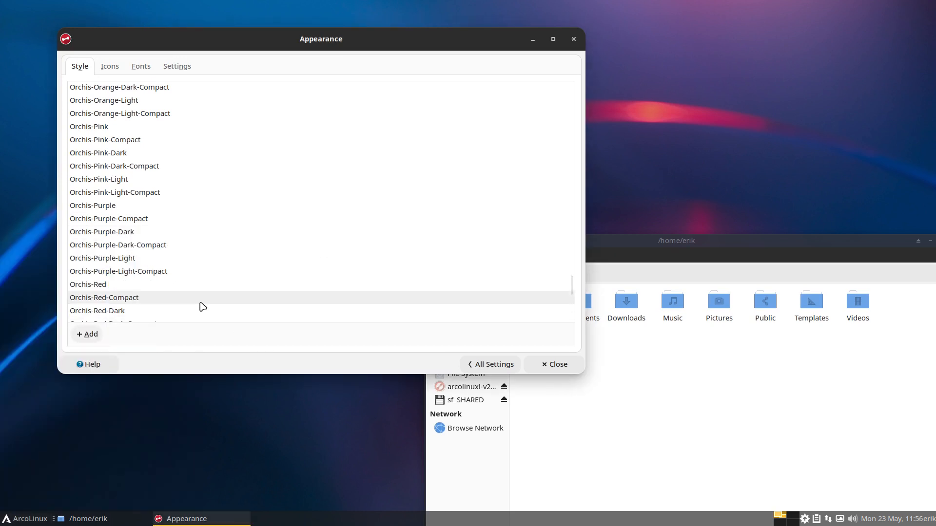
scroll(down, 3)
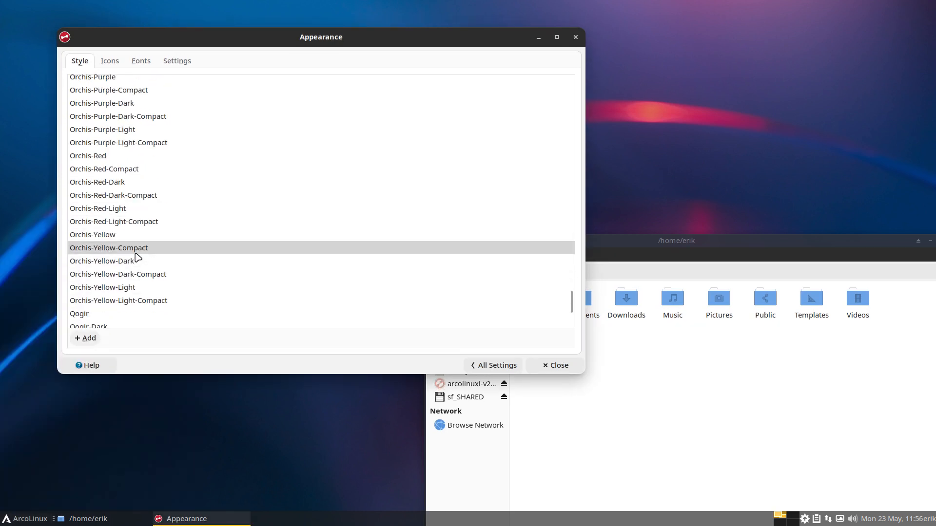
click(103, 291)
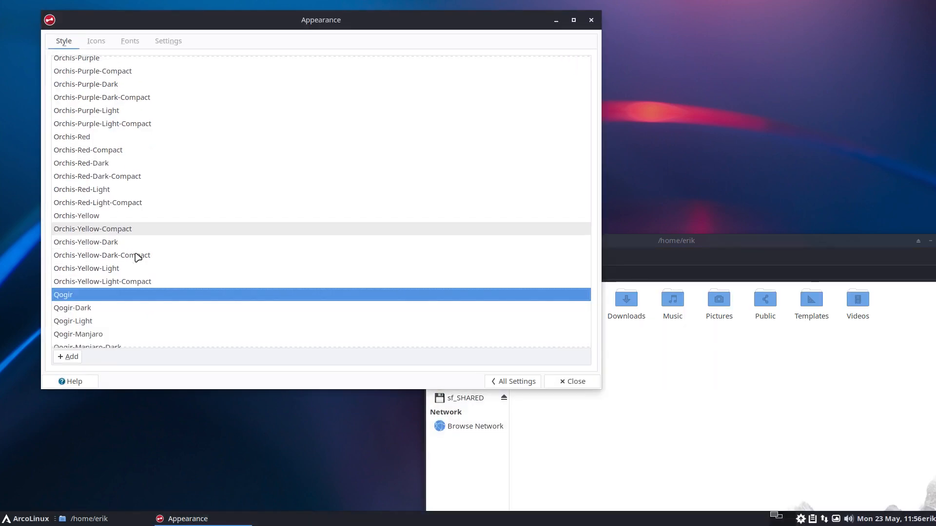
click(74, 321)
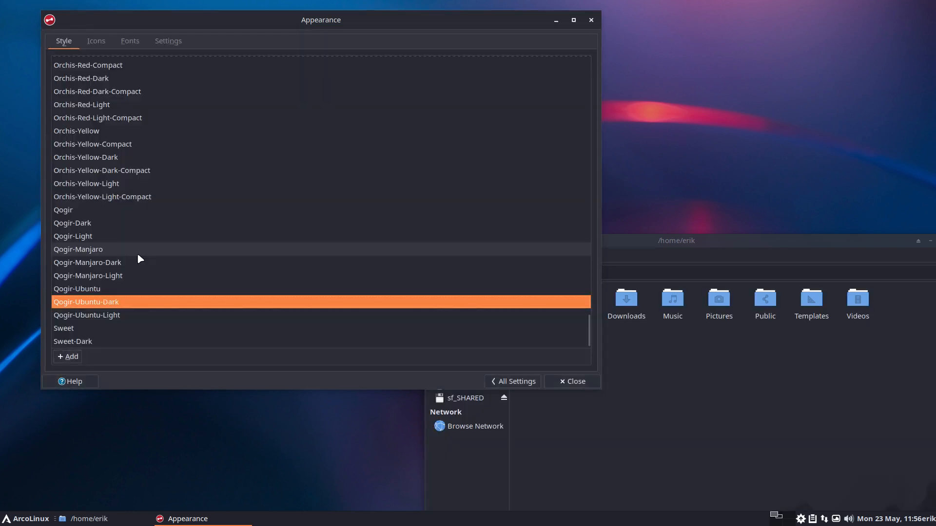
click(68, 331)
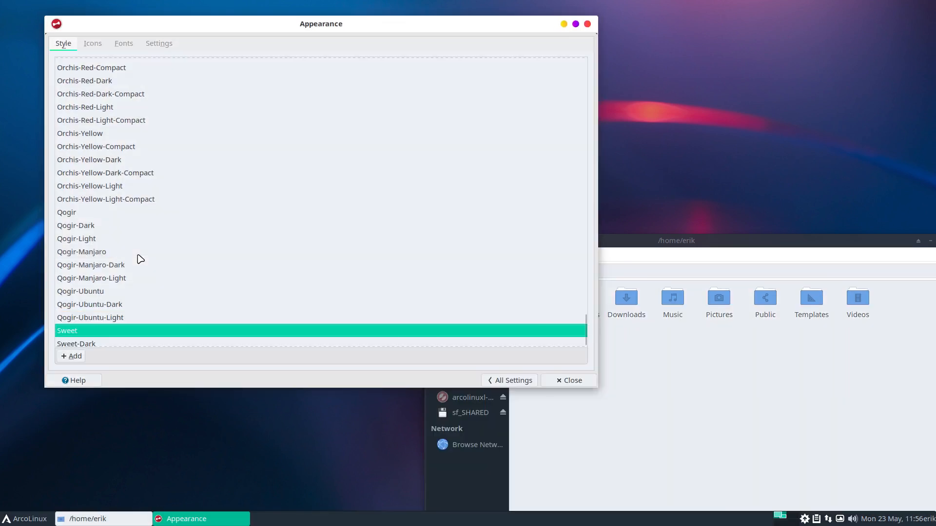
click(77, 343)
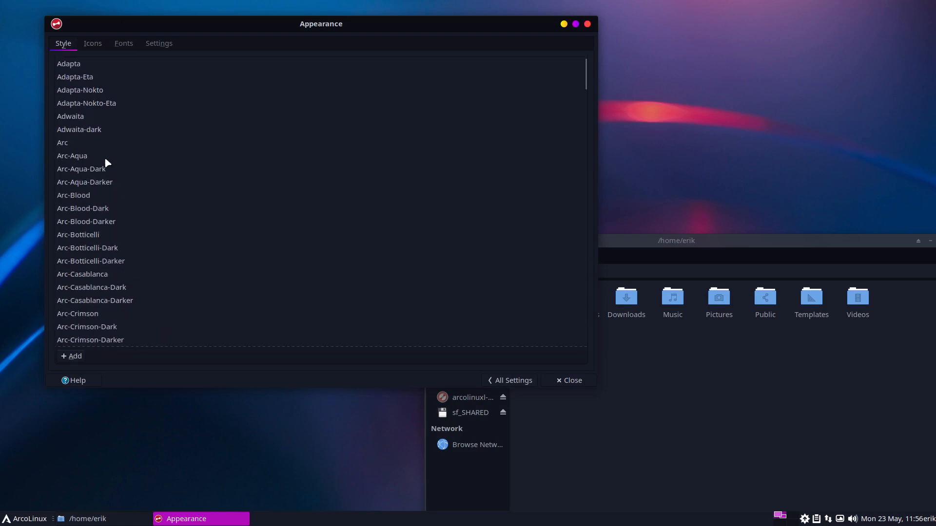
Step: Apply the Arc-Dark style, then switch to the Icons list starting at Adwaita
scroll(down, 3)
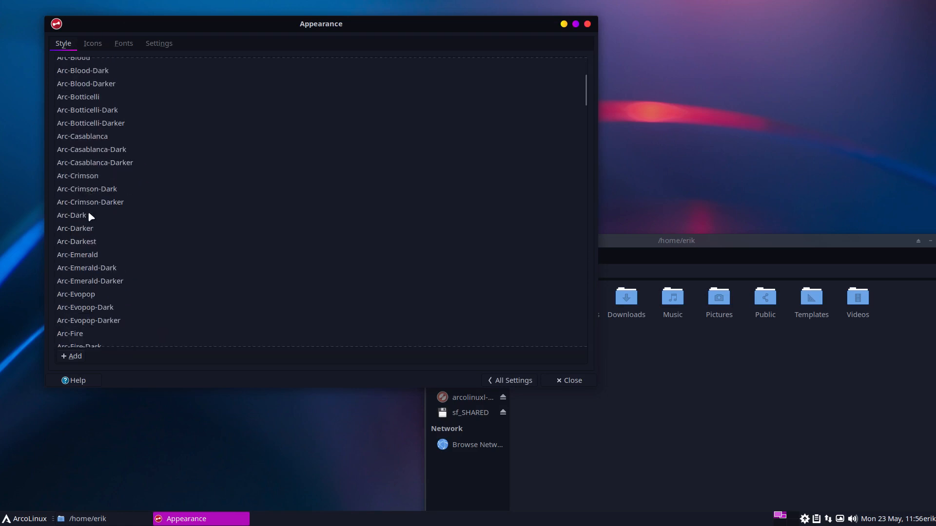
click(71, 214)
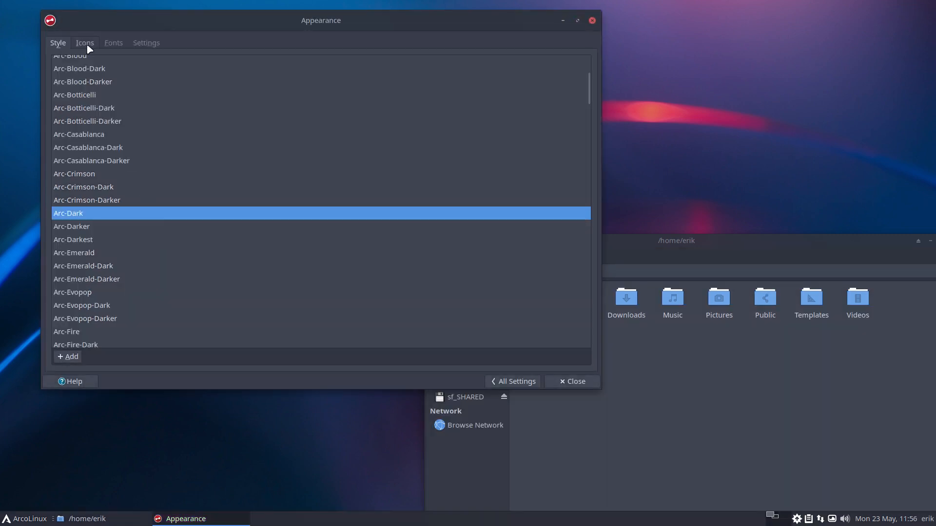
click(84, 42)
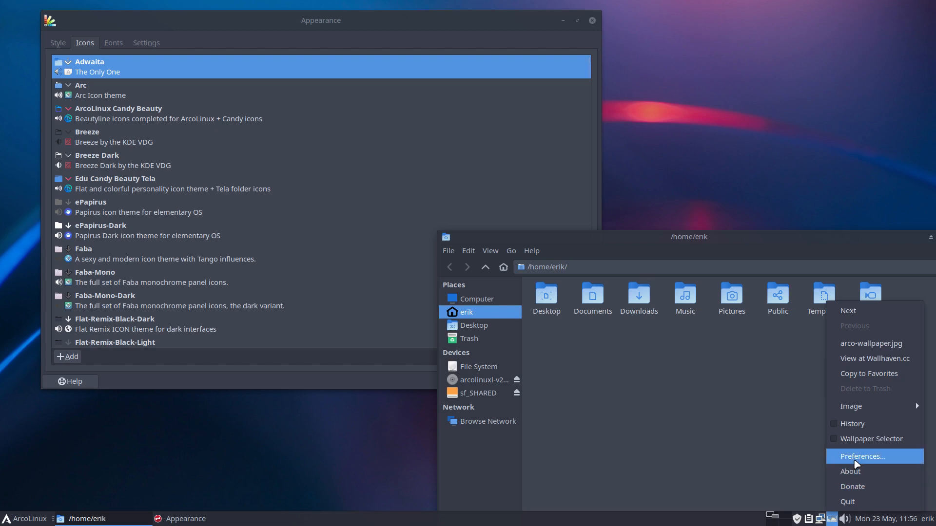
Step: In Variety Preferences, add a Wallhaven source with keyword "abstract"
click(862, 456)
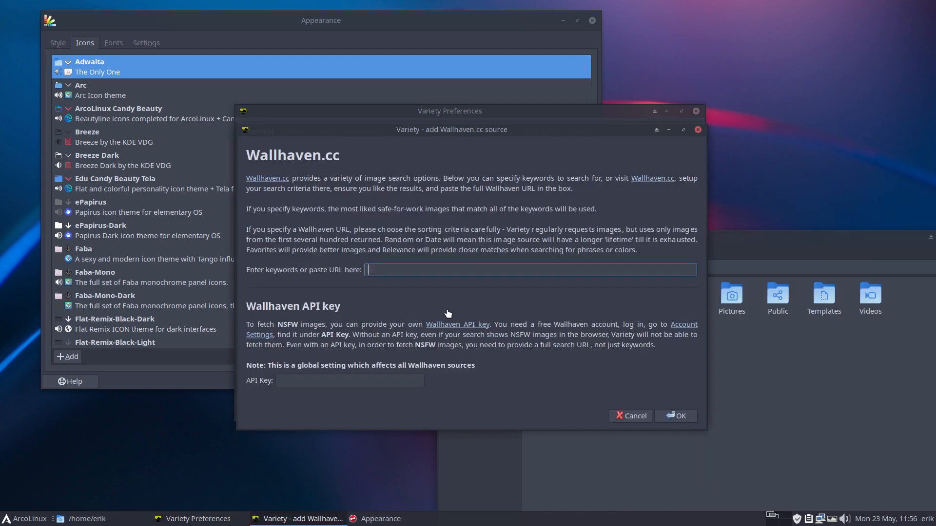
text(abstra)
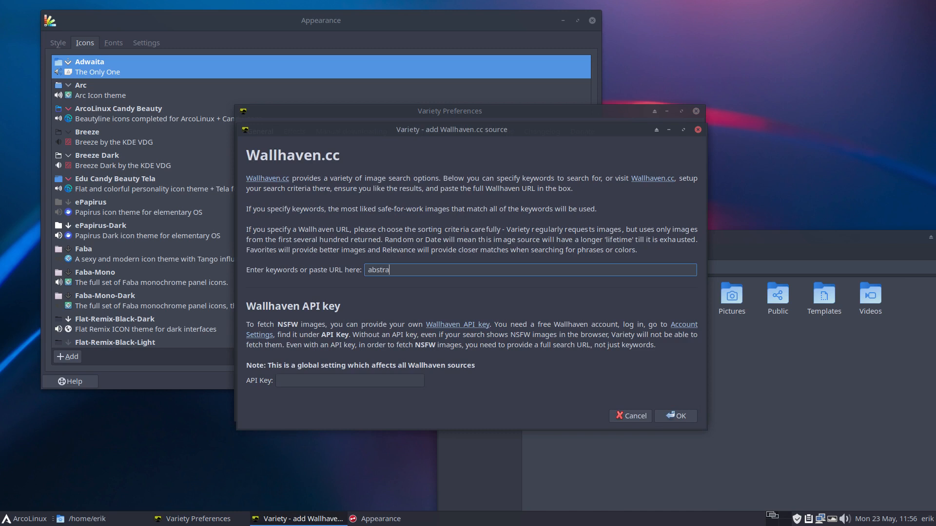
text(ct)
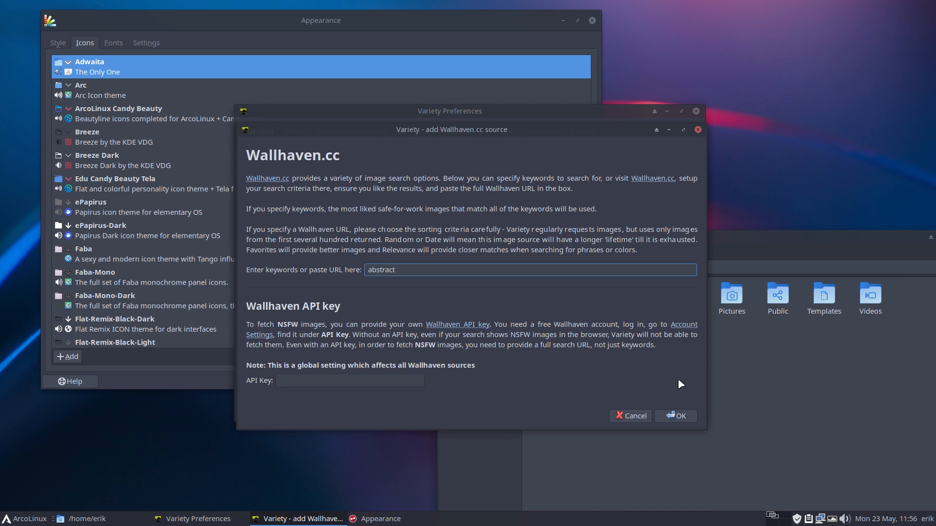
click(675, 417)
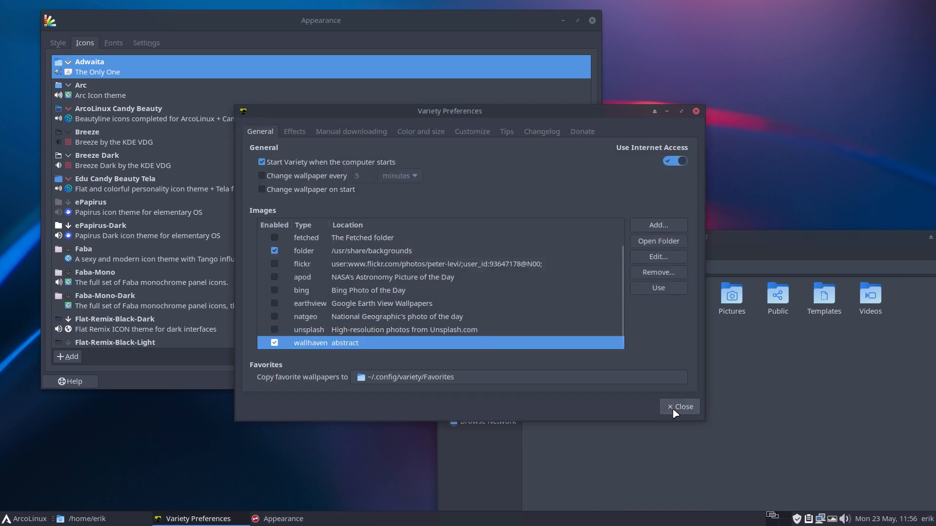
Step: Disable the /usr/share/backgrounds folder source and close Variety Preferences
click(304, 250)
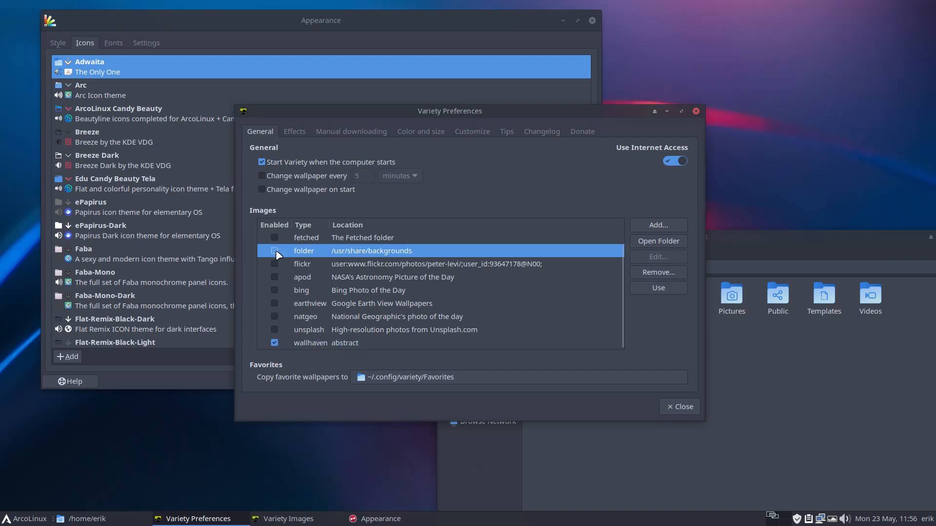
click(329, 342)
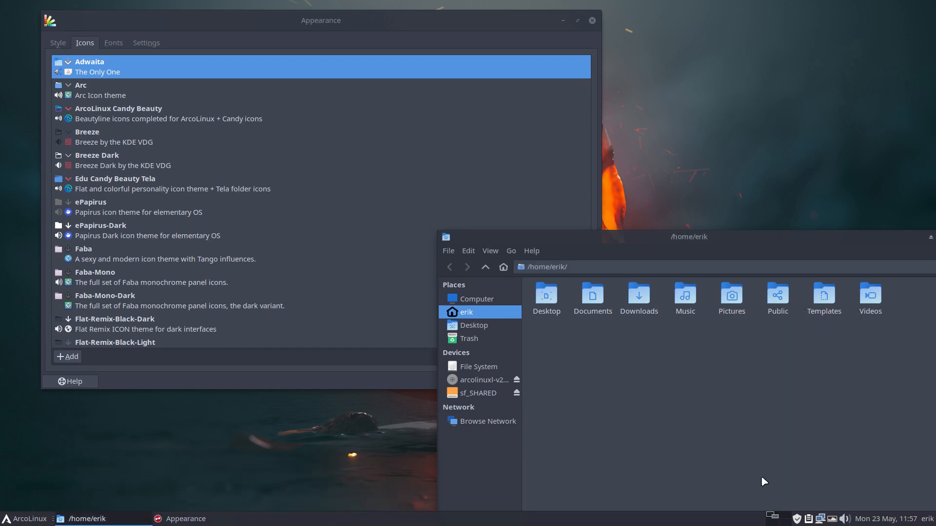
Step: Preview Breeze, Edu Candy Beauty Tela and ArcoLinux Candy Beauty icons, ending on Flat-Remix-Blue-Light
click(99, 95)
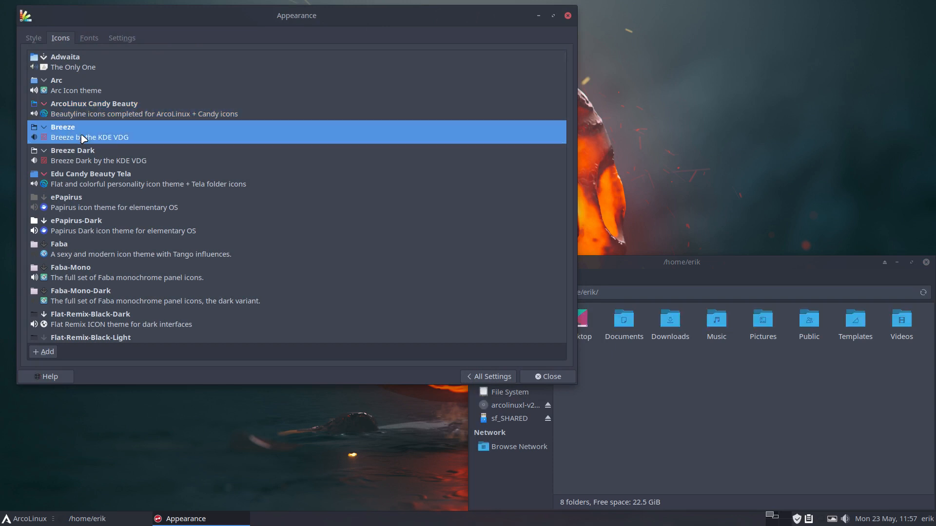
click(95, 155)
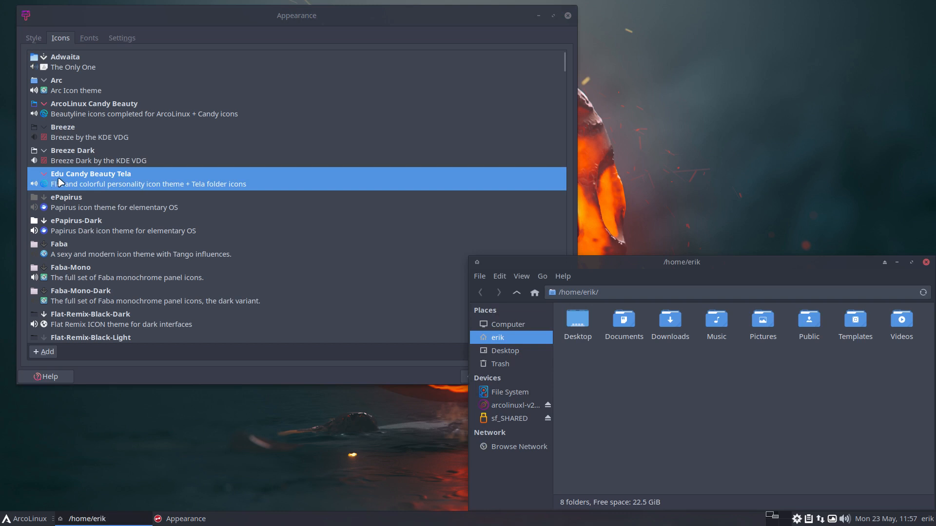
mouse_move(138, 179)
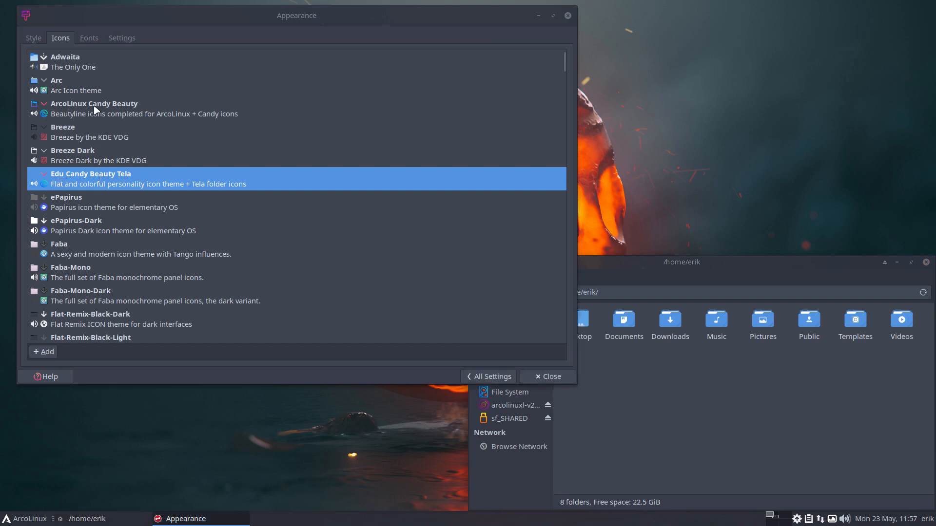
click(94, 109)
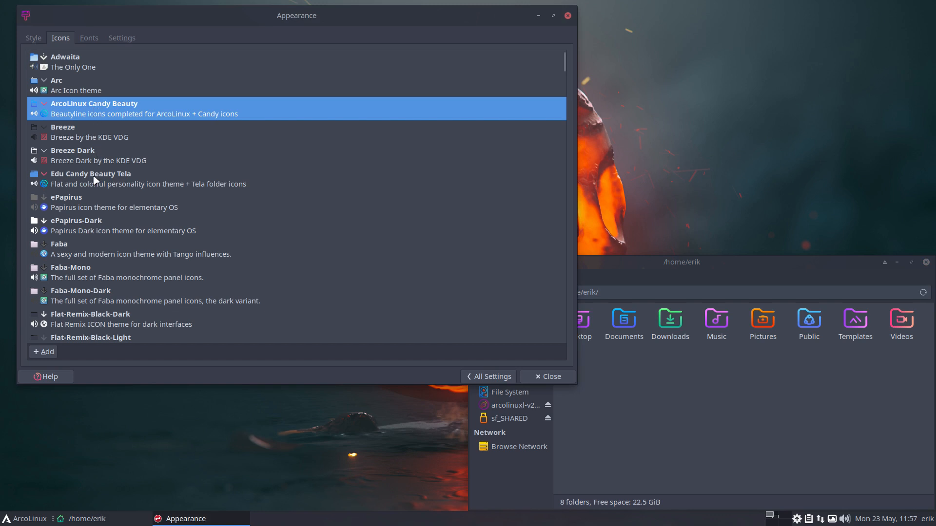
click(90, 178)
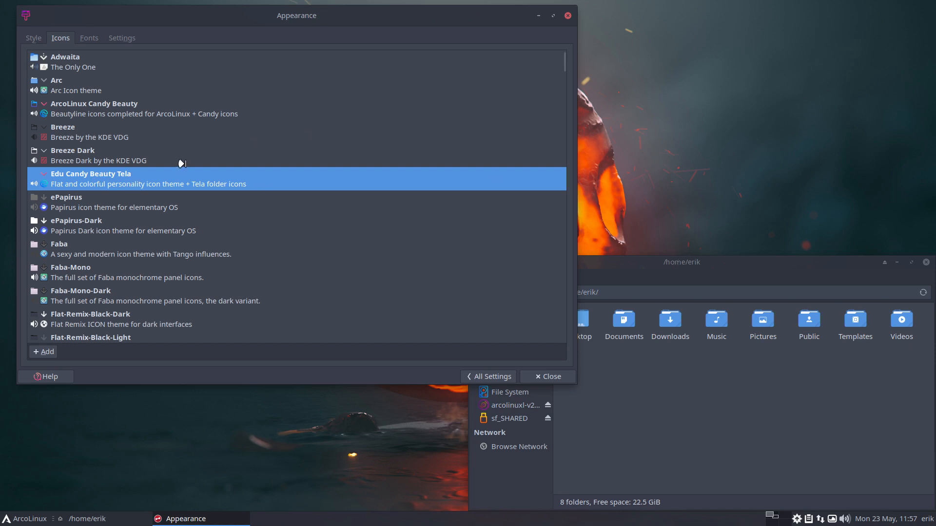
mouse_move(68, 111)
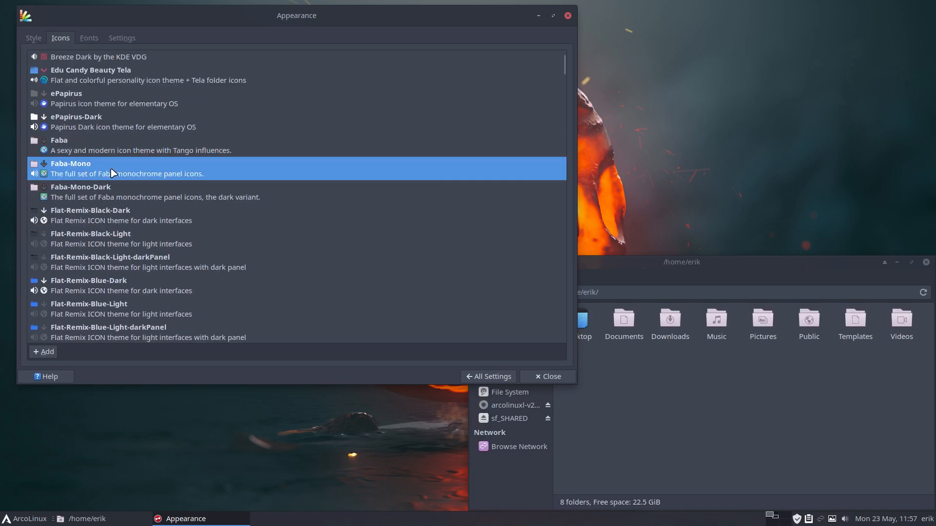
click(81, 192)
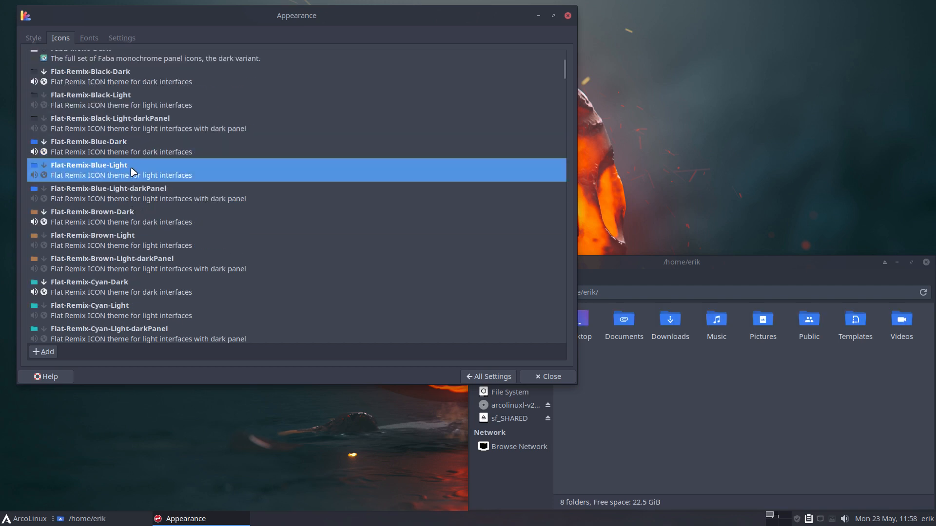
Step: Preview Flat-Remix Green, Red and darkPanel icon variants, then apply La Capitaine
click(119, 239)
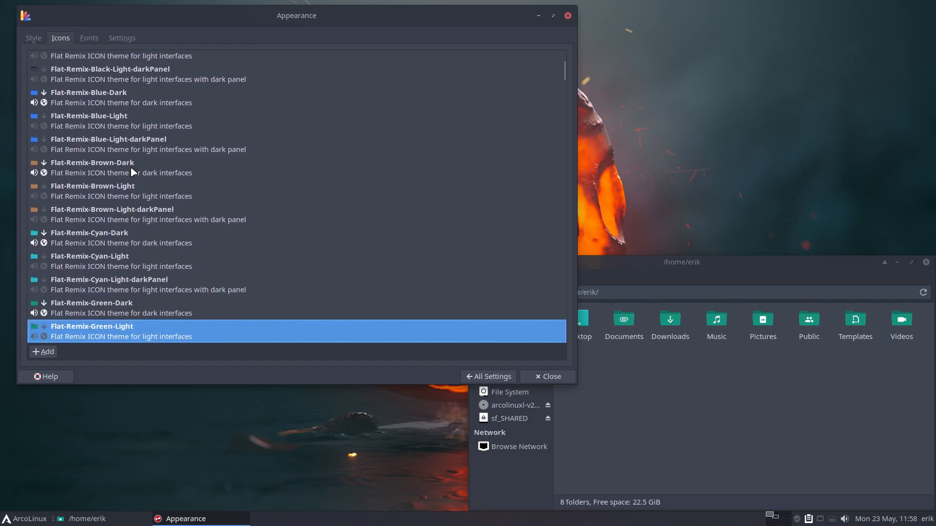
scroll(down, 3)
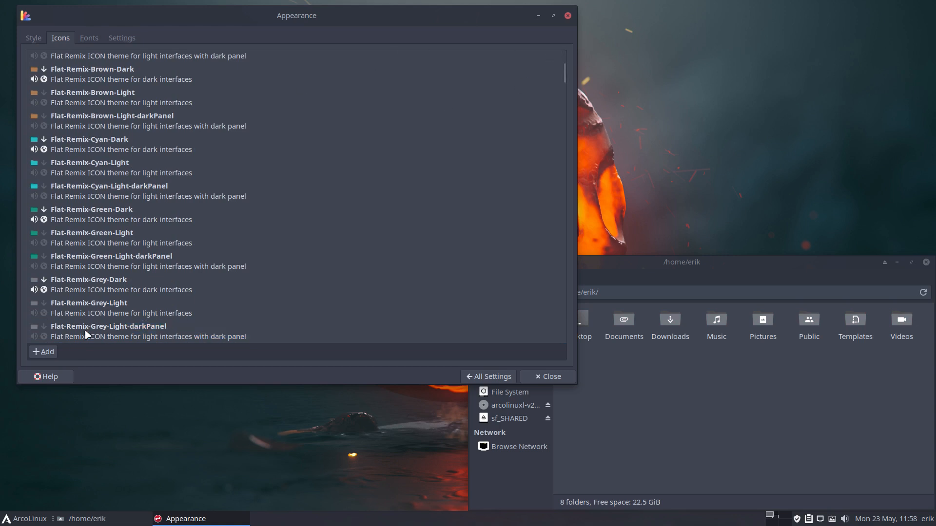
scroll(down, 3)
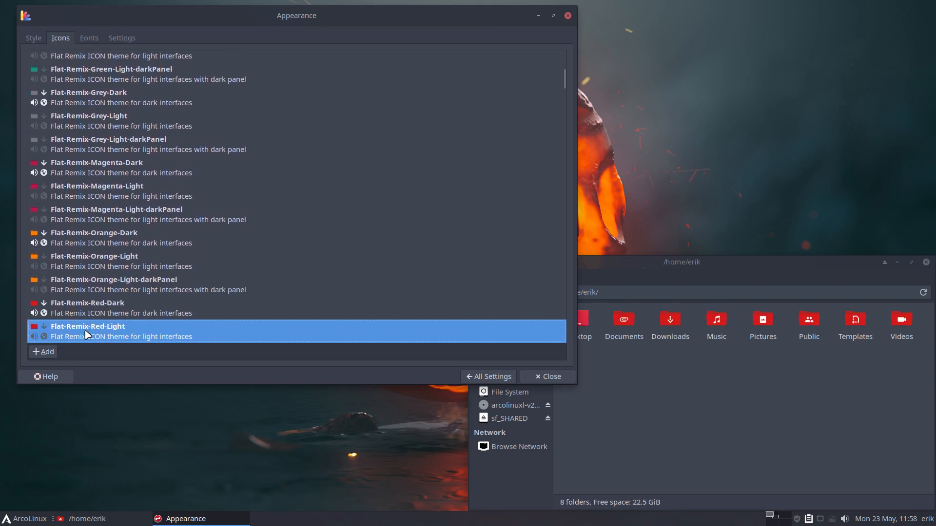
click(25, 518)
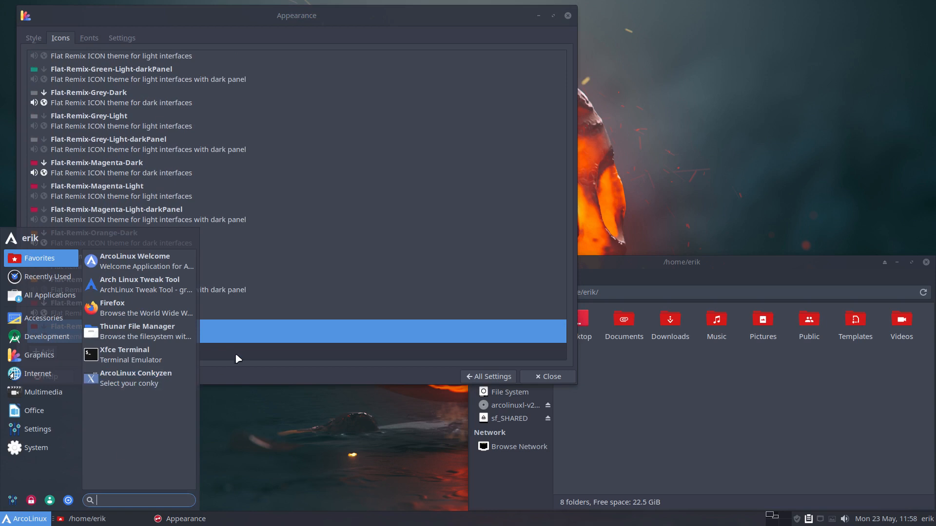
mouse_move(125, 355)
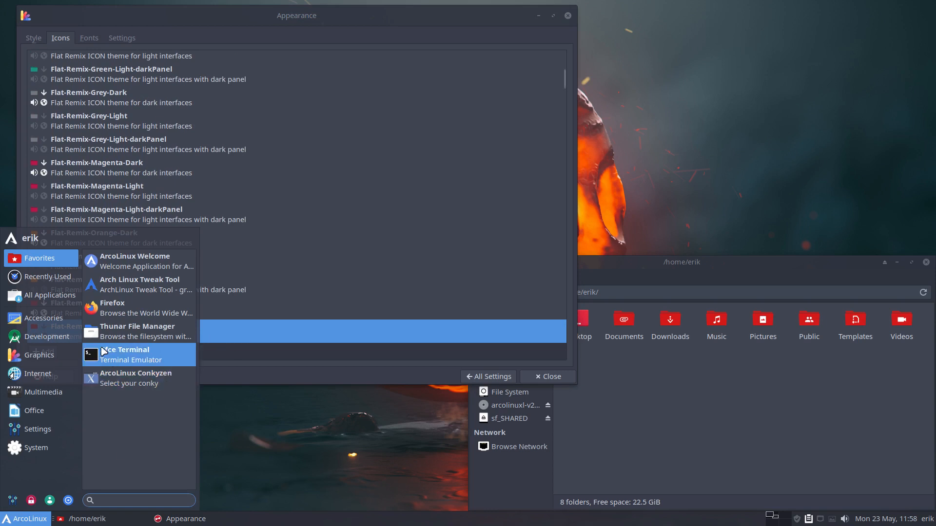
click(38, 429)
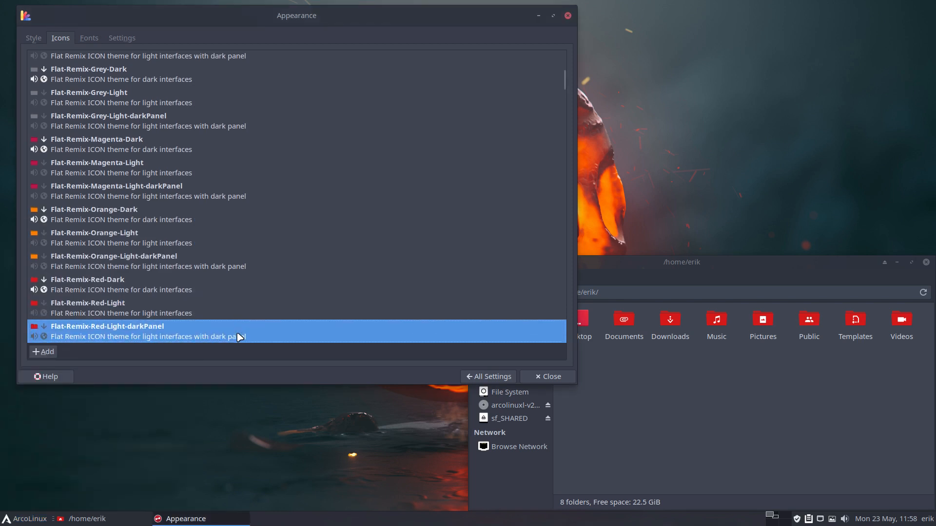
scroll(down, 3)
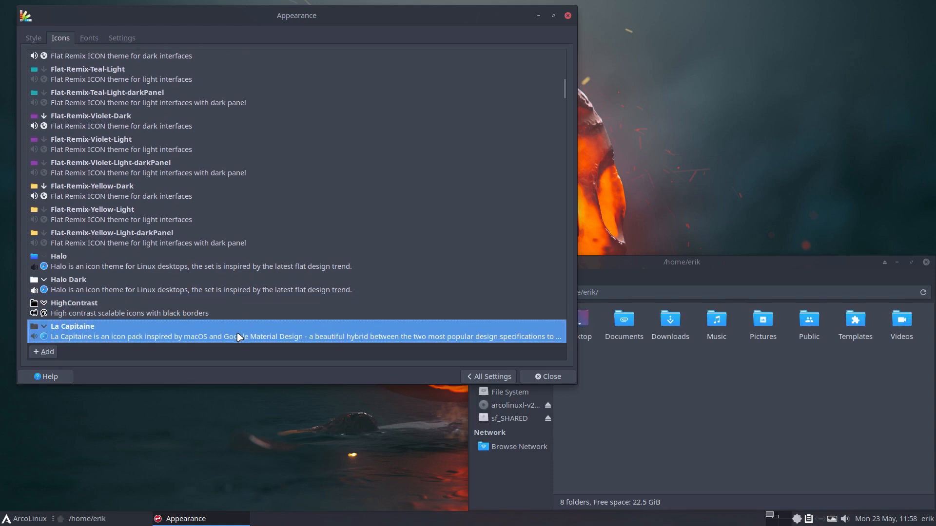
Step: Scroll down the icon list and preview Obsidian-Sand-Light
scroll(down, 3)
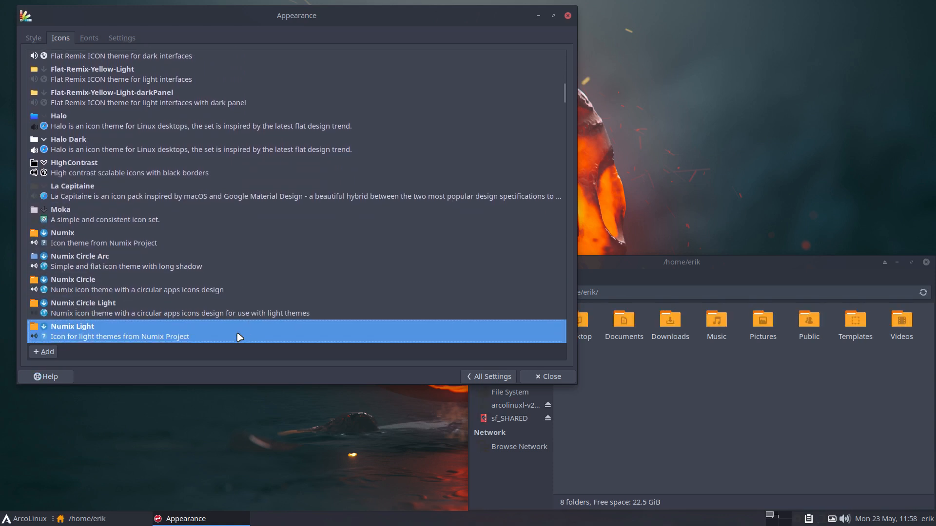
scroll(down, 3)
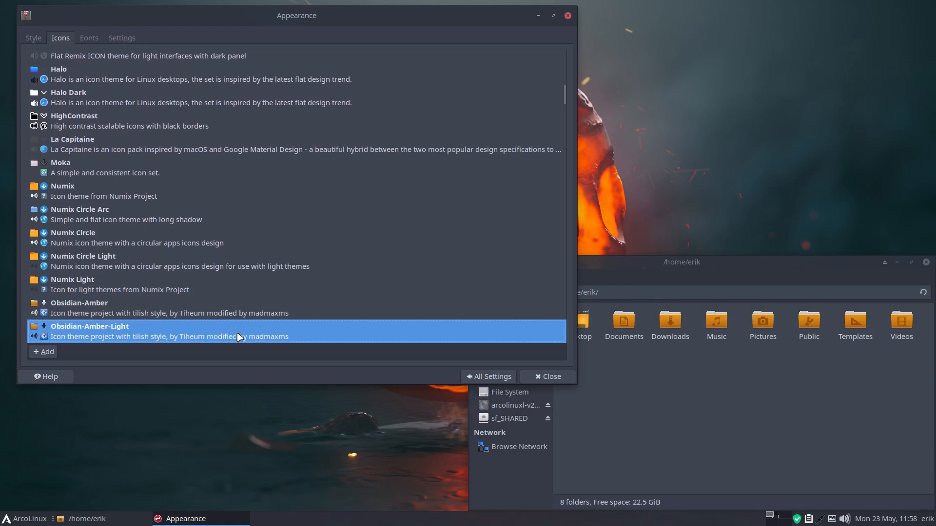
scroll(down, 3)
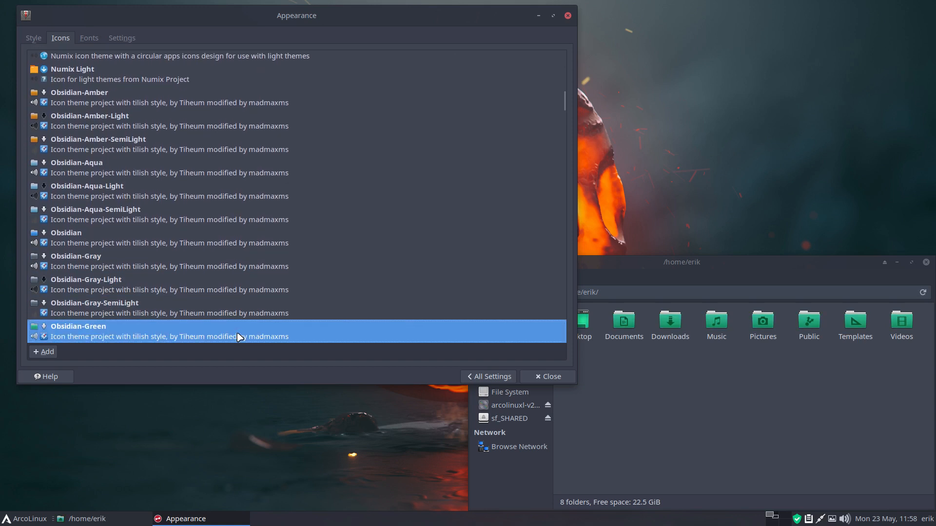
scroll(down, 3)
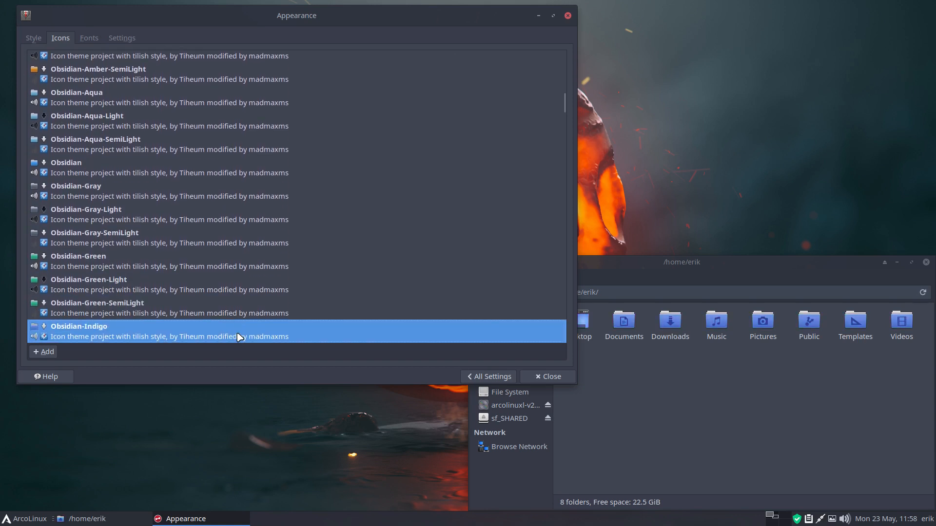
scroll(down, 3)
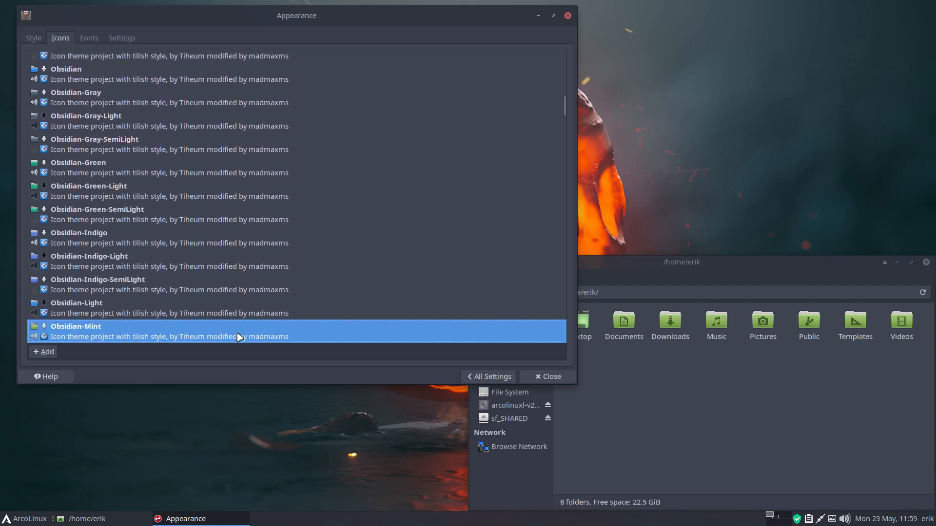
scroll(down, 3)
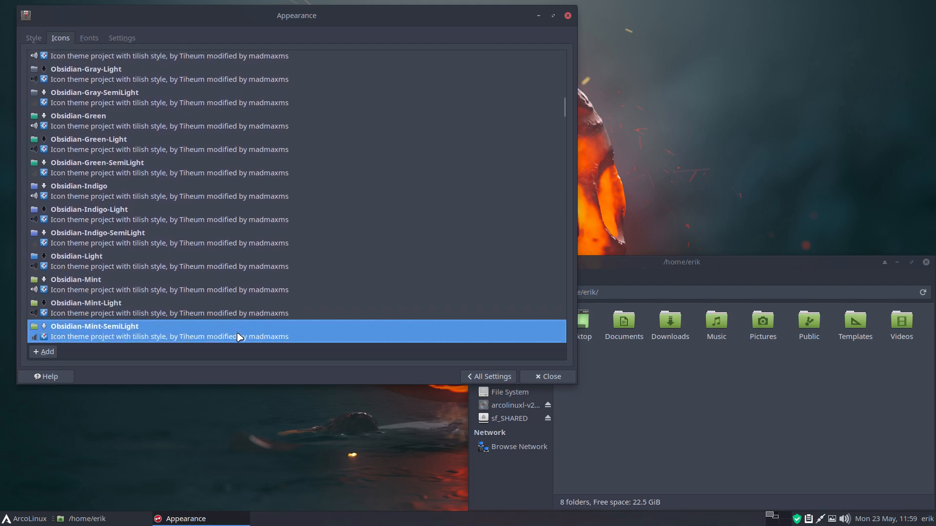
scroll(down, 3)
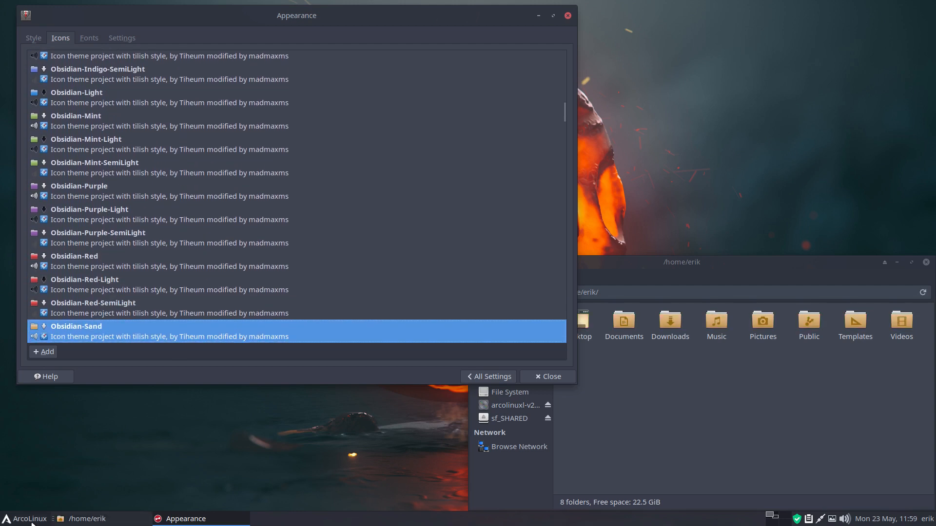
click(23, 518)
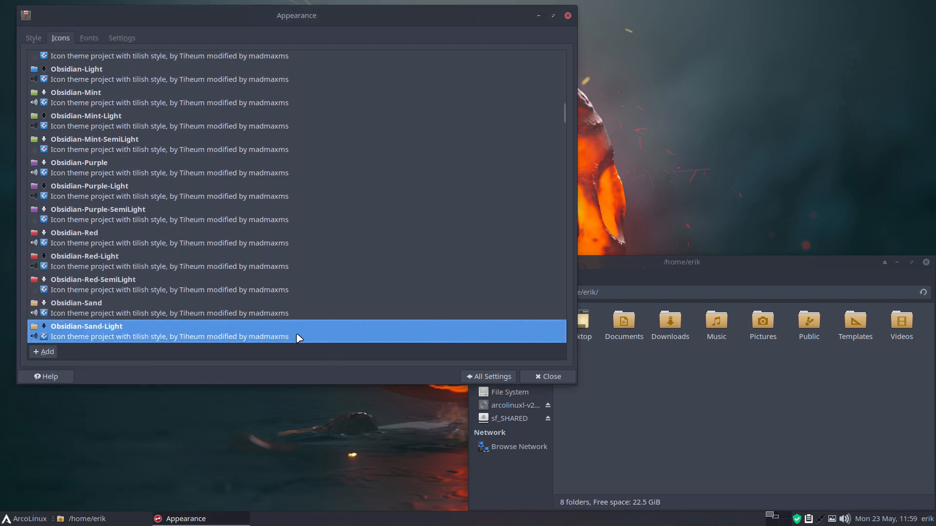
Step: Preview Papirus-Dark, Paper-Mono-Dark, Paper and Qogir icon themes
scroll(down, 3)
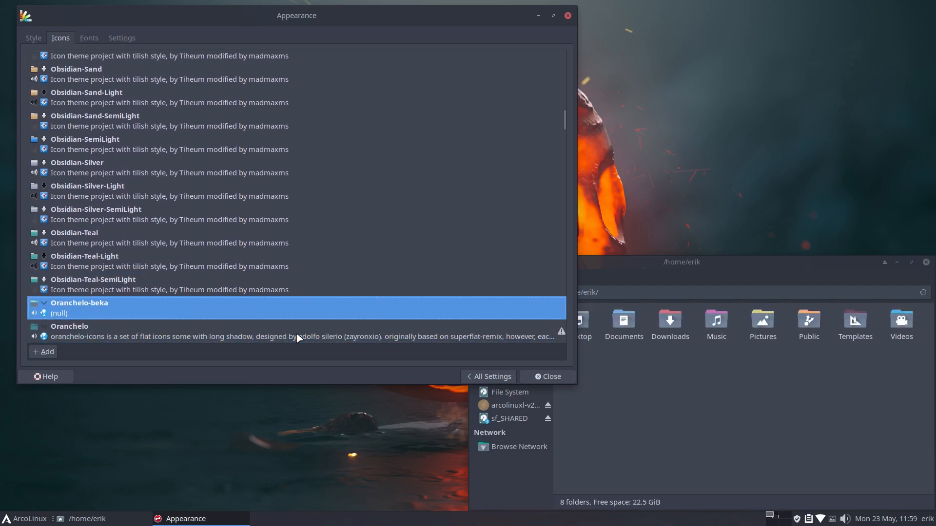
click(23, 518)
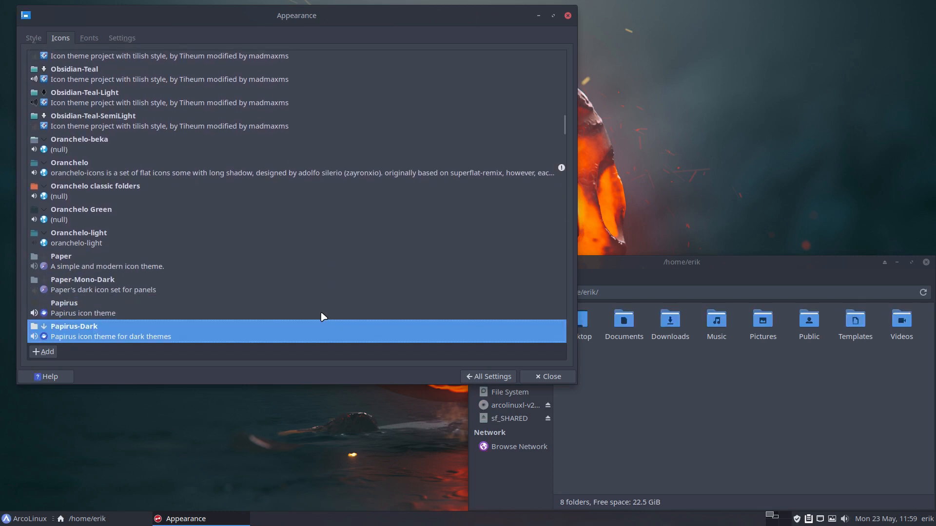
click(25, 518)
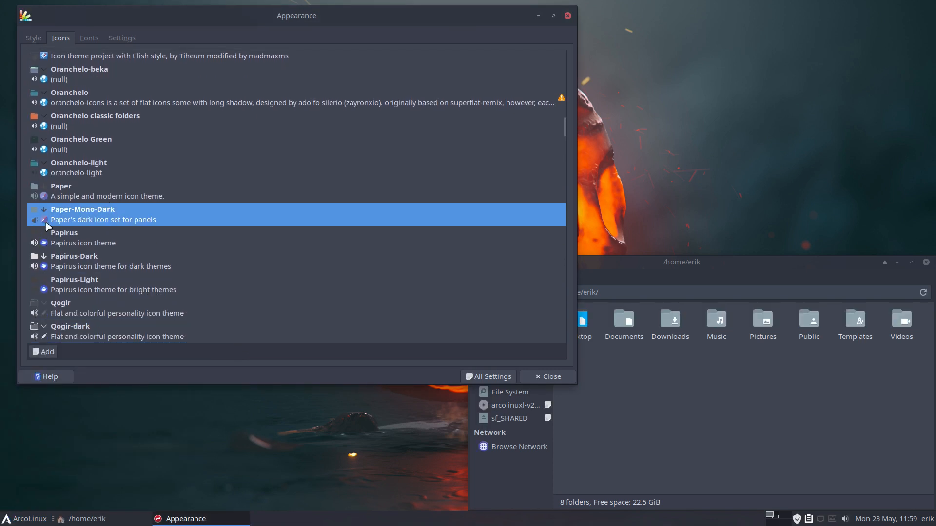
click(23, 518)
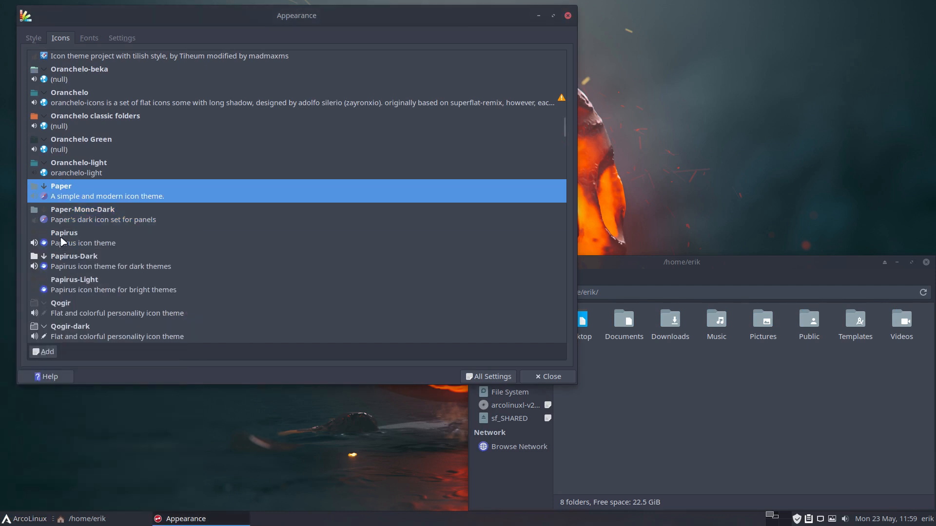
click(24, 518)
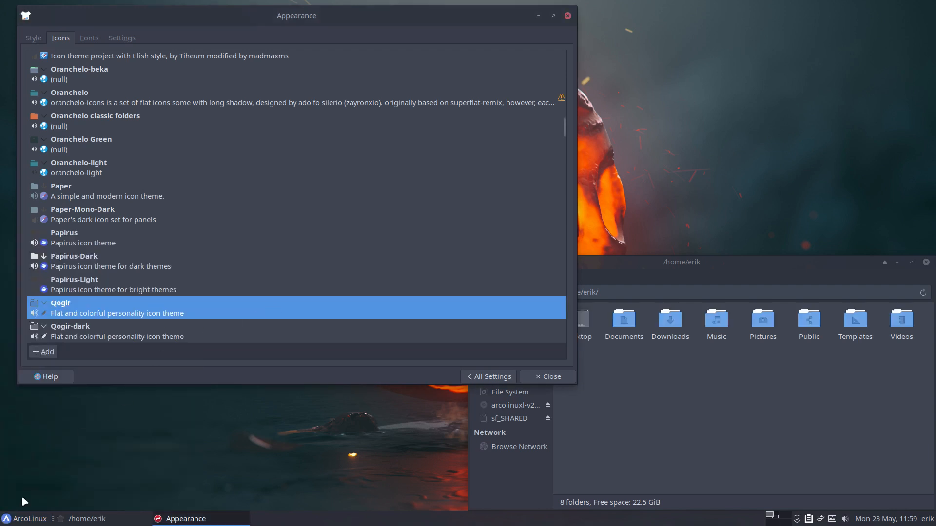
mouse_move(131, 382)
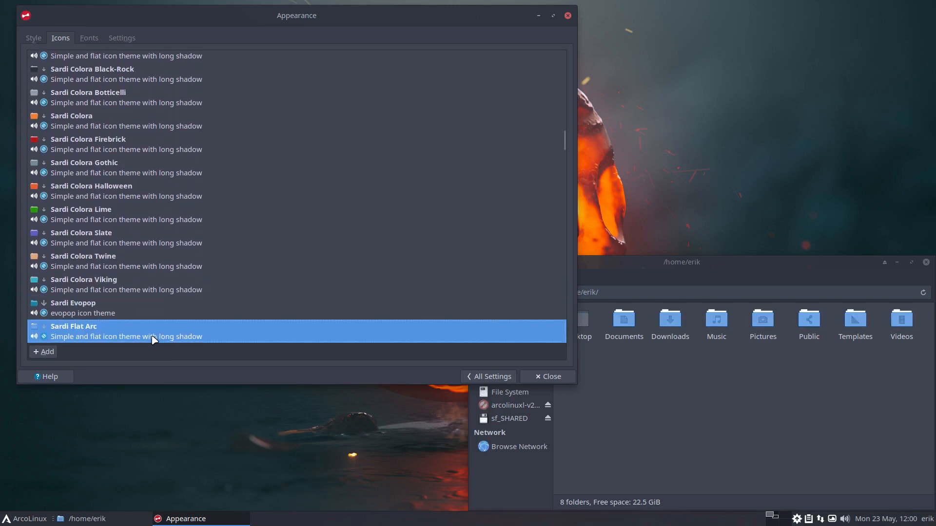
Step: Scroll through Sardi Flat, Flexible and Ghost entries and preview a Sardi icon theme
scroll(down, 3)
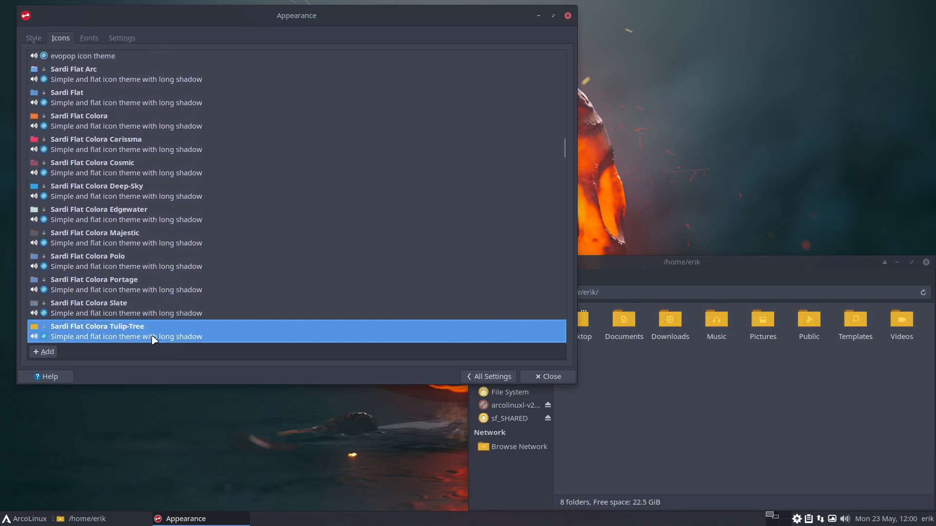
scroll(down, 3)
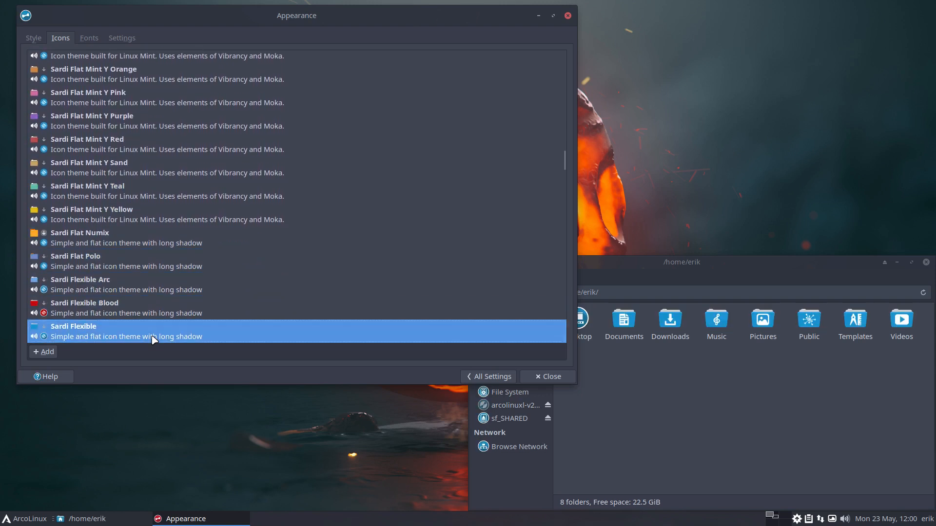
scroll(down, 3)
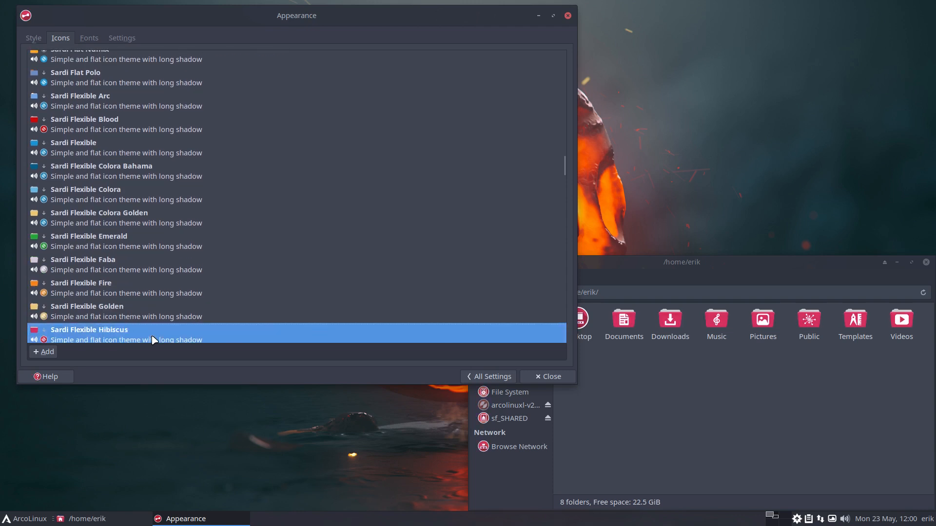
scroll(down, 3)
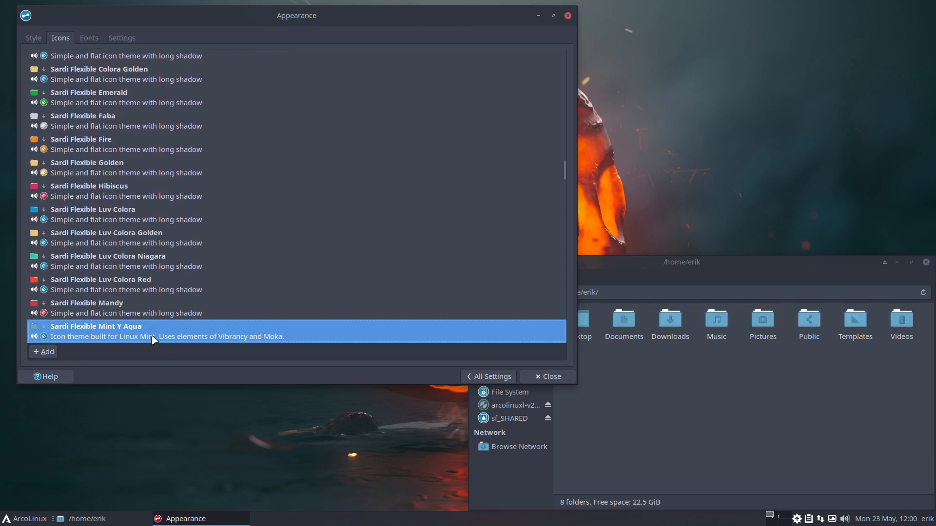
scroll(down, 3)
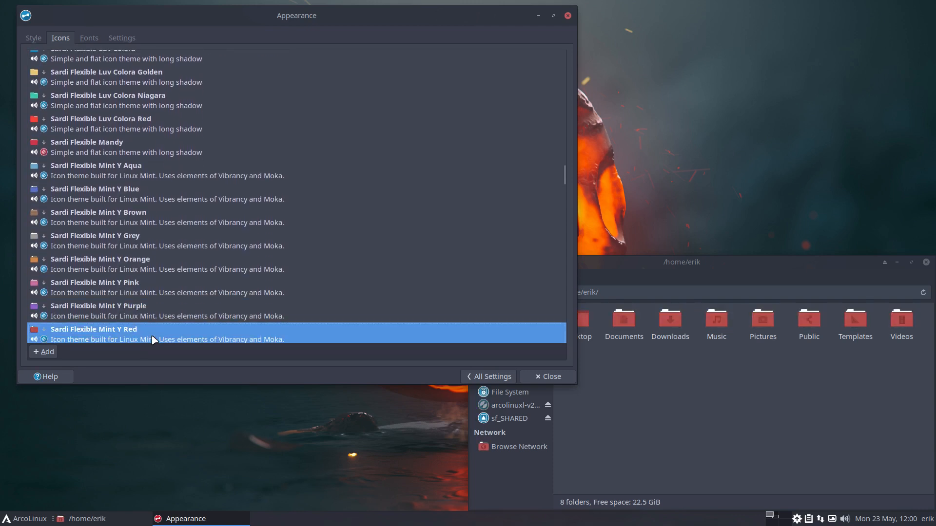
scroll(down, 3)
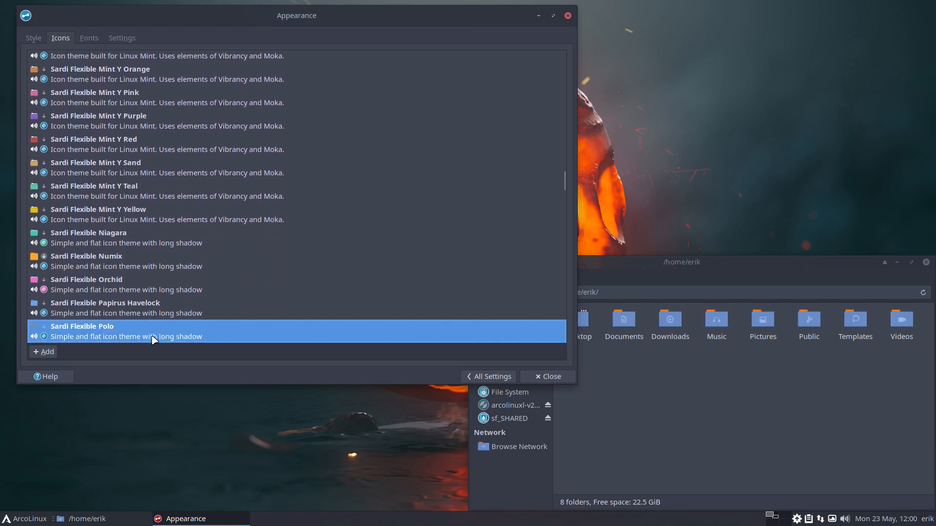
scroll(down, 3)
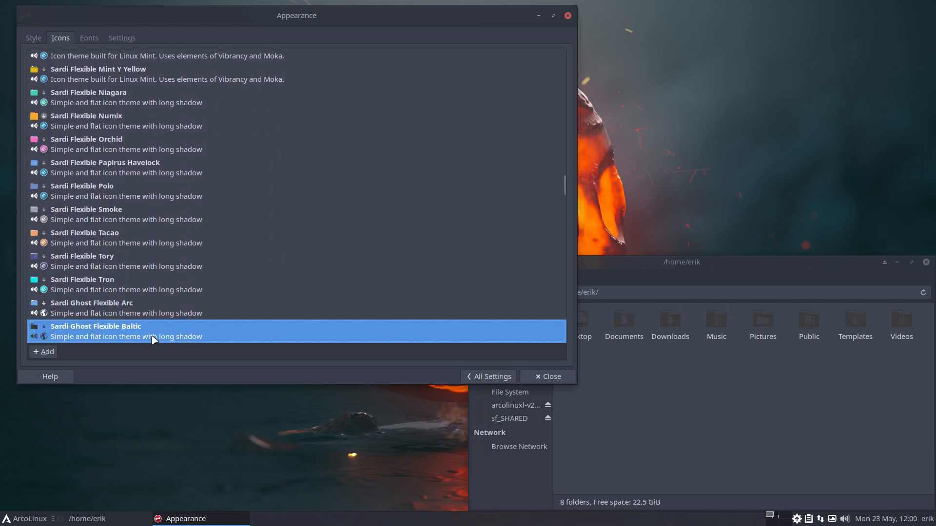
scroll(down, 3)
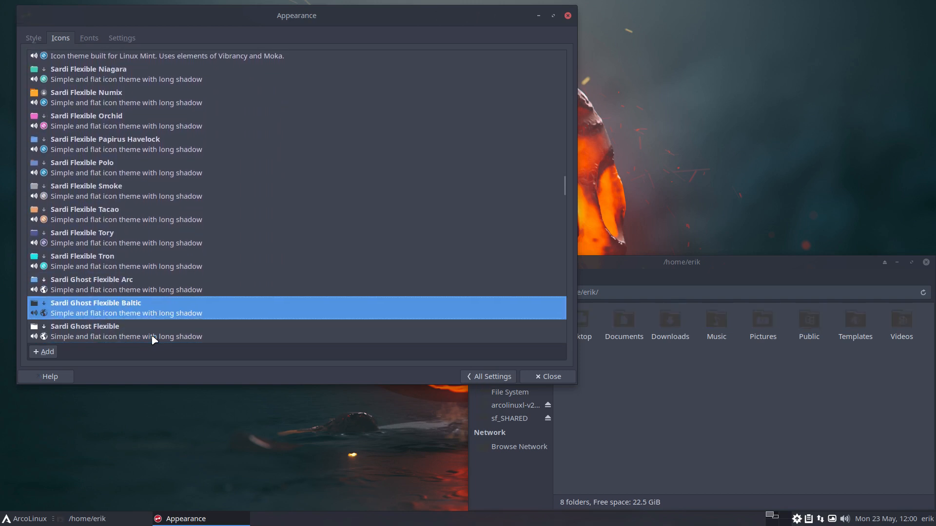
click(119, 332)
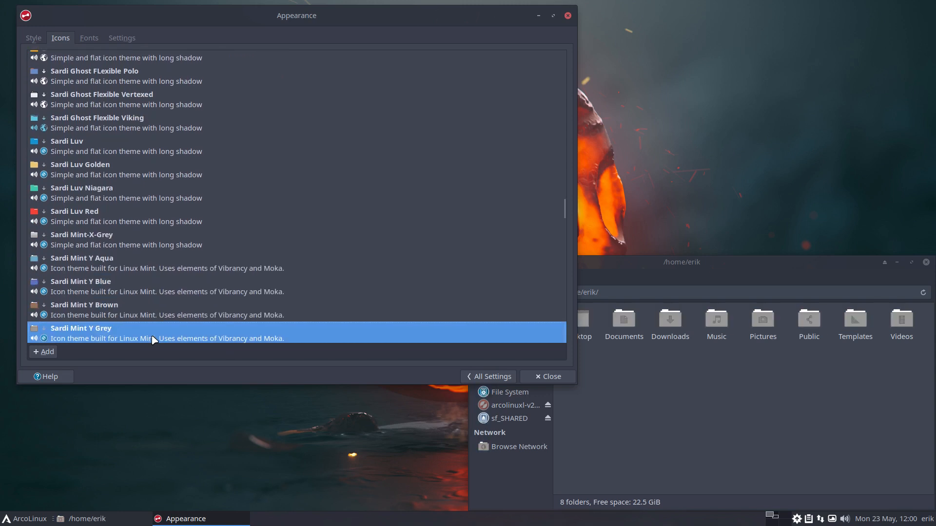
Step: Scroll on through Sardi Mint and Mono variants down to Sardi Numix
scroll(down, 3)
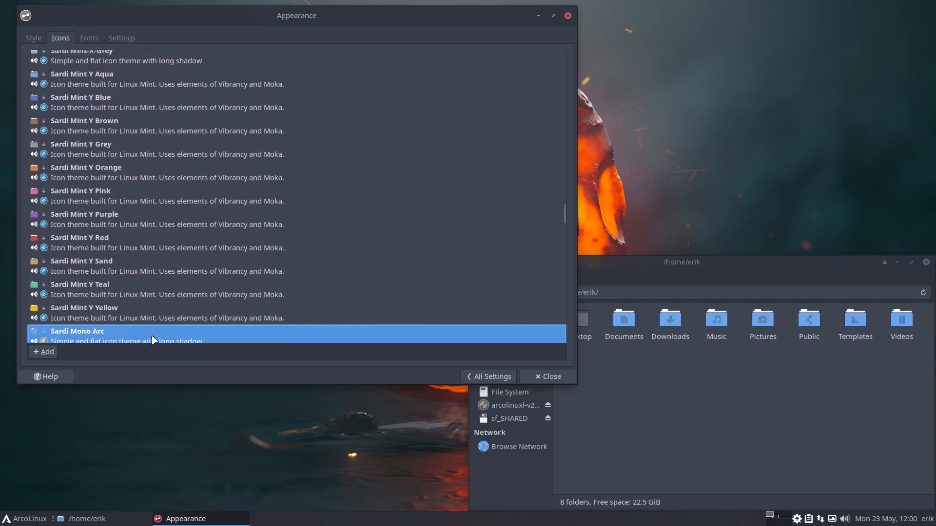
scroll(down, 3)
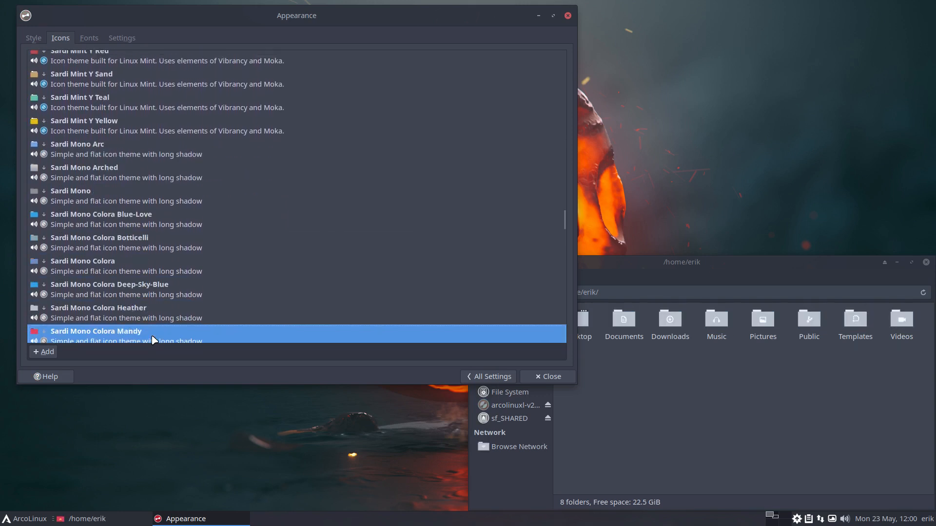
scroll(down, 3)
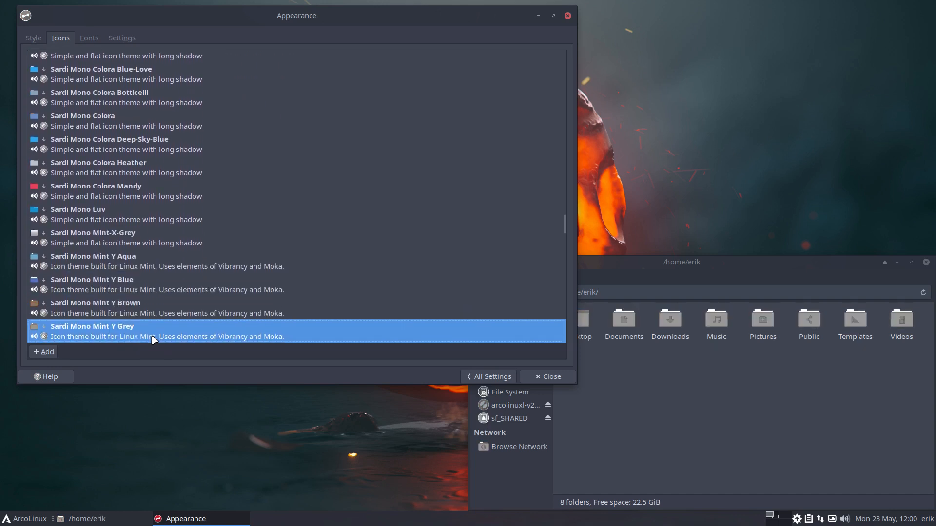
scroll(down, 3)
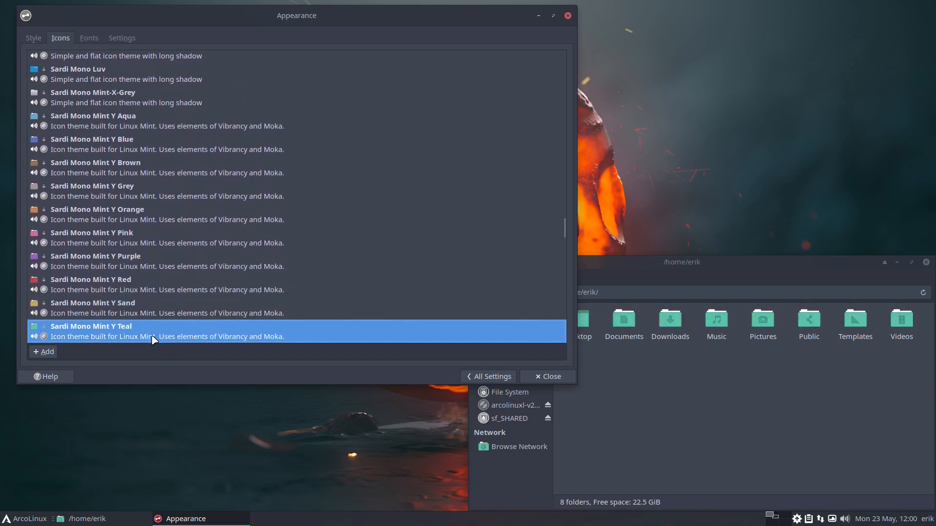
scroll(down, 3)
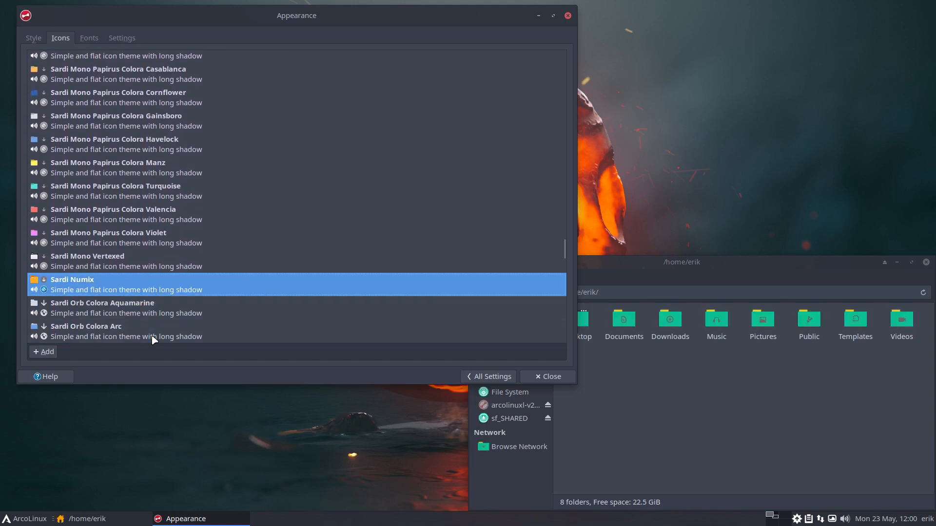
Step: Preview Sardi Mono Papirus Colora Violet, then Sardi Orb Colora Polo and Valencia
click(108, 233)
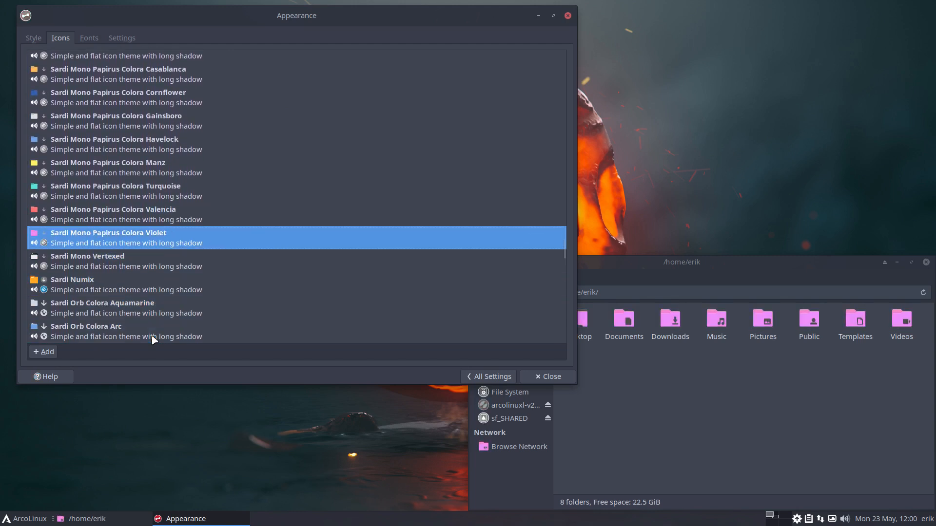
click(119, 307)
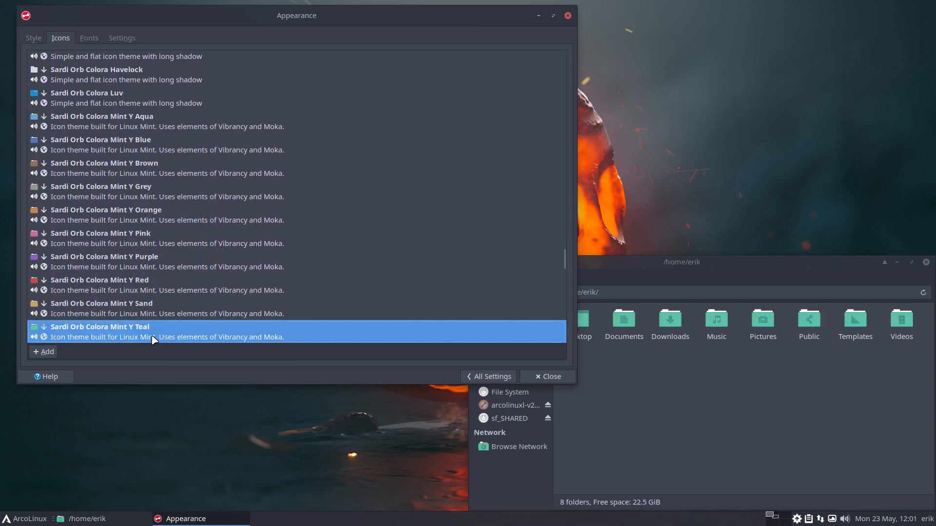
scroll(down, 3)
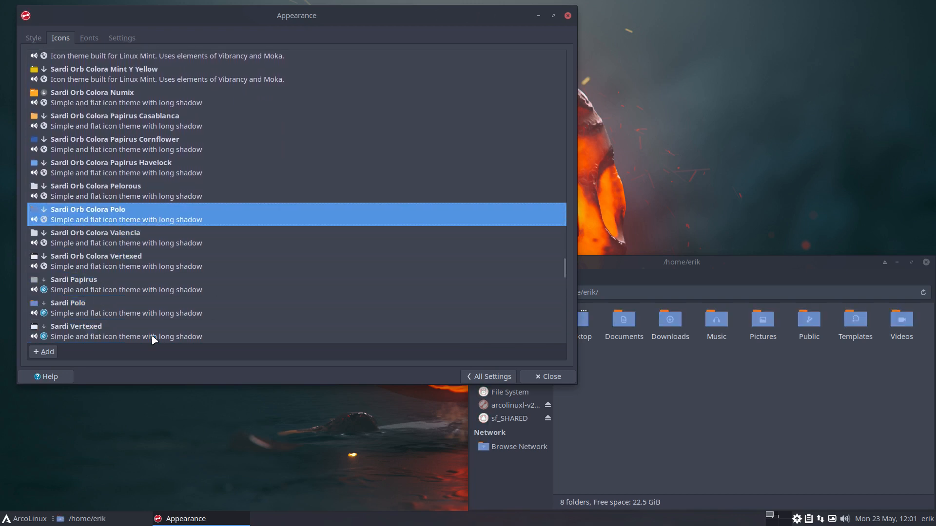
click(95, 238)
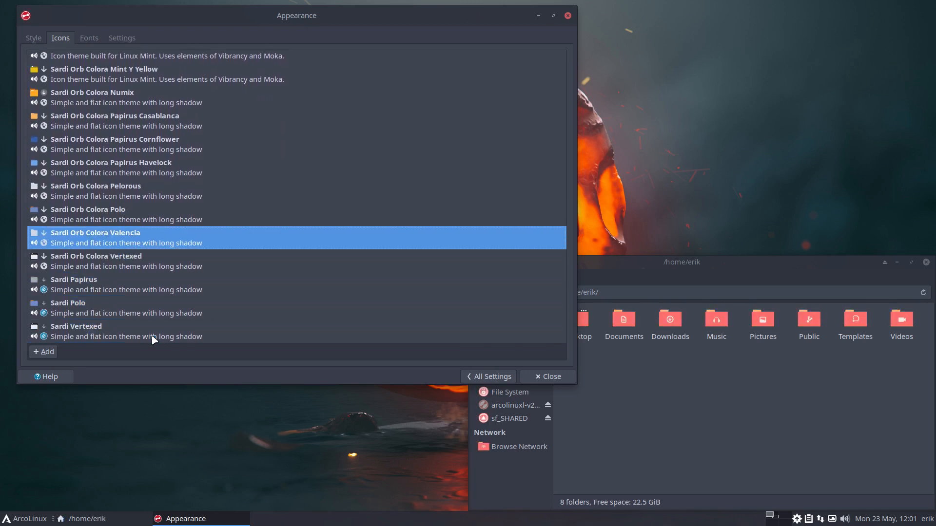
click(76, 326)
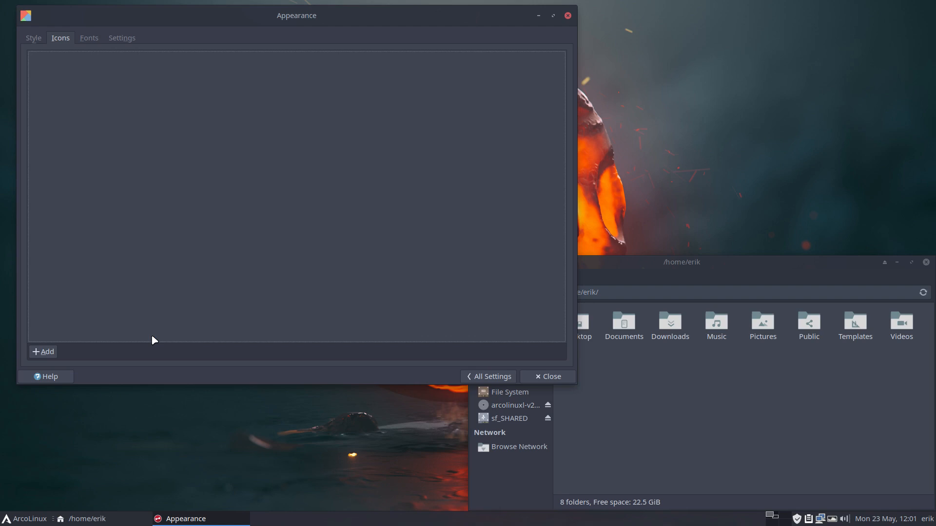
mouse_move(546, 23)
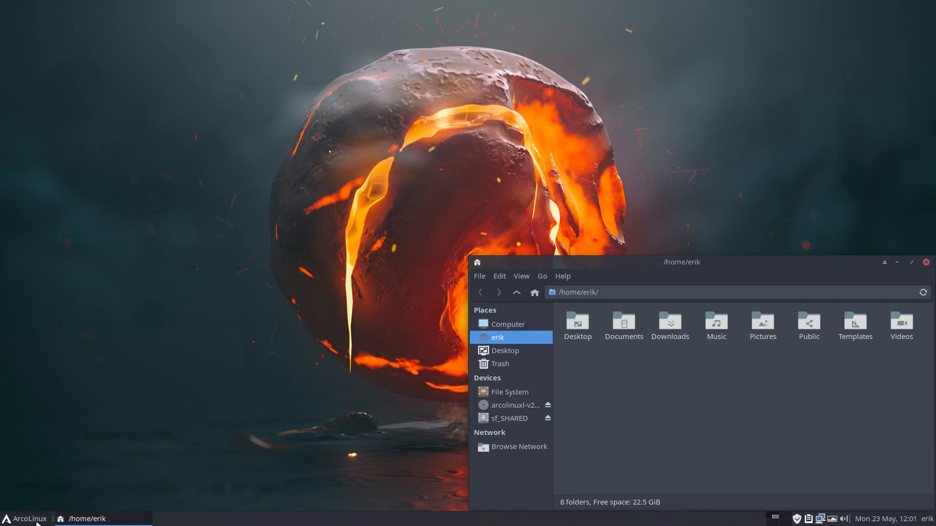
Step: Reopen Appearance from Whisker menu > Settings Manager and browse the Style list
click(25, 518)
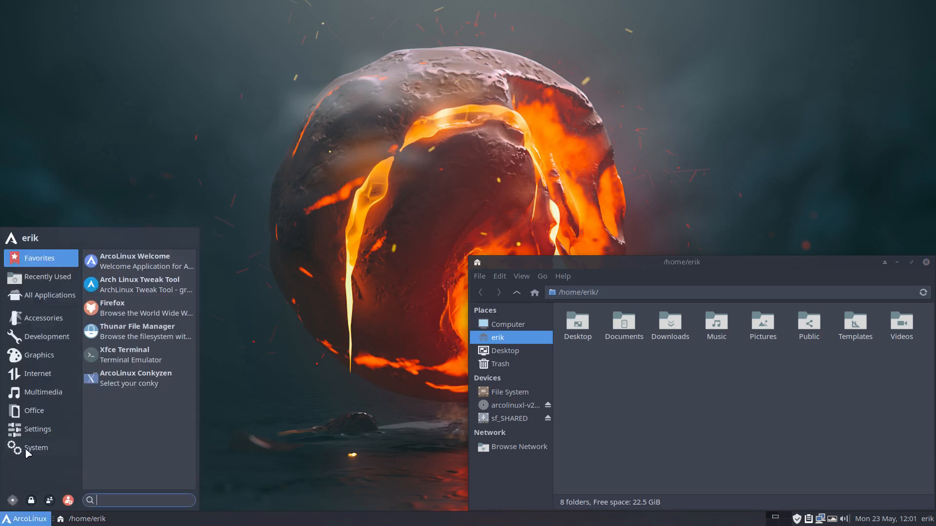
mouse_move(5, 509)
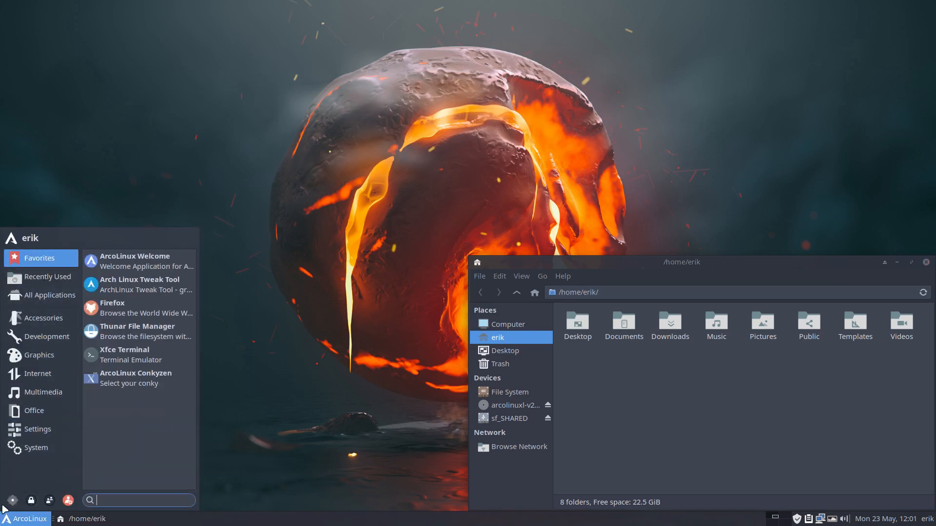
click(37, 429)
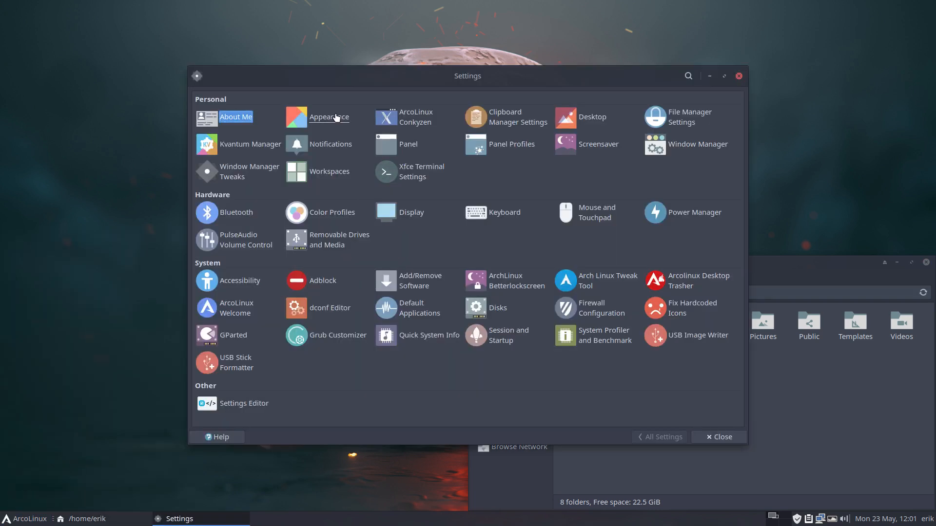
click(329, 117)
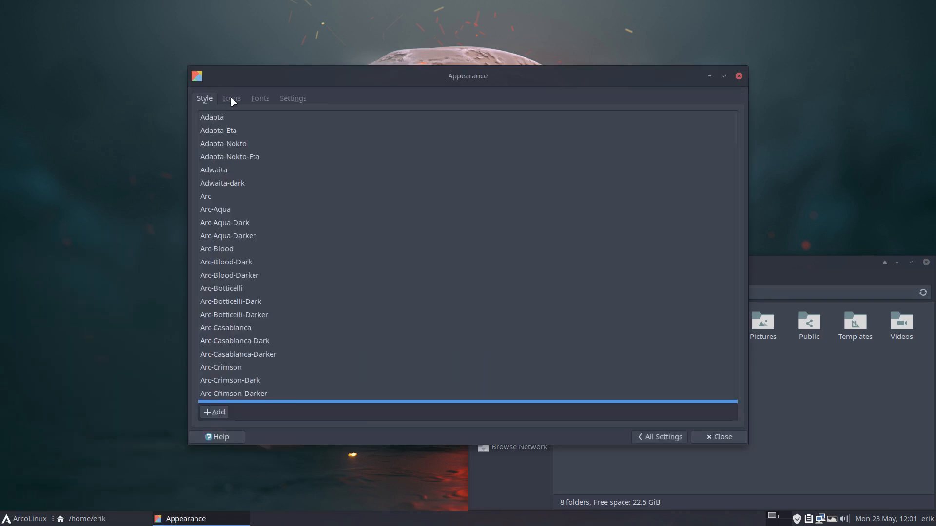
mouse_move(292, 212)
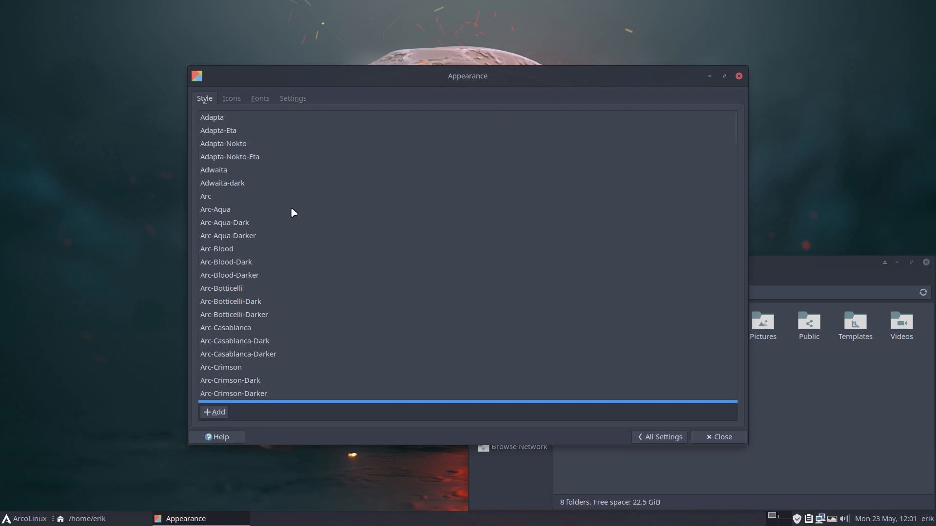
mouse_move(292, 211)
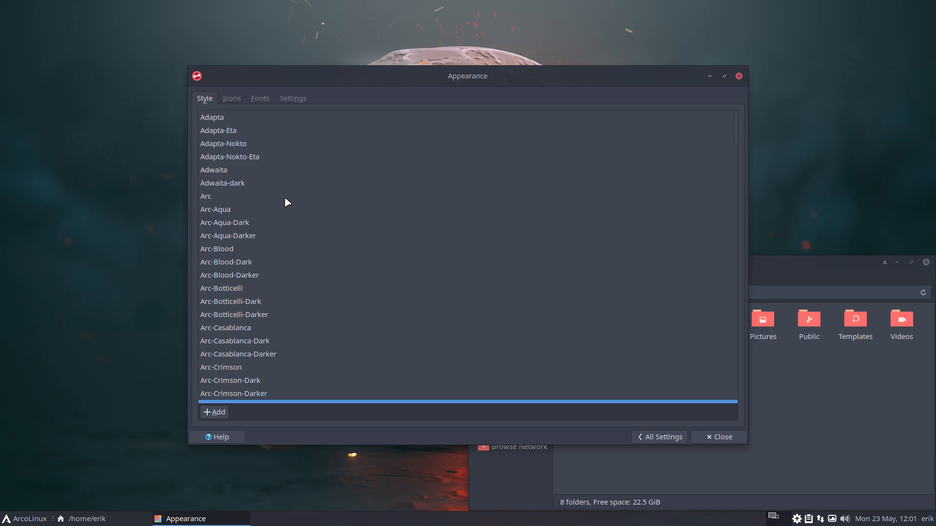
scroll(down, 3)
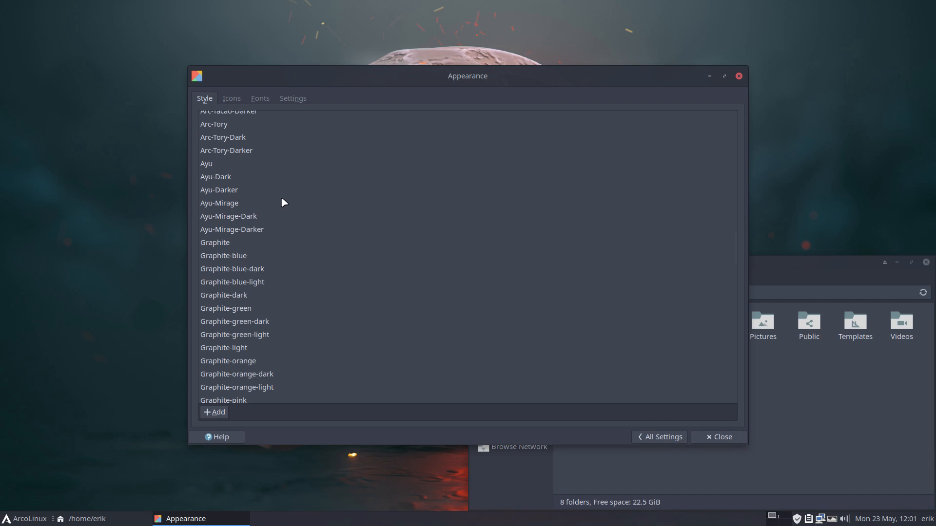
scroll(down, 3)
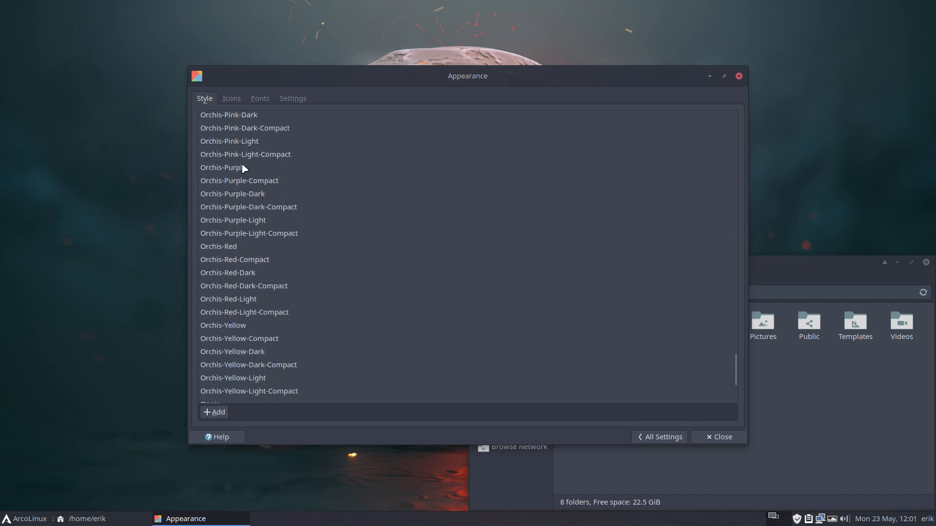
Step: In the Icons list, apply Sardi Mono Papirus Colora Casablanca for orange folders
click(231, 97)
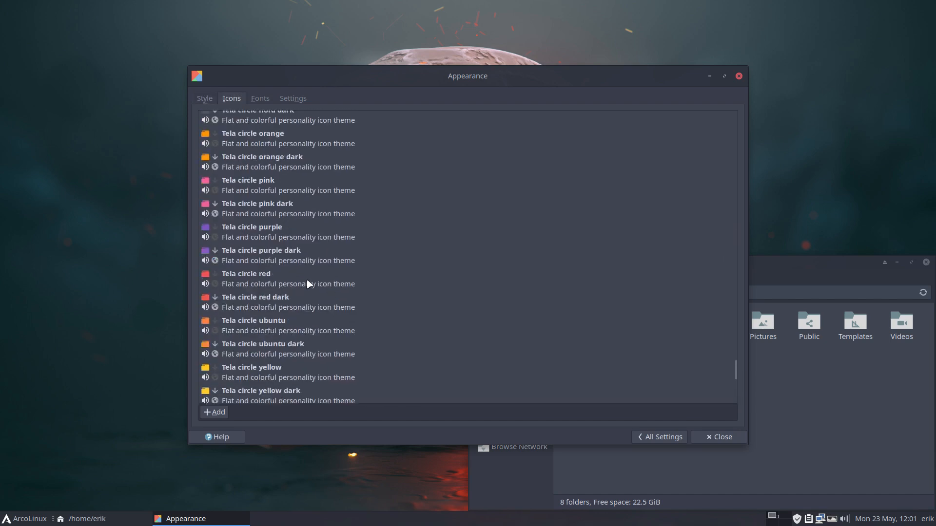
scroll(down, 3)
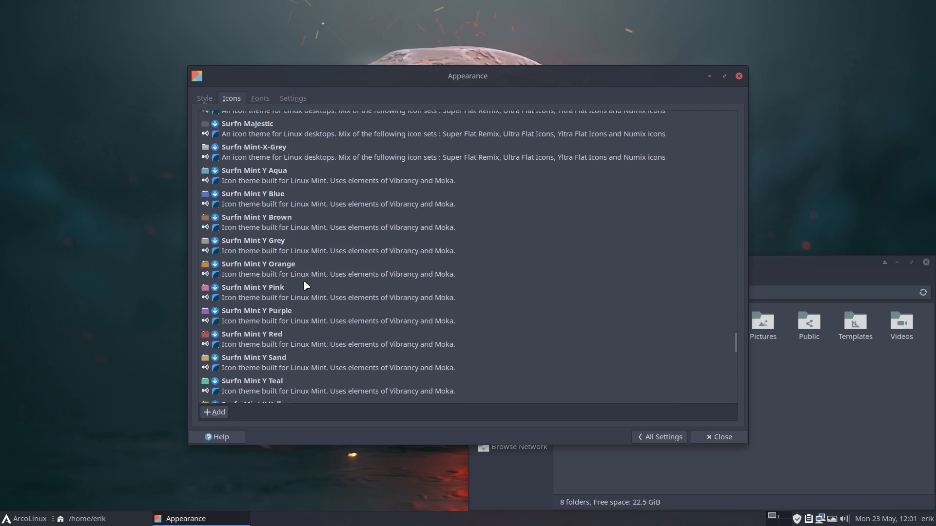
scroll(down, 3)
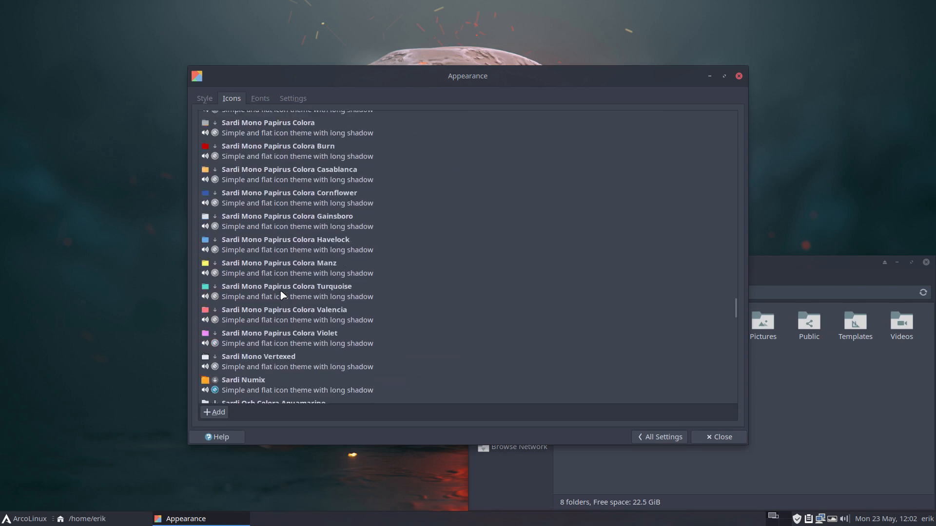
click(281, 334)
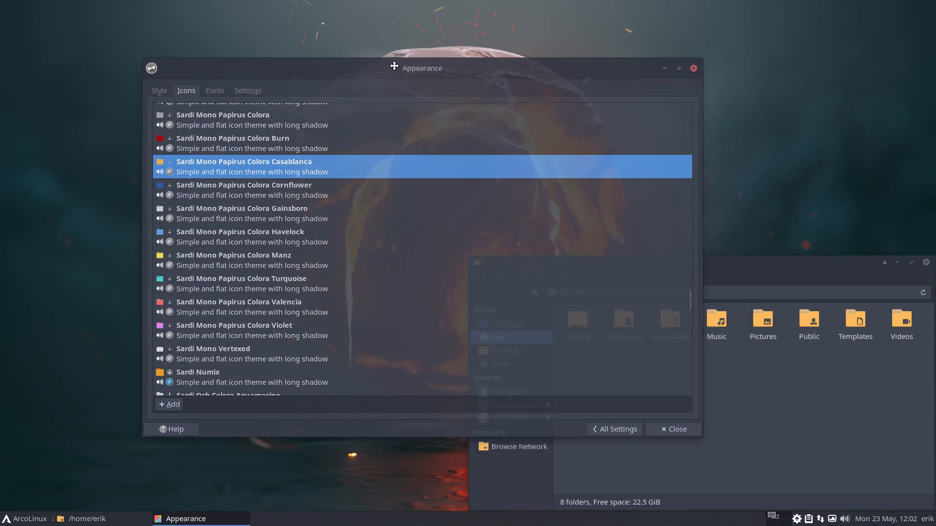
Step: Move the Appearance window to the top left and preview Sardi Mono Papirus Colora Havelock and Sardi Numix
drag(394, 67, 338, 30)
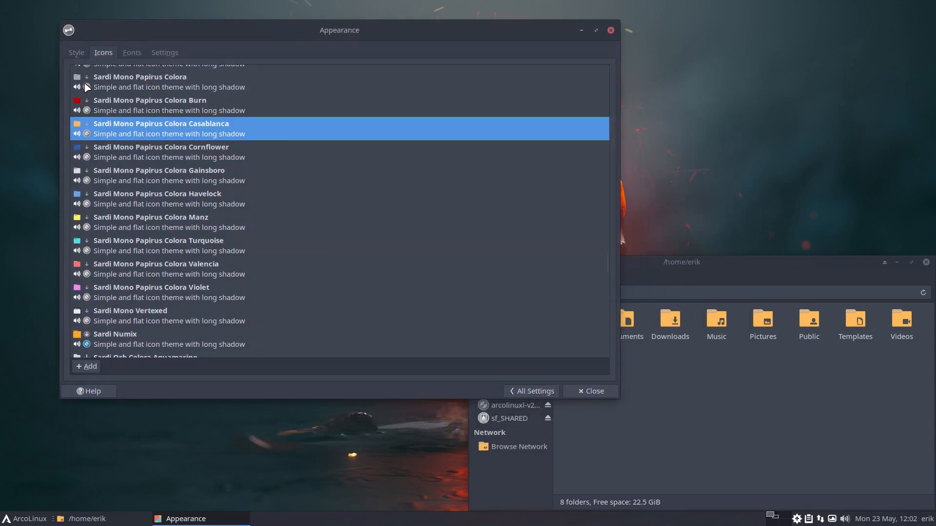
click(158, 198)
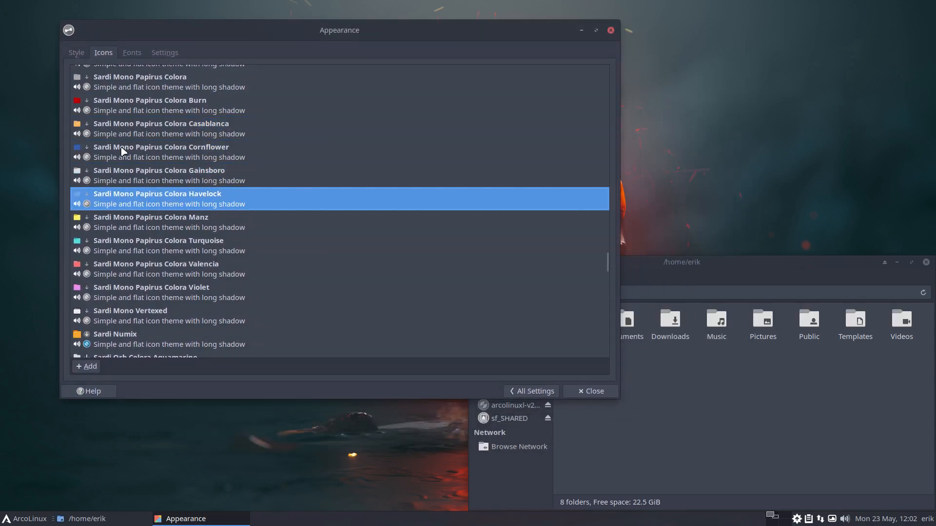
click(115, 335)
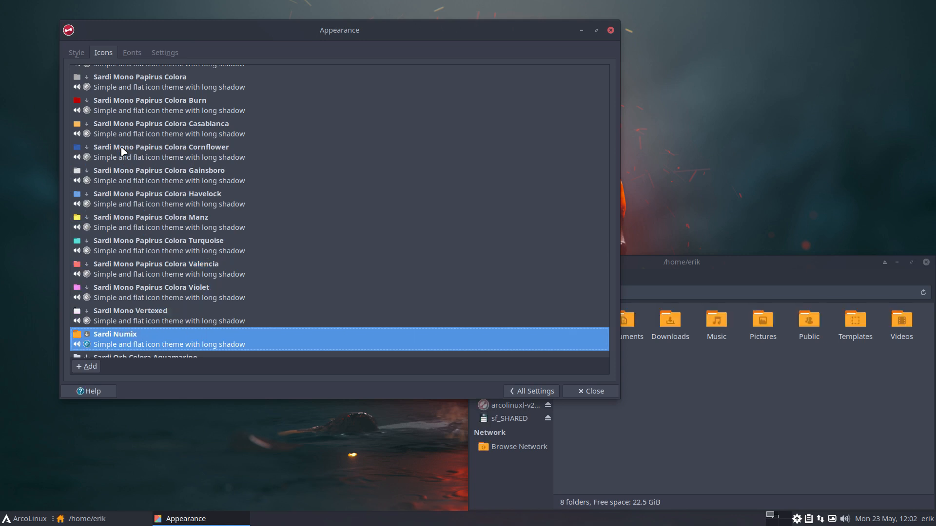
scroll(down, 3)
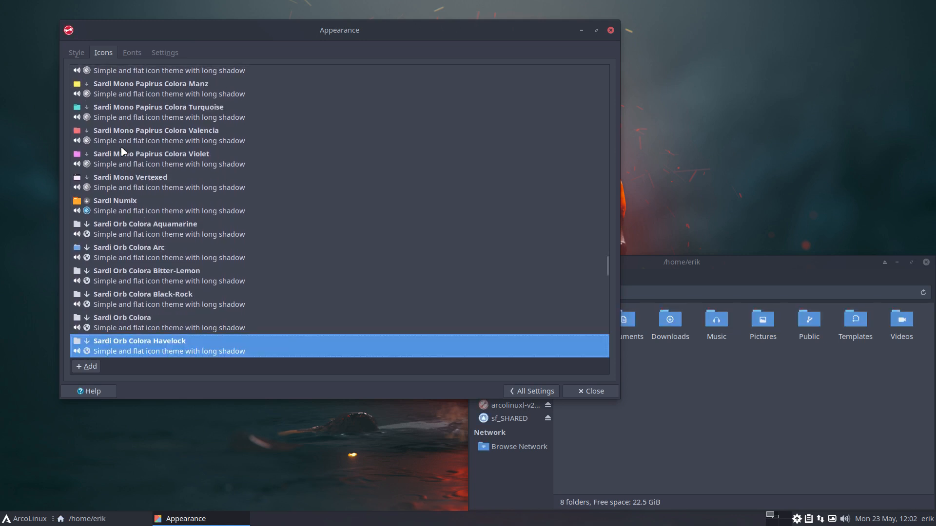
scroll(down, 3)
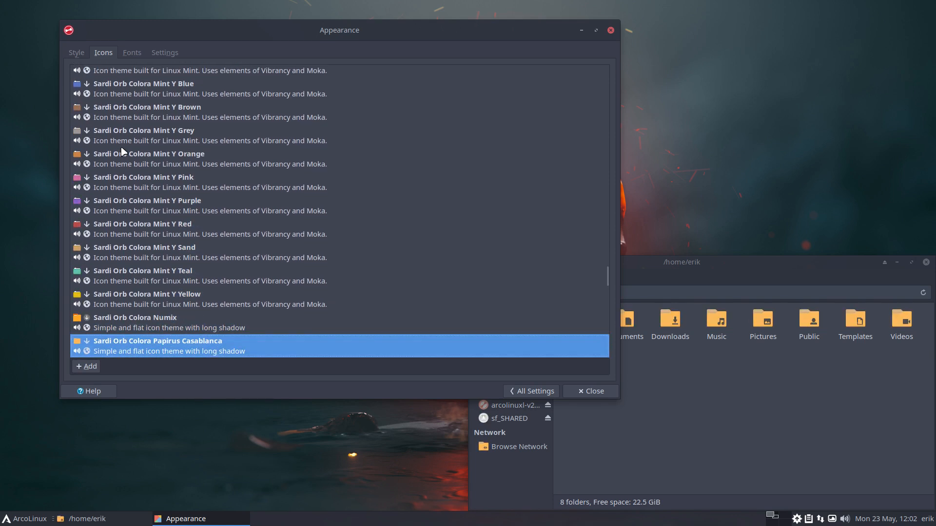
scroll(down, 3)
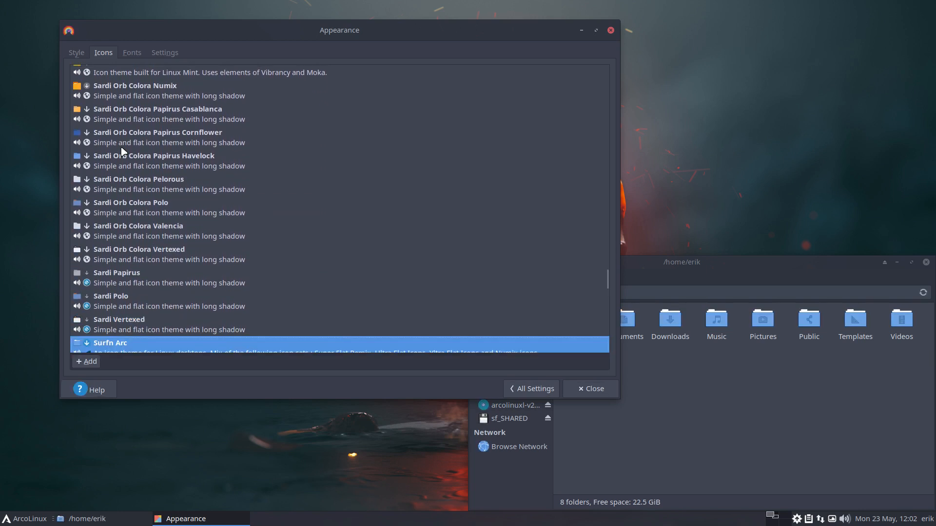
Step: Continue through Surfn icons down to Tela circle brown dark, then open the applications menu
scroll(down, 3)
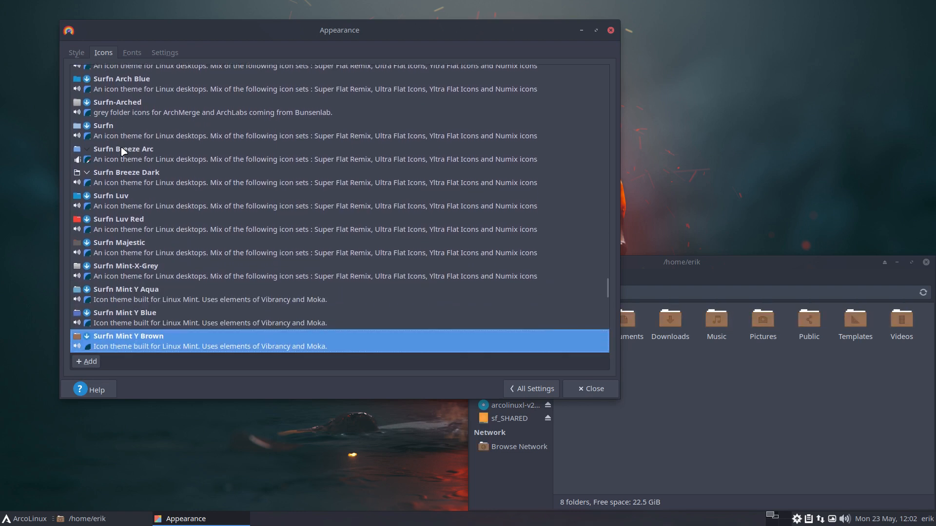
scroll(down, 3)
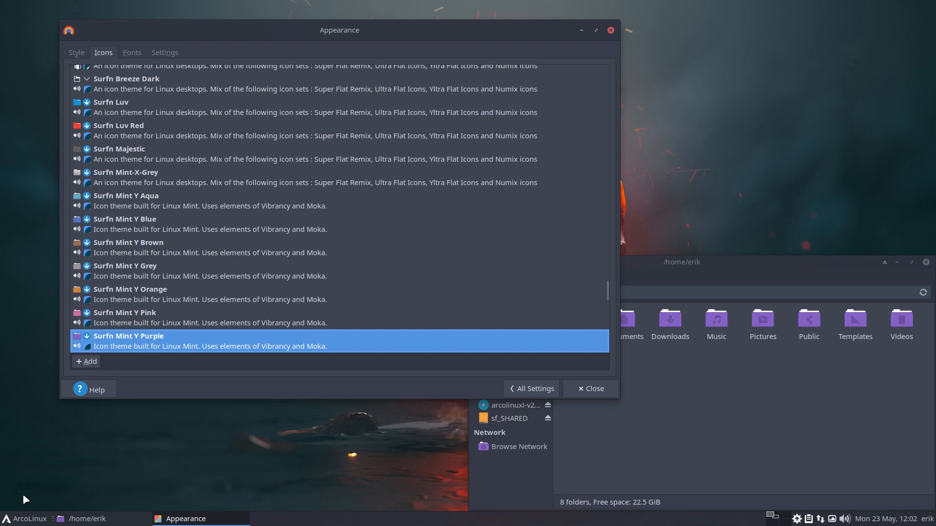
click(10, 518)
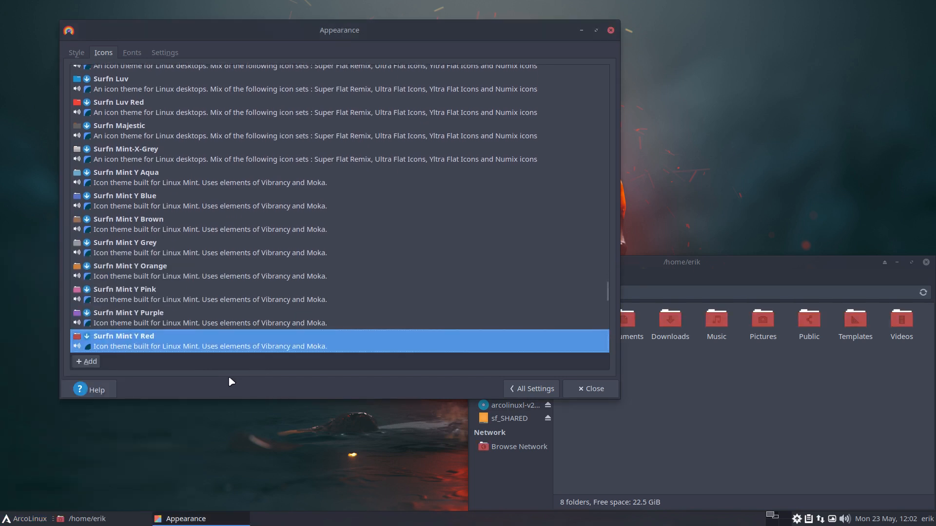
scroll(down, 3)
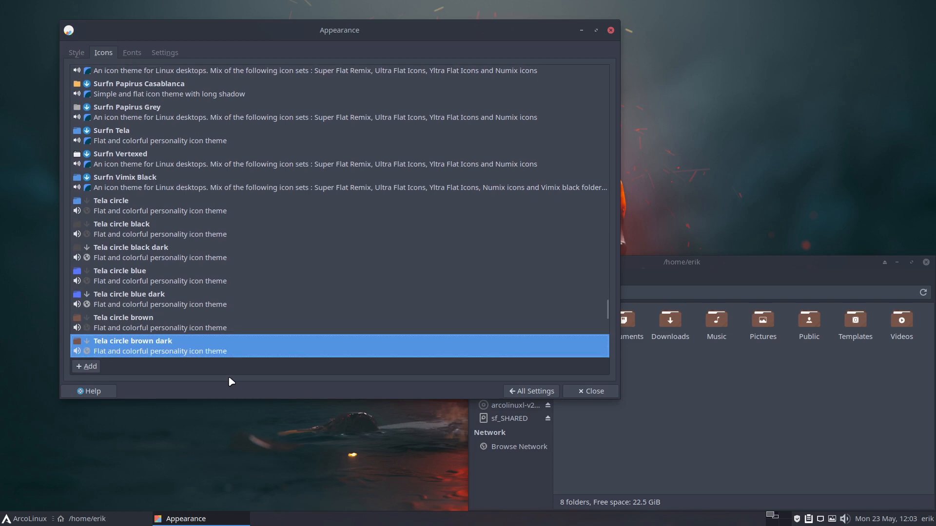
click(26, 518)
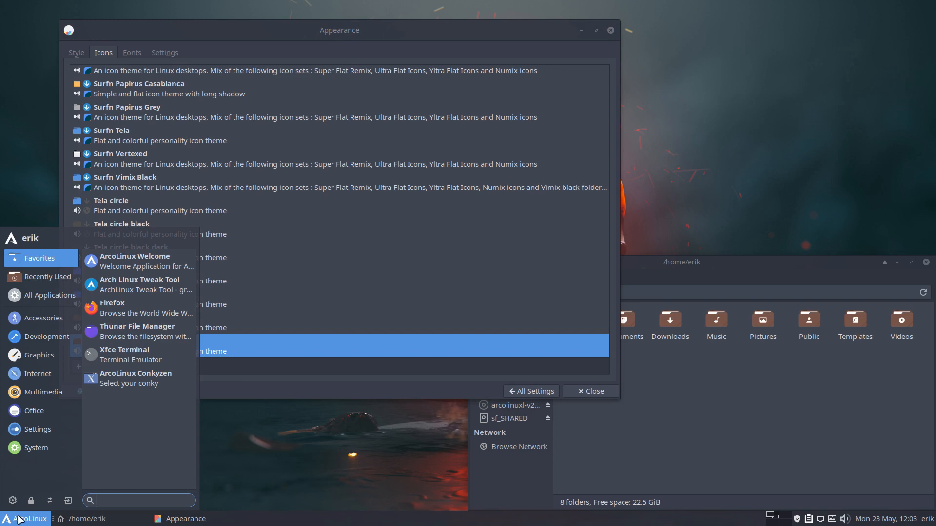
mouse_move(218, 357)
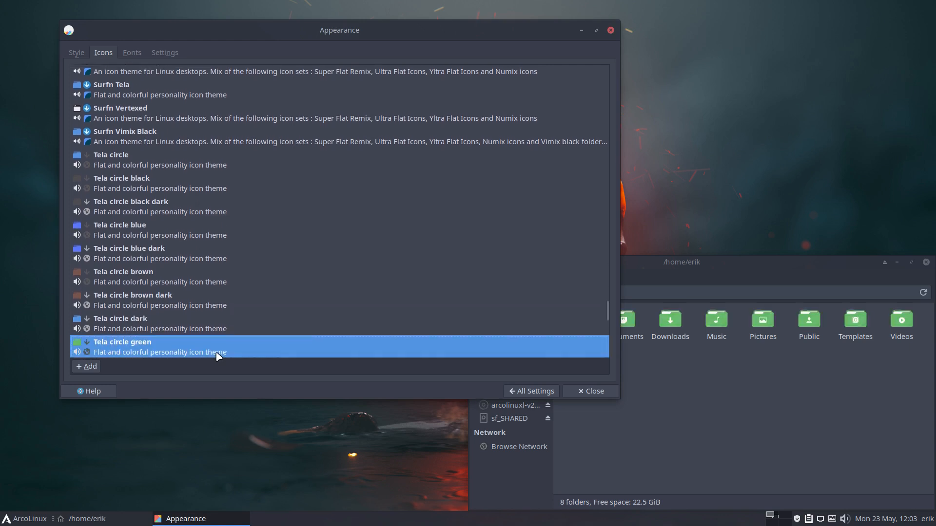
Step: Step through Tela circle themes to pink and confirm the Authenticate dialog for Arch Linux Tweak Tool
scroll(down, 3)
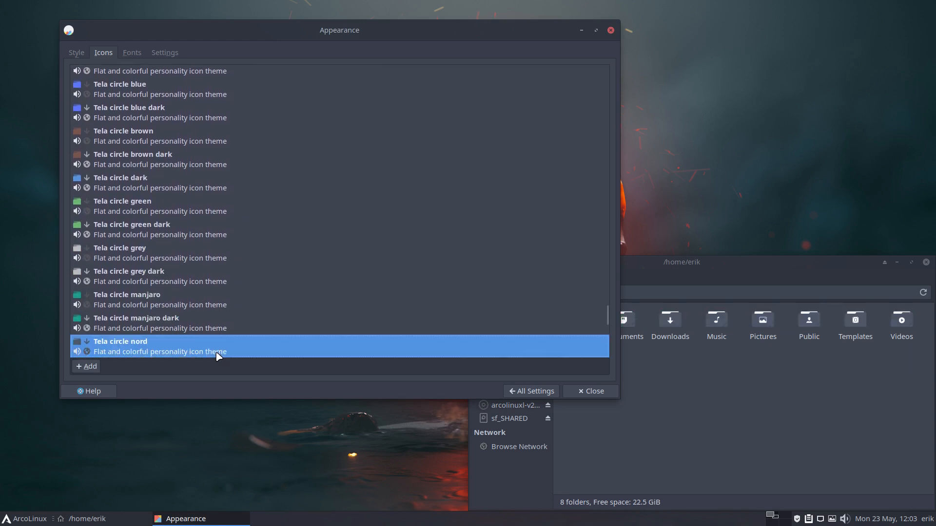
scroll(down, 3)
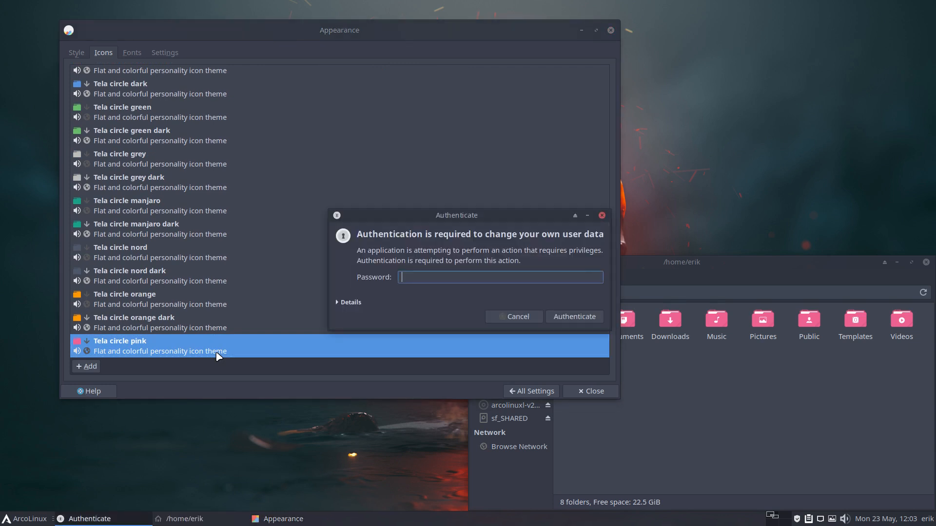
click(512, 316)
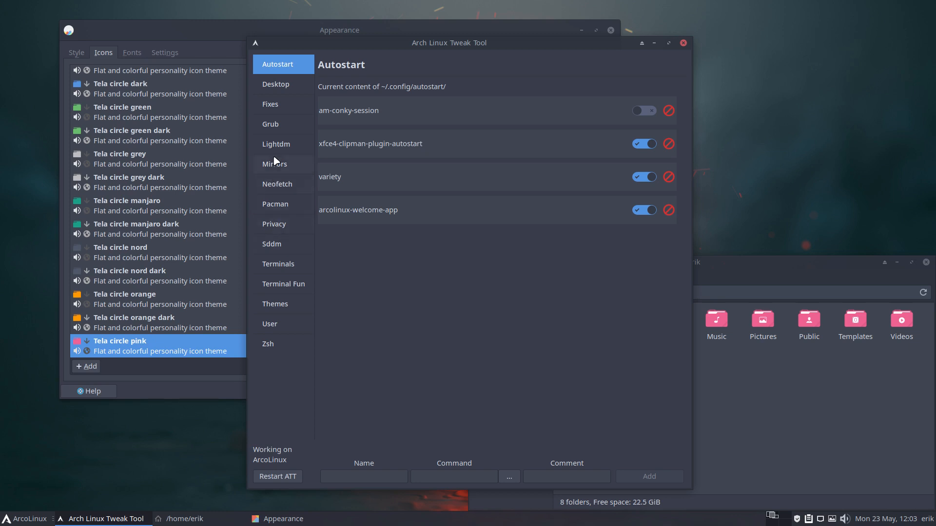
mouse_move(287, 228)
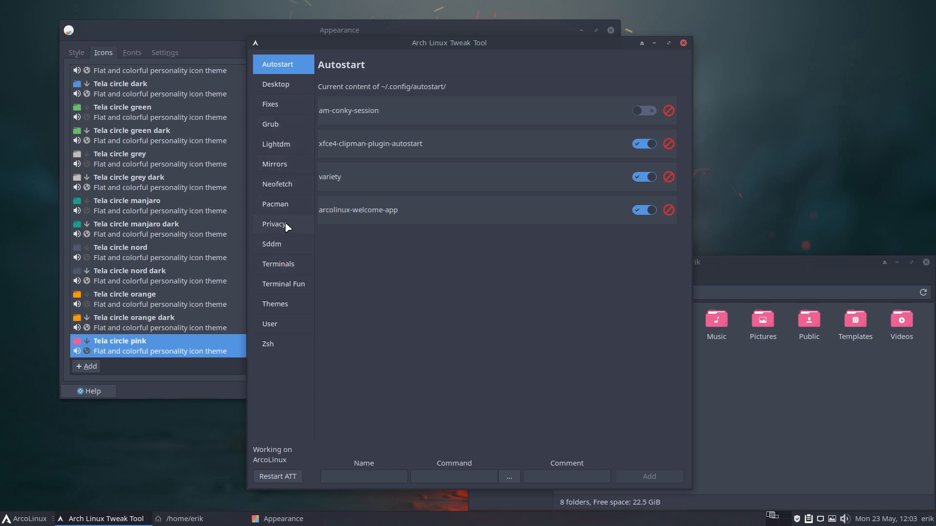
Step: View the Pacman repository configuration with the Nemesis repo enabled, then close the Tweak Tool
click(275, 204)
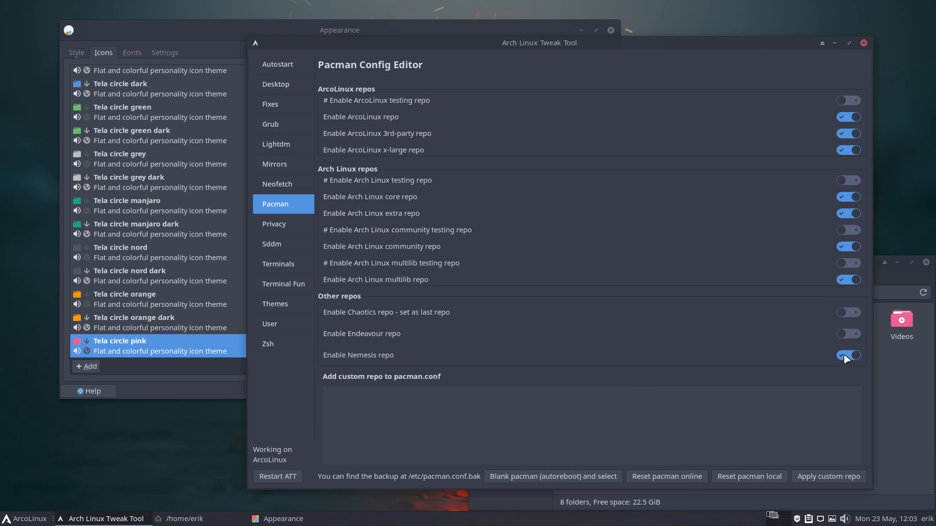
mouse_move(863, 43)
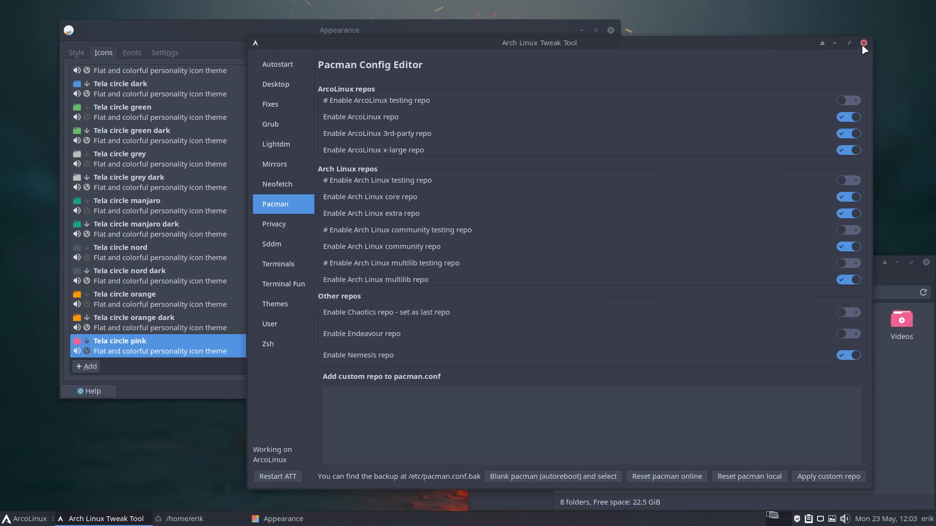
click(863, 42)
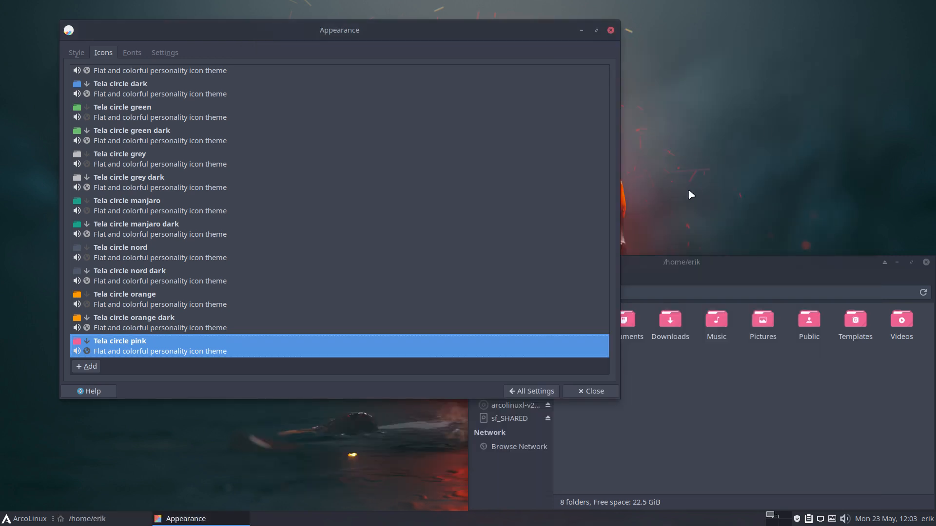
mouse_move(358, 342)
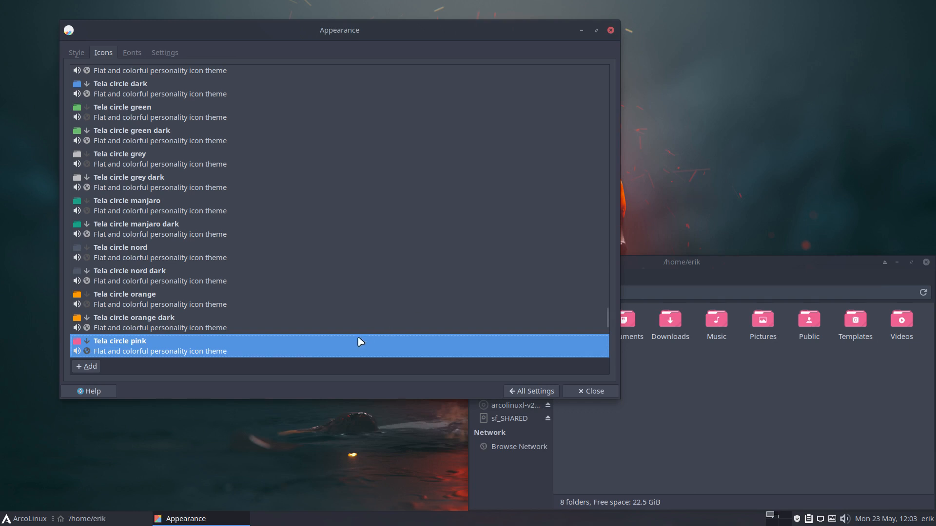
mouse_move(411, 338)
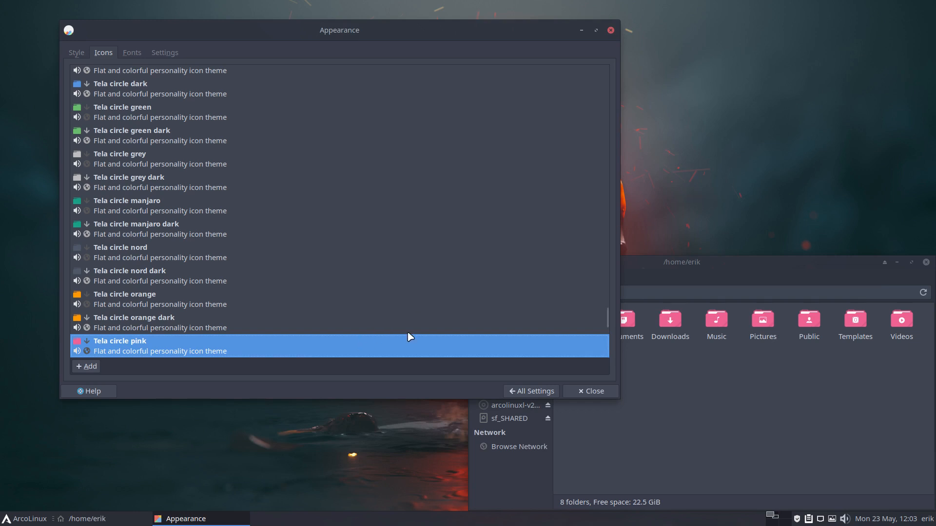
Step: Move past Vimix, We10X and WhiteSur icon themes and apply Zafiro-icons-Dark
scroll(down, 3)
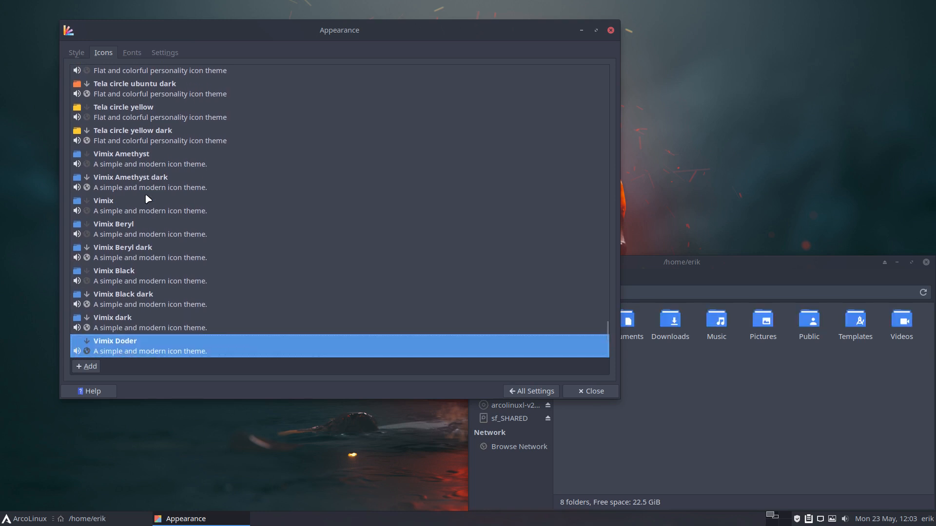
scroll(down, 3)
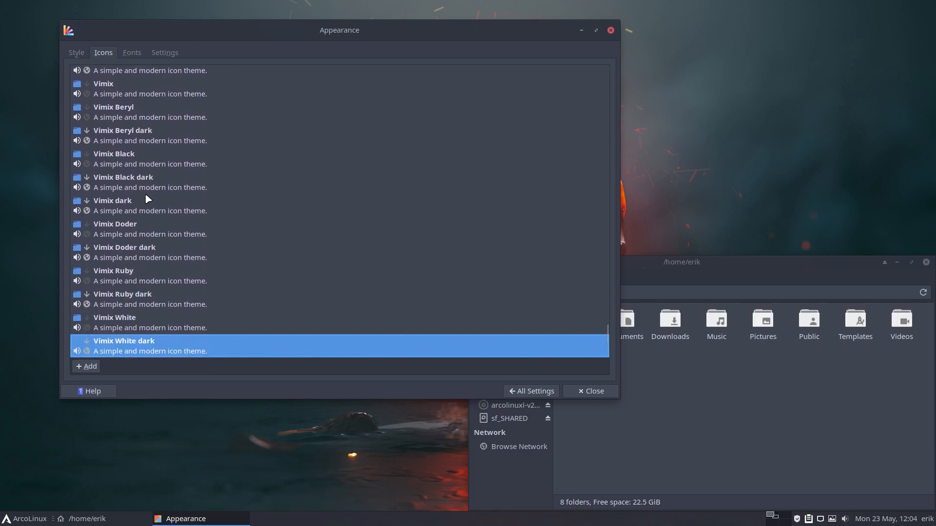
scroll(down, 3)
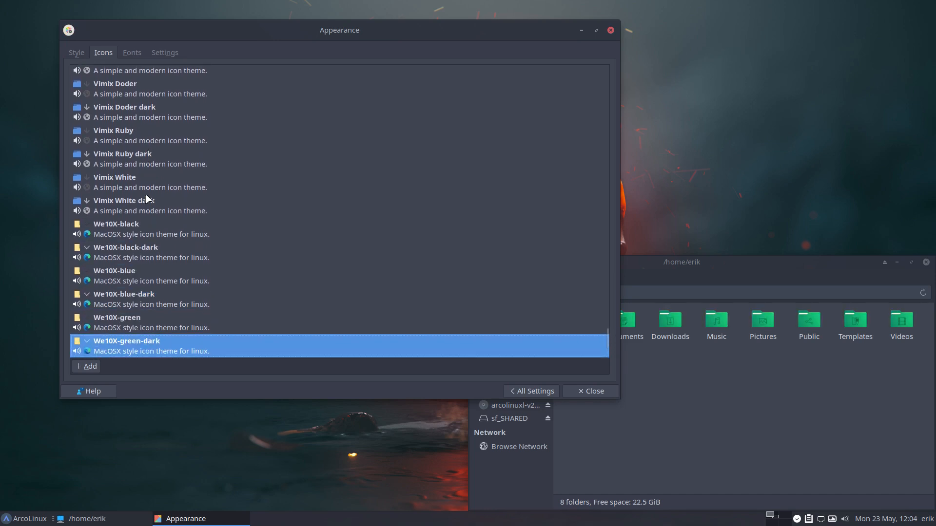
scroll(down, 3)
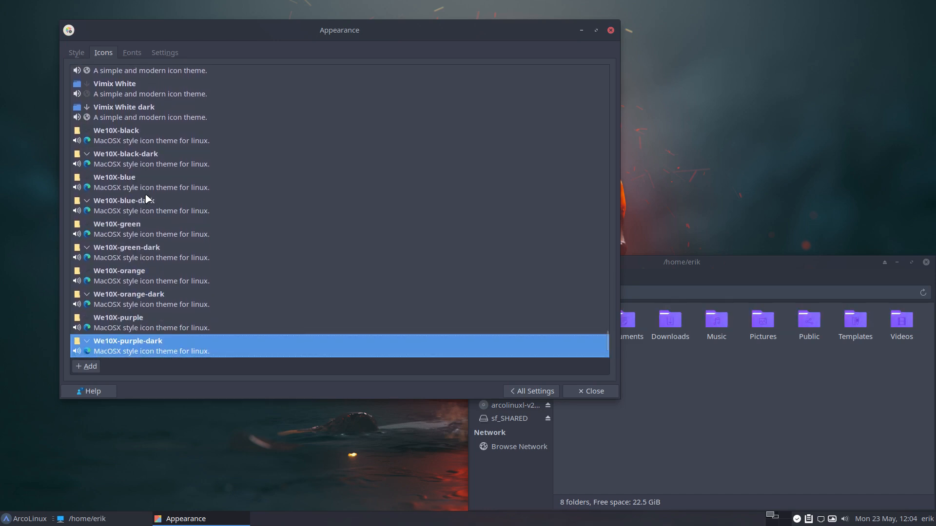
scroll(down, 3)
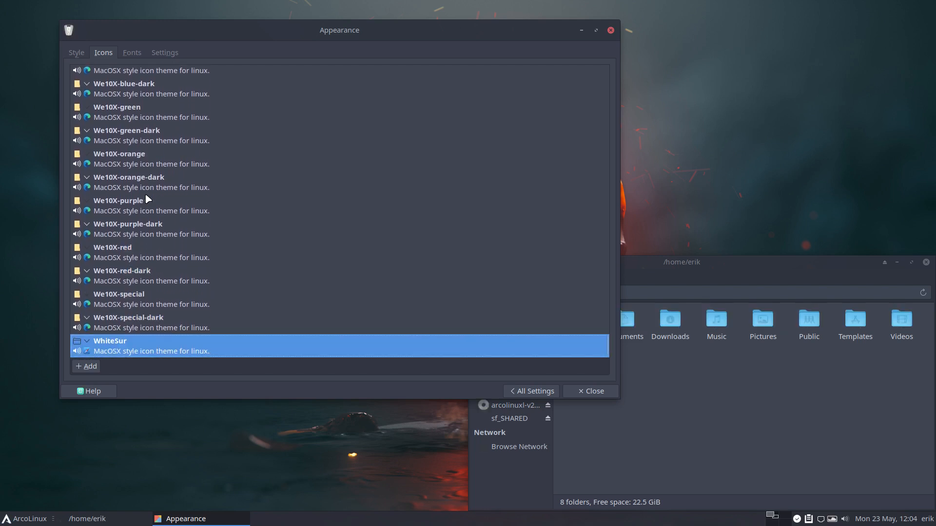
scroll(down, 3)
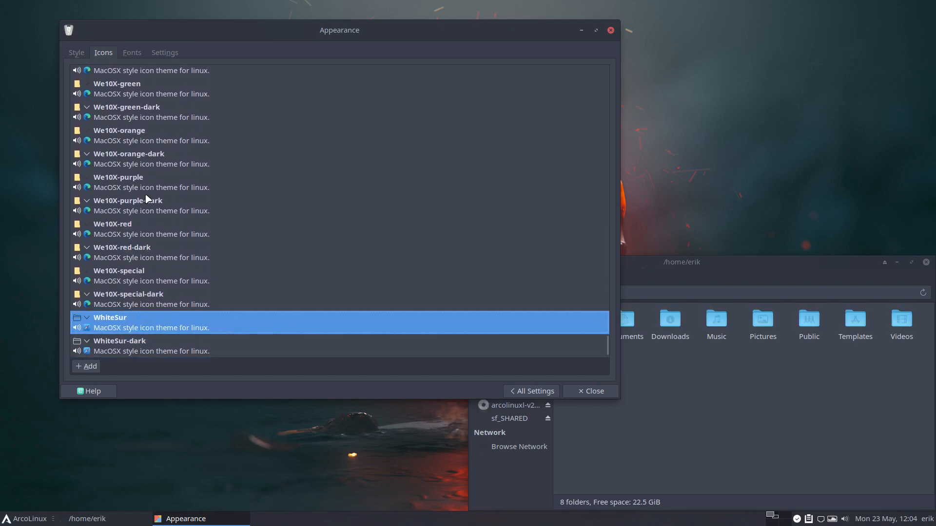
click(124, 341)
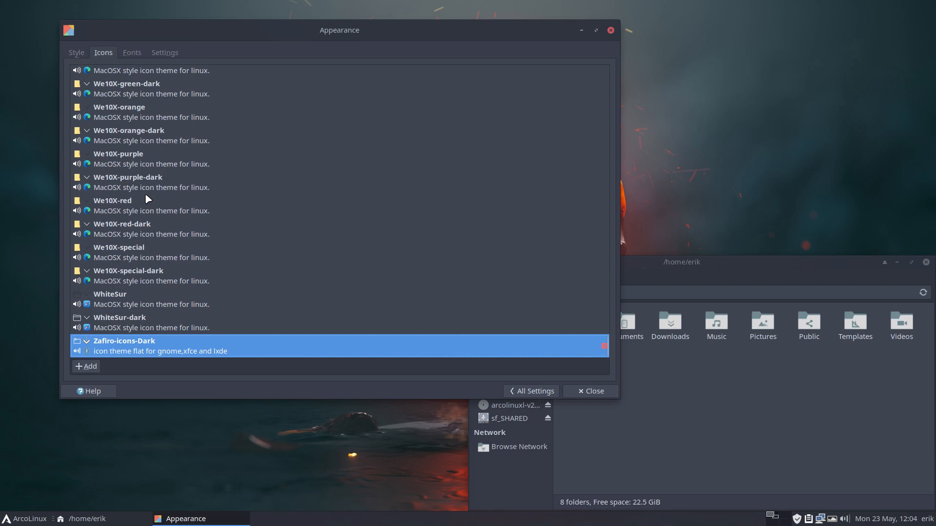
mouse_move(466, 75)
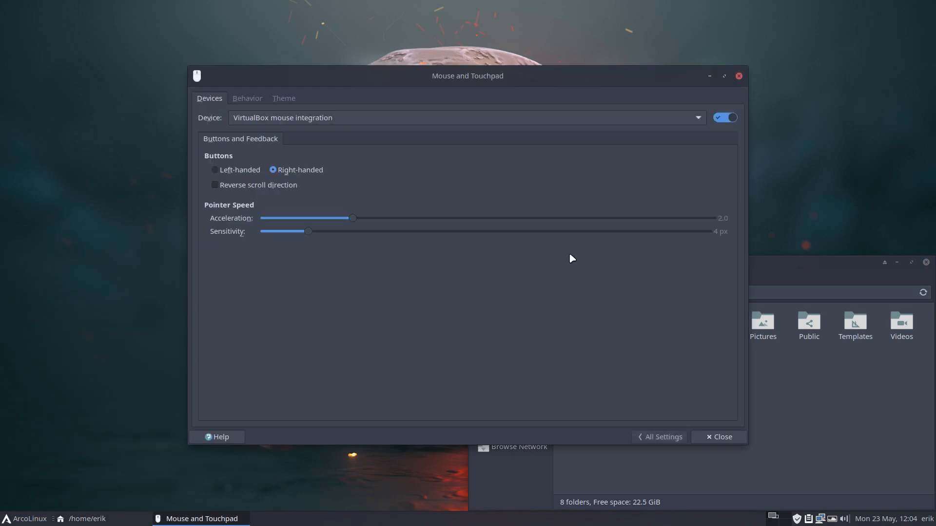
Step: Preview Bibata-Modern-Amber, Breeze, Breeze Light and Comix Cursor original Black cursor themes
click(282, 97)
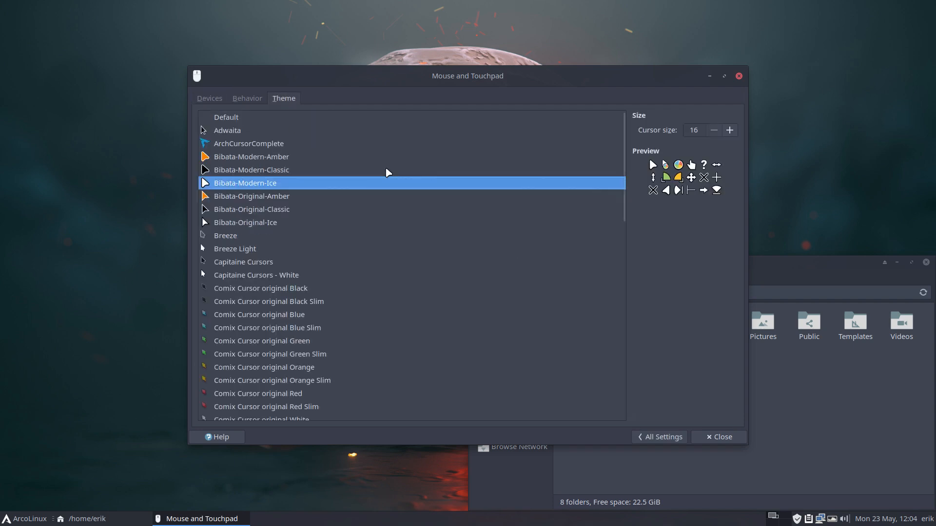
scroll(down, 3)
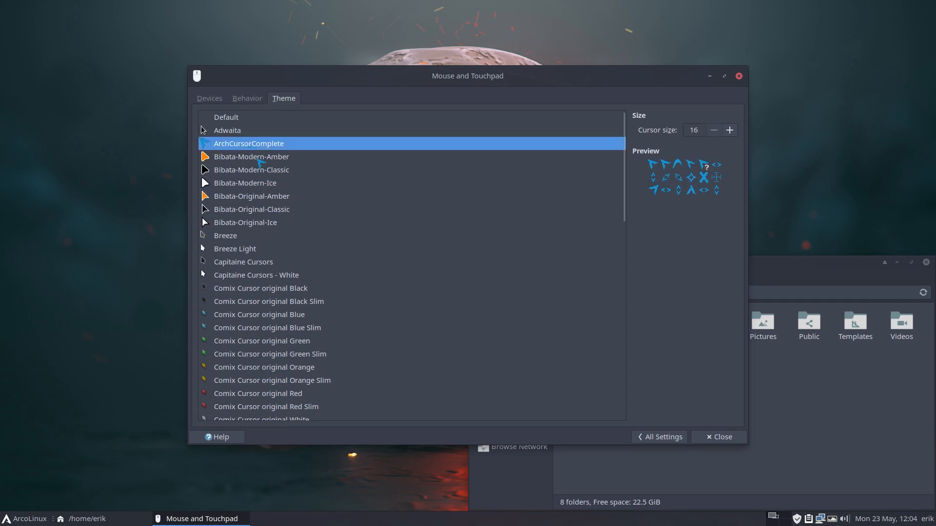
mouse_move(688, 250)
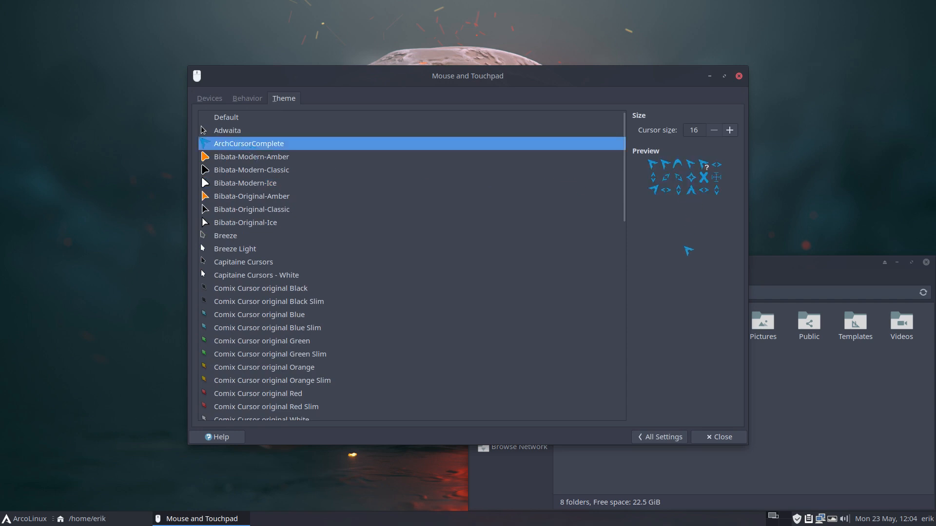
click(251, 156)
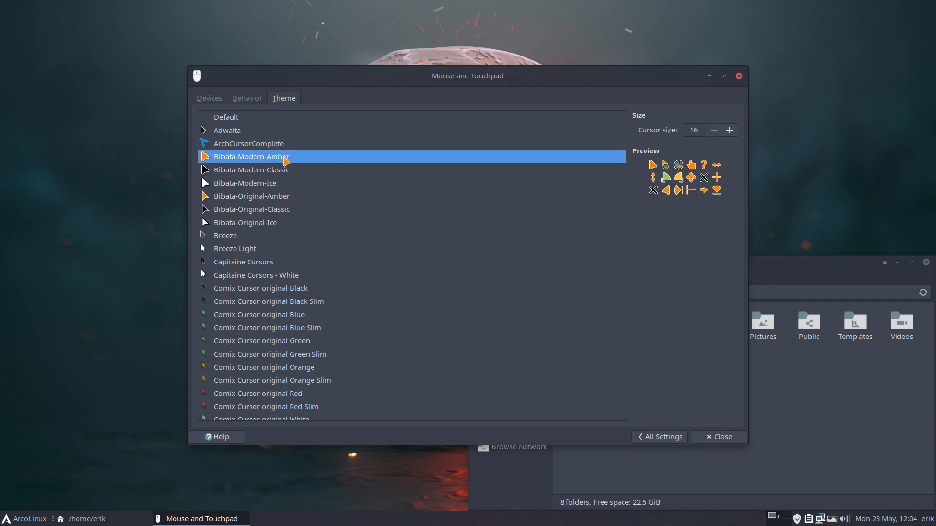
click(225, 235)
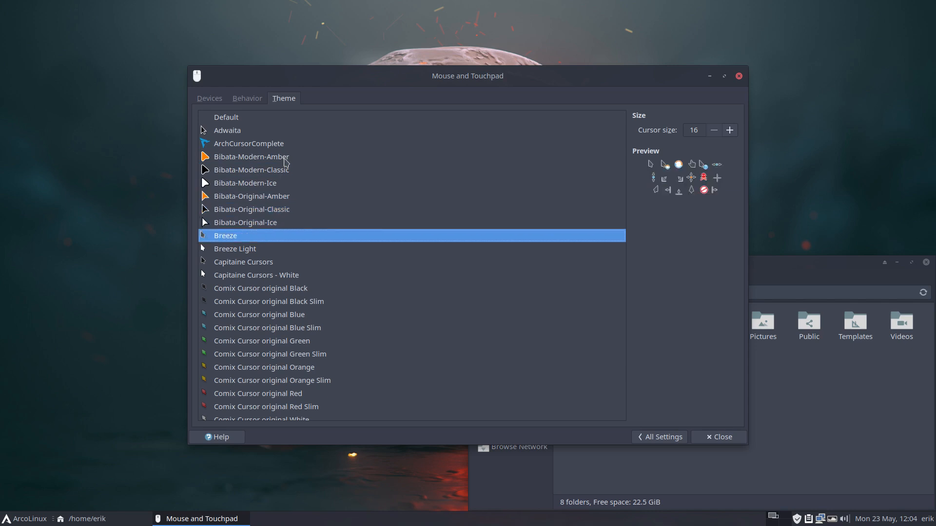
mouse_move(299, 228)
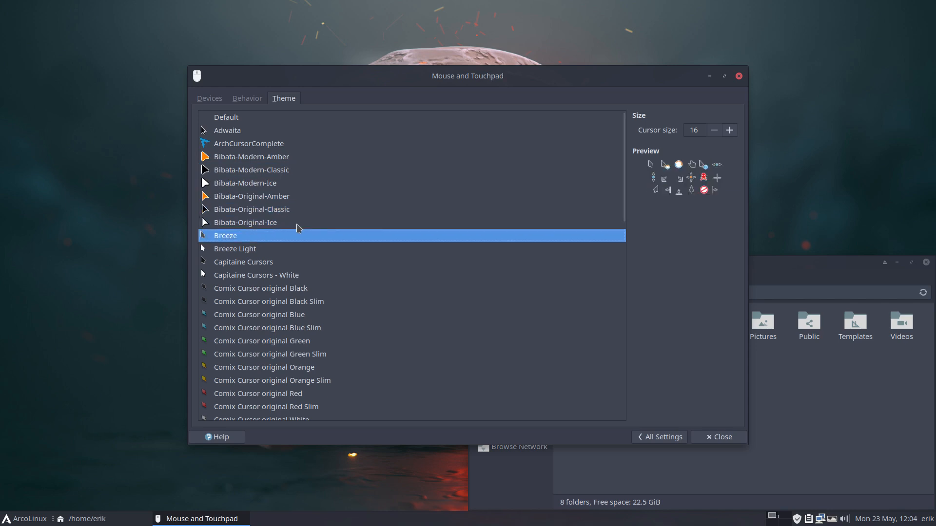
click(235, 248)
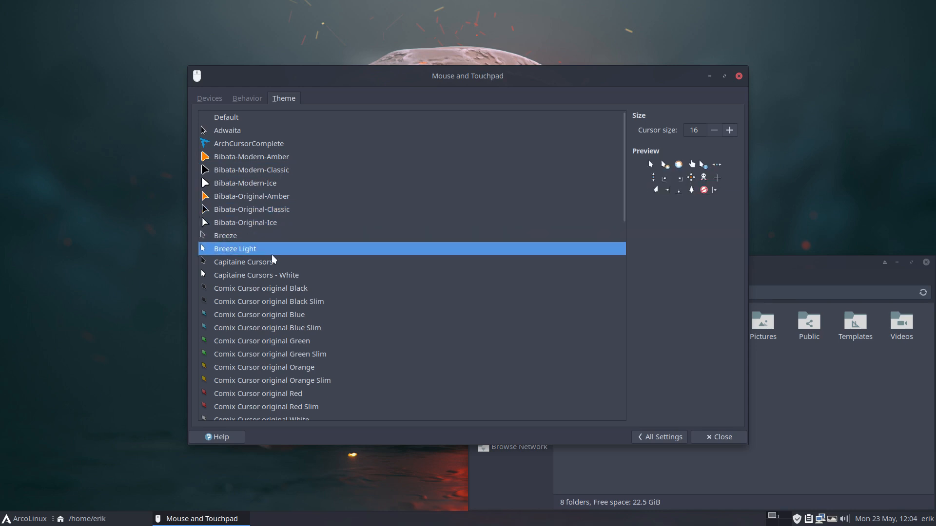
click(256, 275)
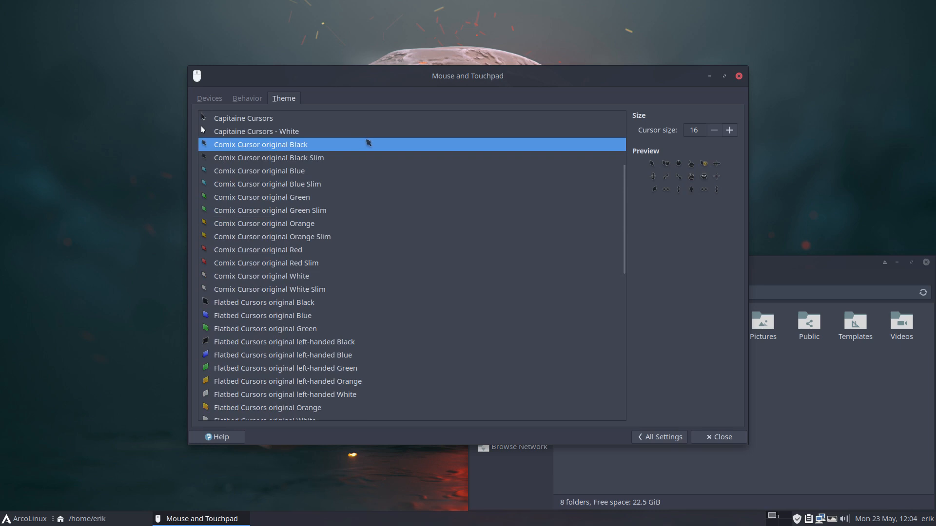
Step: Preview the Comix Blue, Blue Slim, Green Slim and Flatbed Blue and left-handed White cursor themes
click(258, 171)
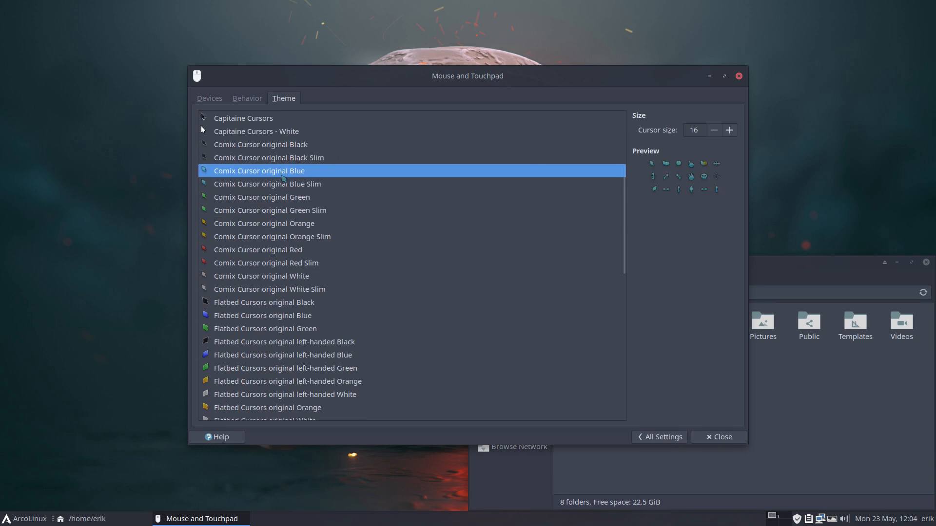
click(266, 185)
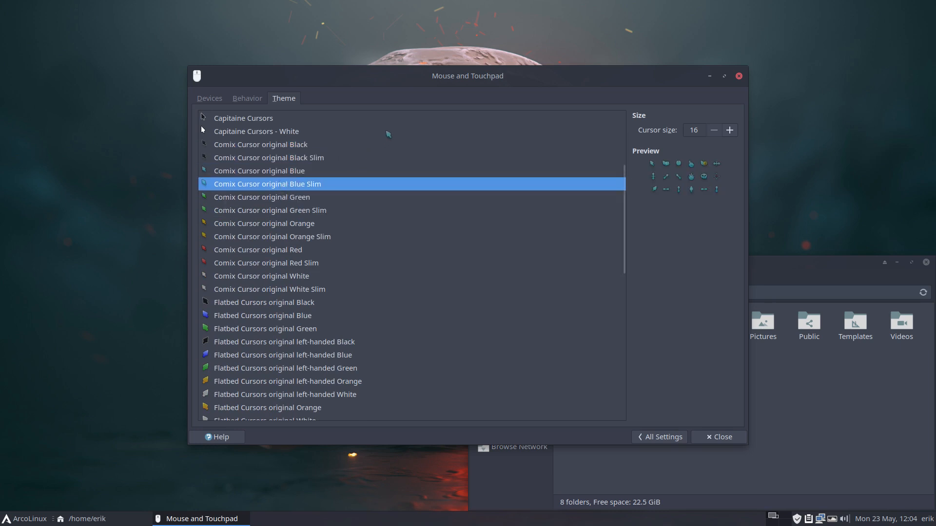
click(269, 211)
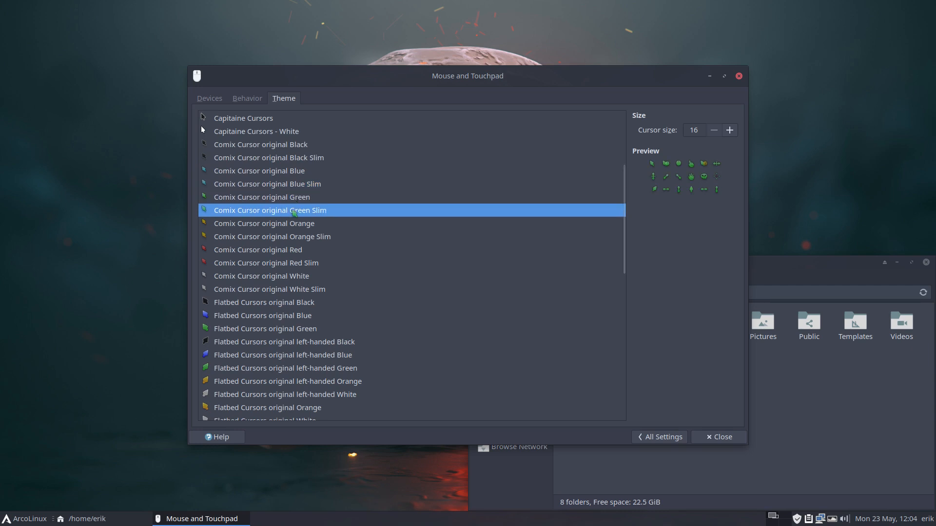
click(264, 223)
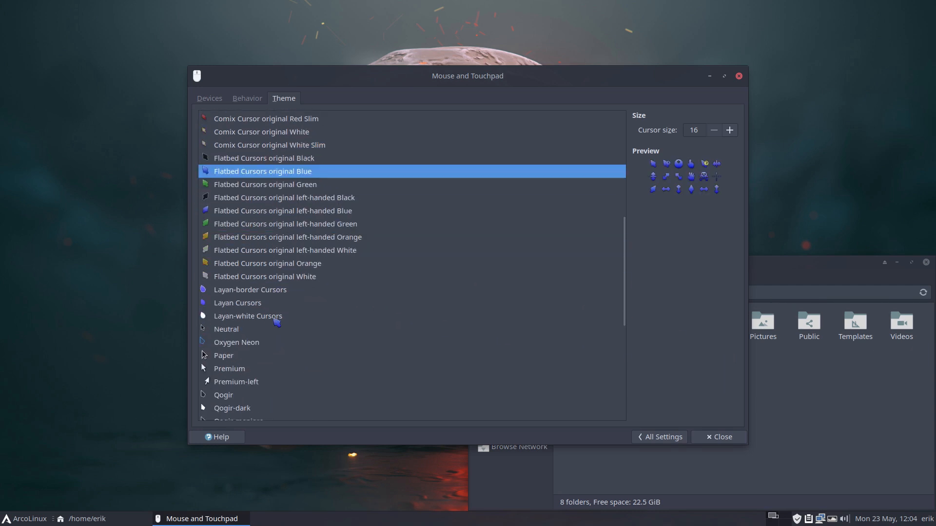
click(284, 251)
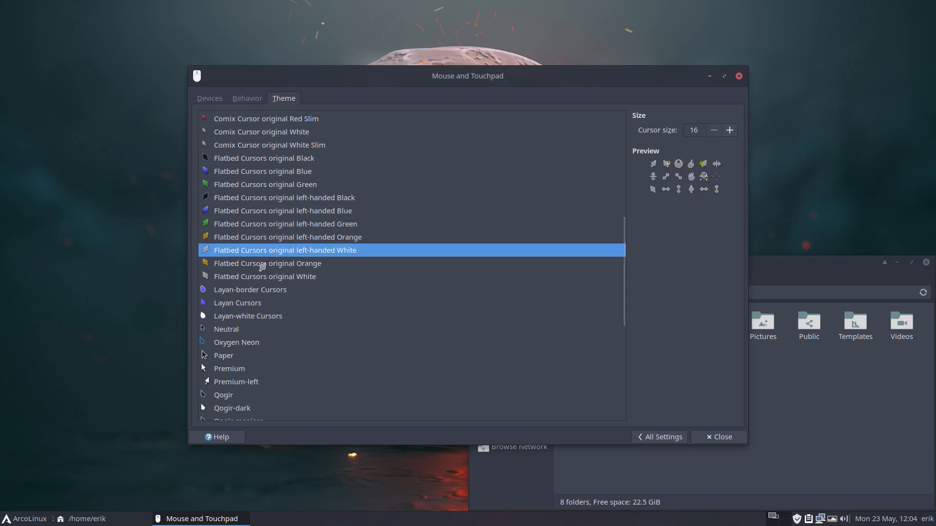
Step: Preview Oxygen Neon, Qogir-ubuntu and Sweet cursors, then apply the Vimix Ruby cursor theme
click(238, 302)
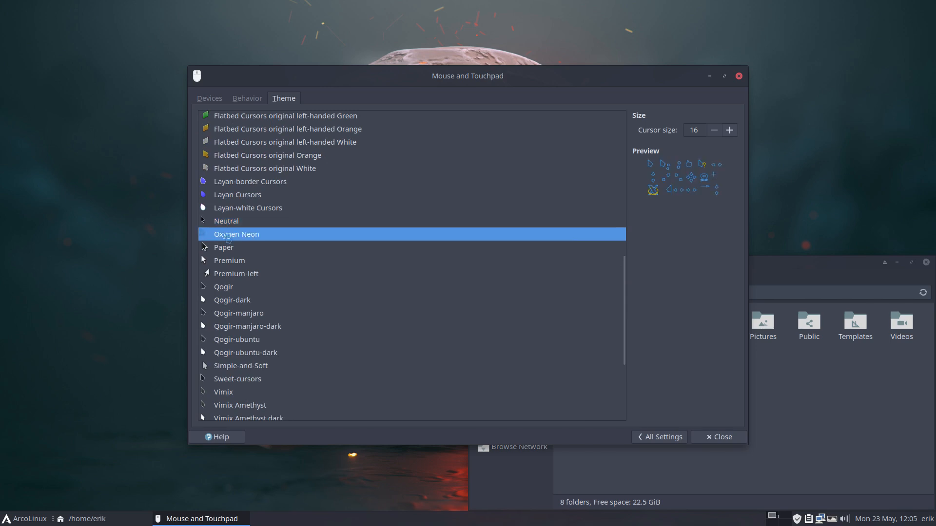
click(225, 246)
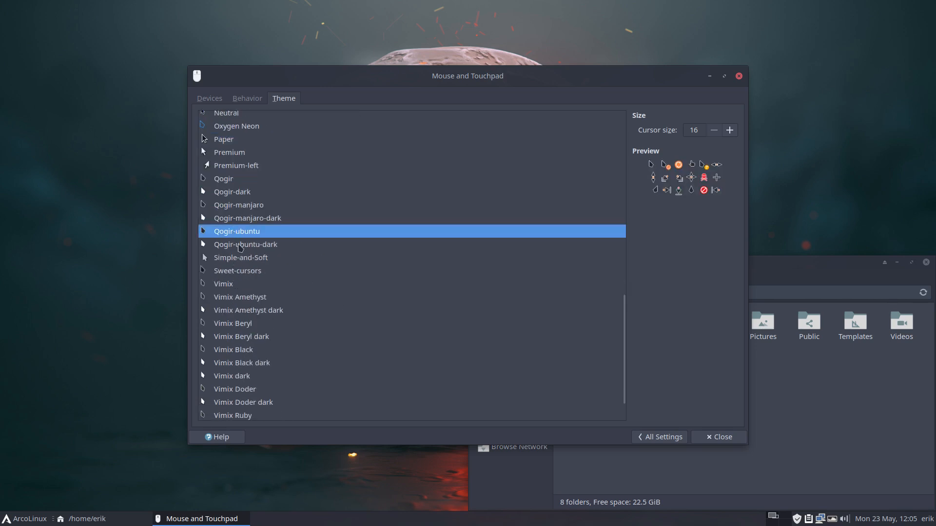
click(237, 270)
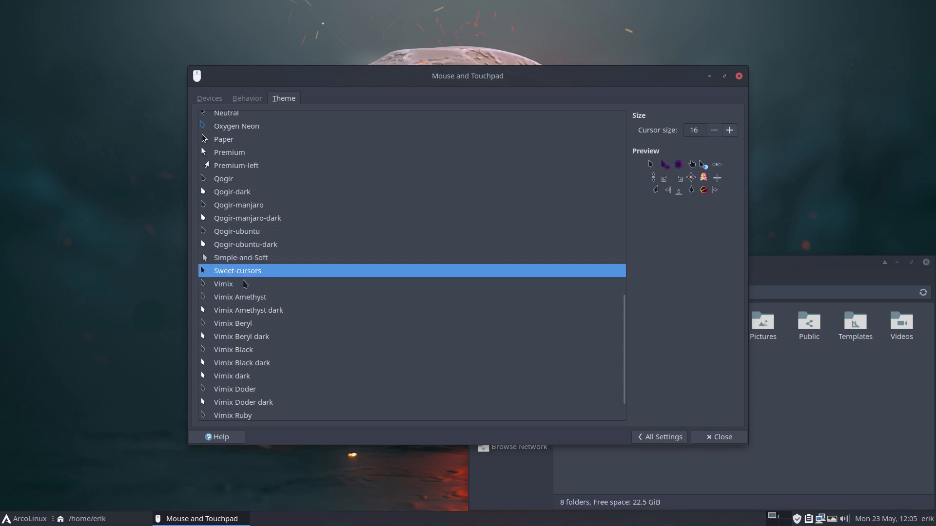
click(241, 363)
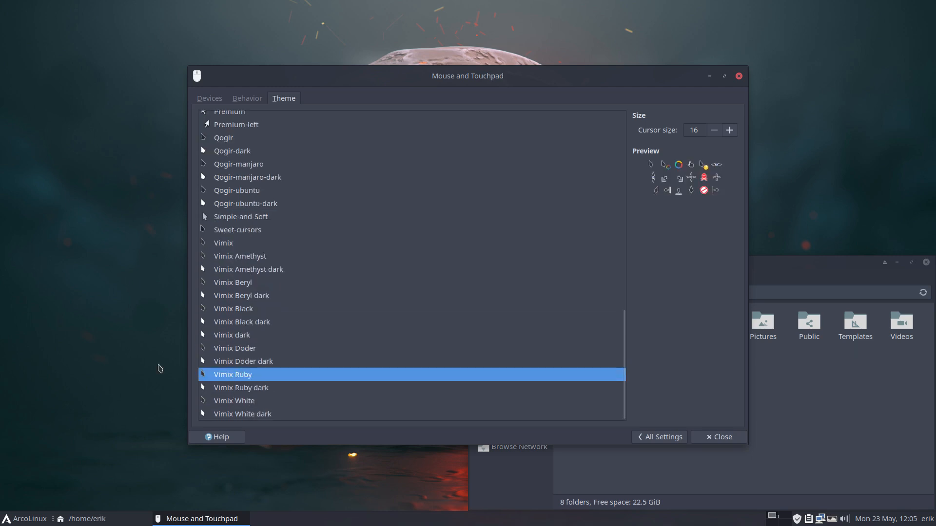
mouse_move(257, 363)
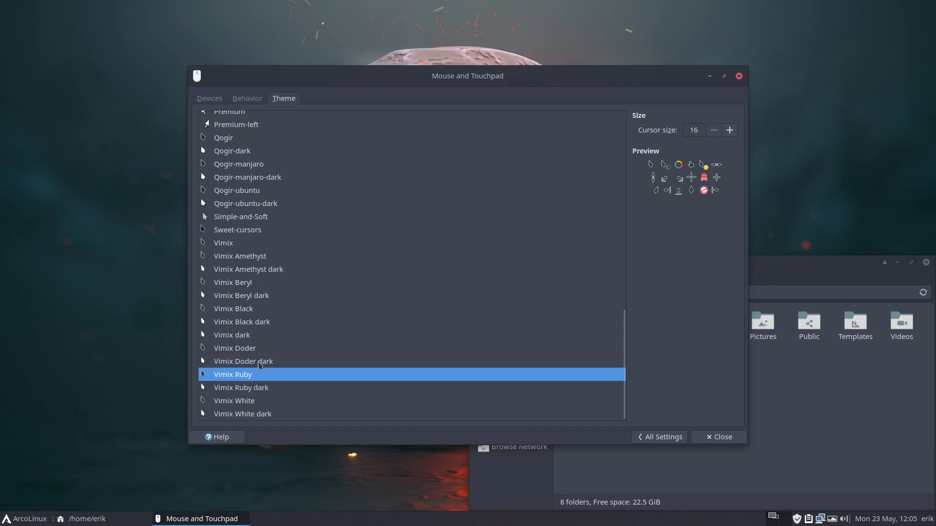
mouse_move(262, 368)
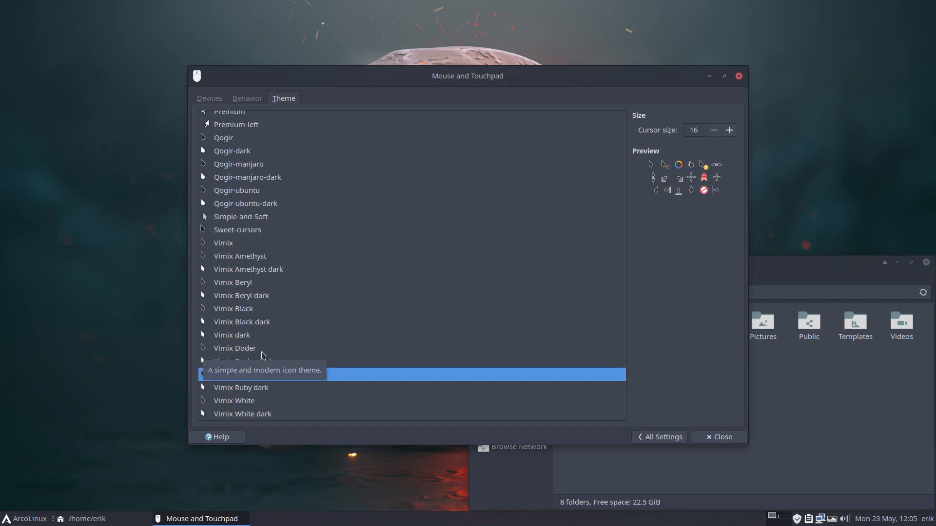